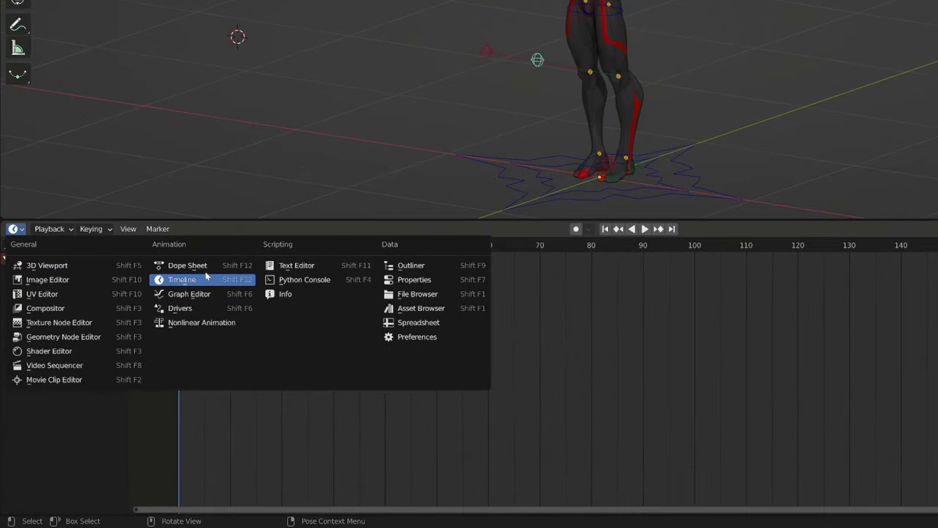
Step: Load the 02-Walk action in a Dope Sheet Action Editor and scrub through the walk
click(187, 264)
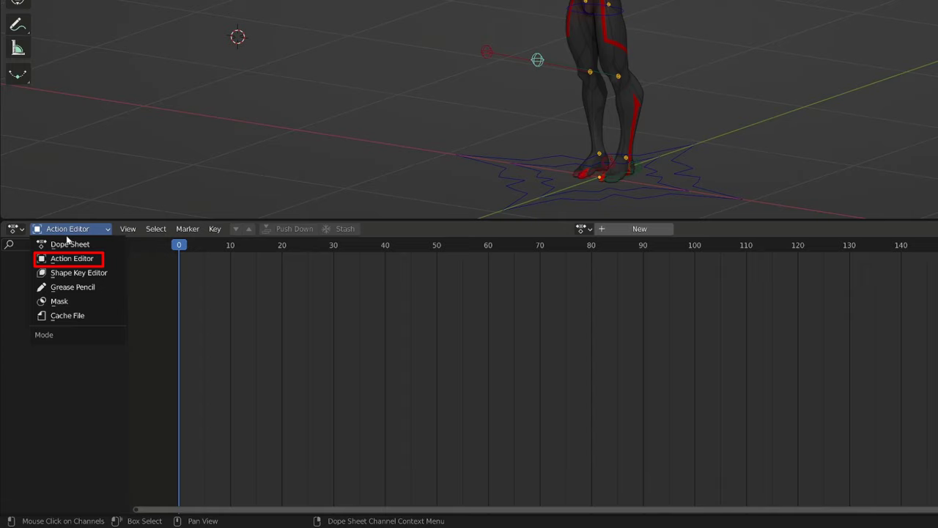
click(72, 258)
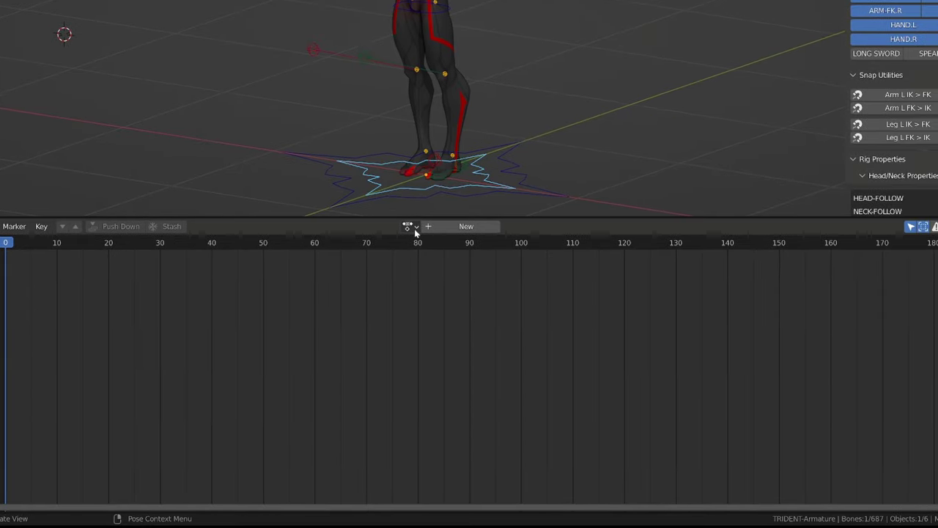
click(407, 226)
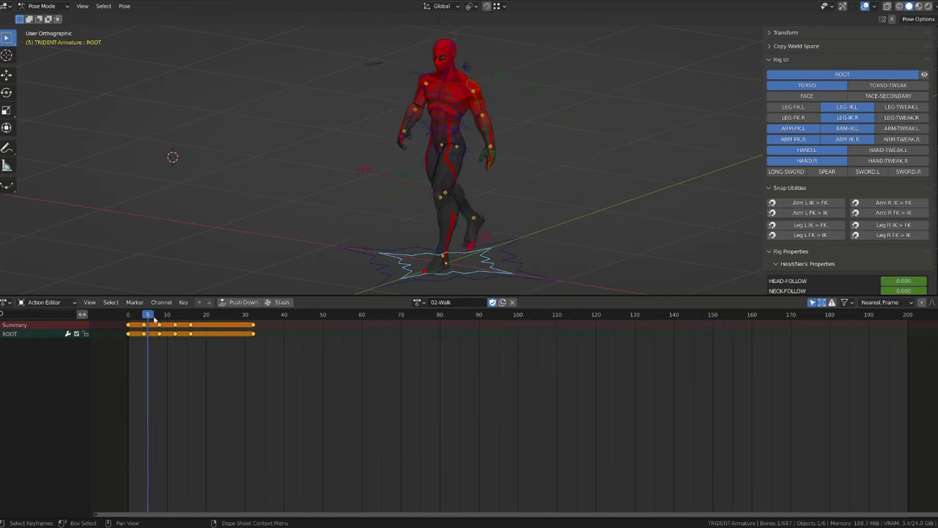
click(170, 313)
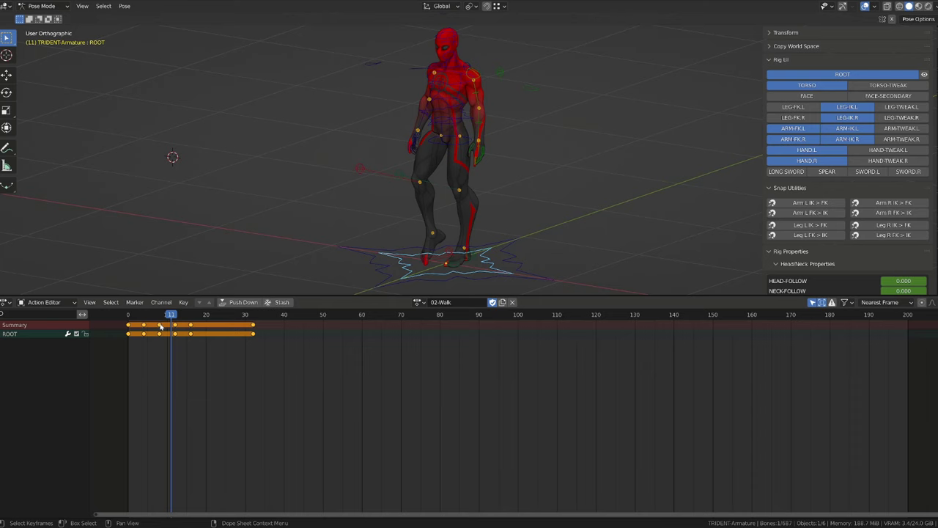
click(187, 314)
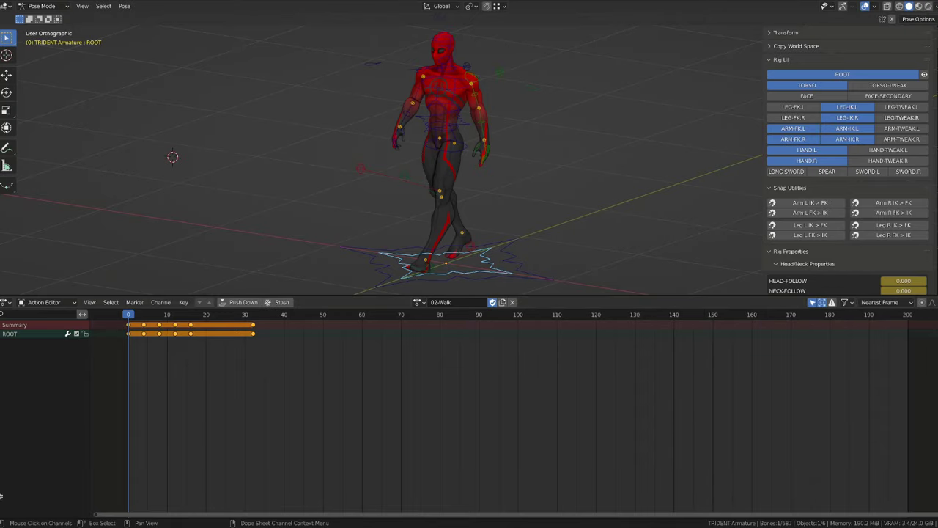
Step: Add a Nonlinear Animation editor, unlink 02-Walk, then assign 01-run and push it down
click(11, 303)
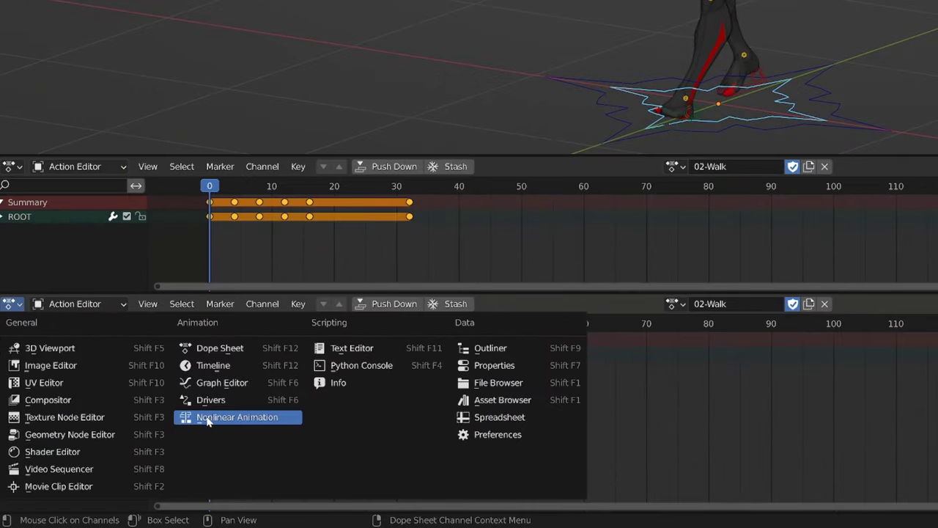
click(236, 416)
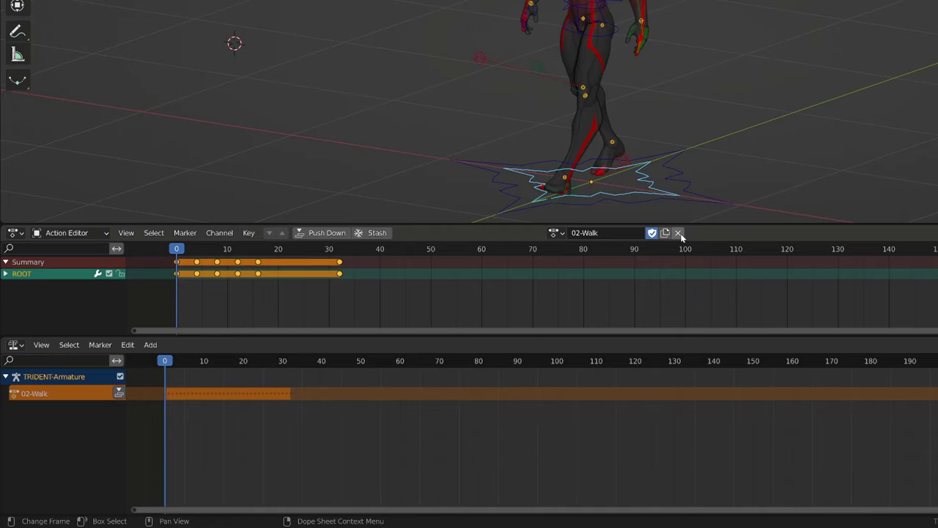
click(678, 232)
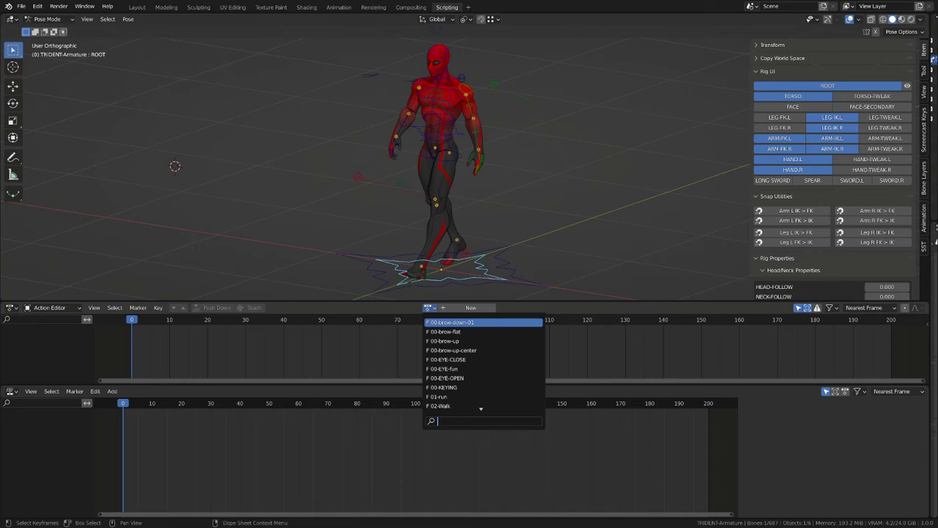
click(438, 396)
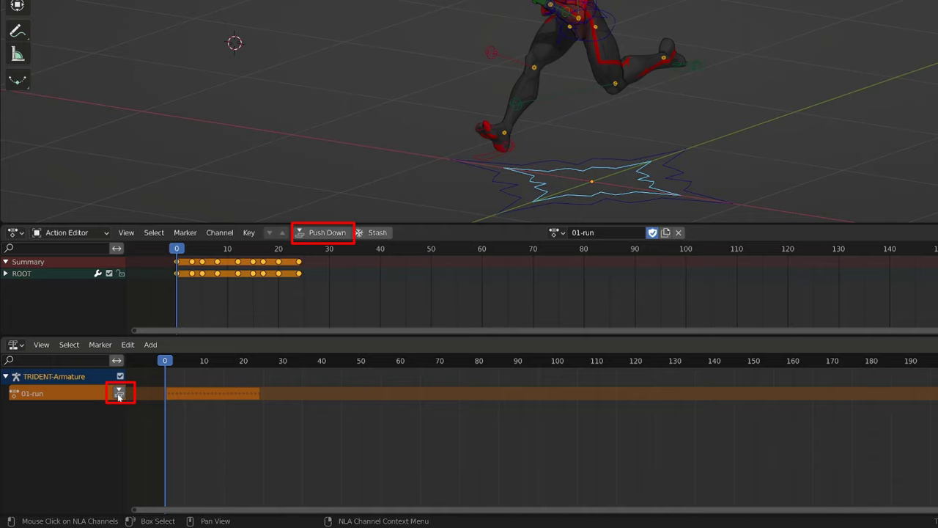
click(326, 232)
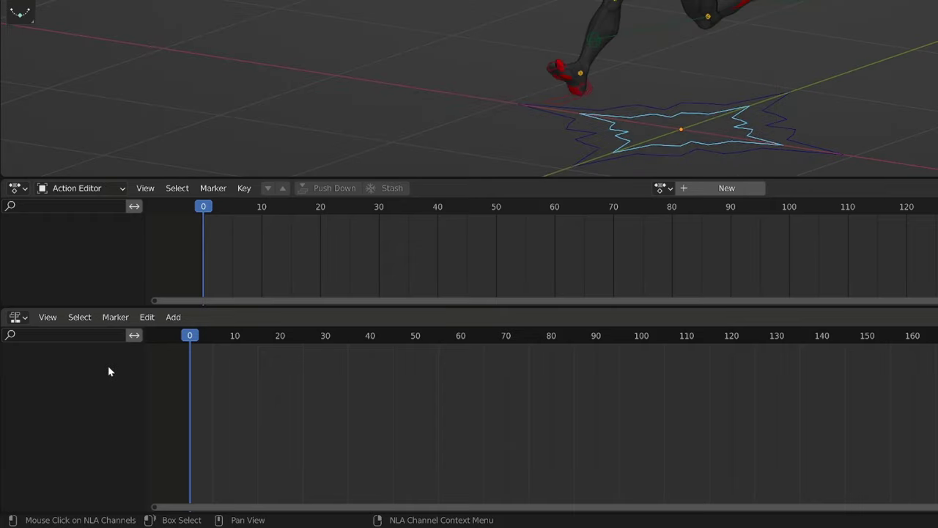
Step: Add an NLA track with Shift+A and fill it with a 02-Walk action strip
key(shift+a)
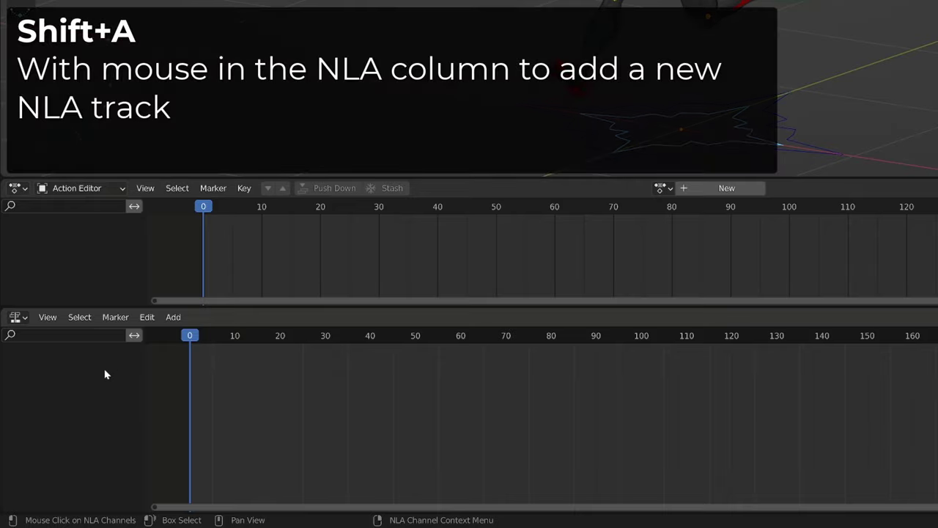
key(shift+a)
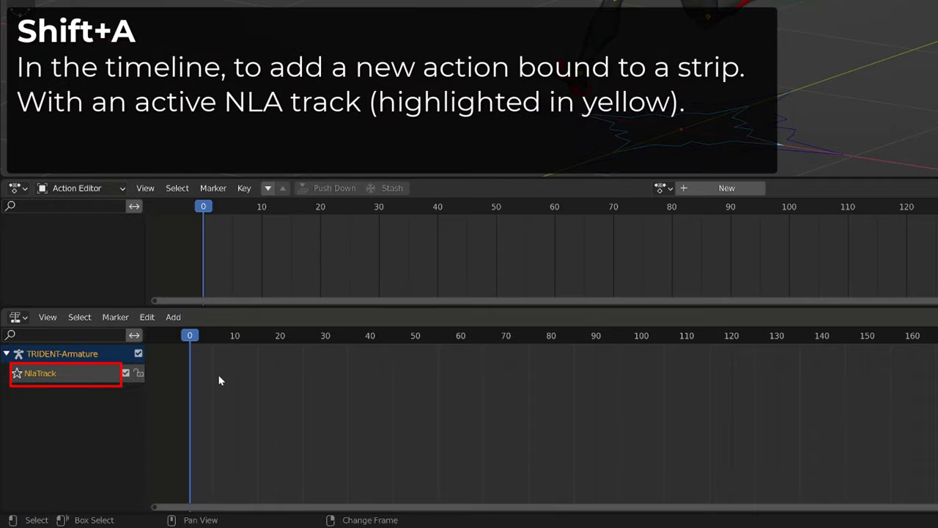
key(shift+a)
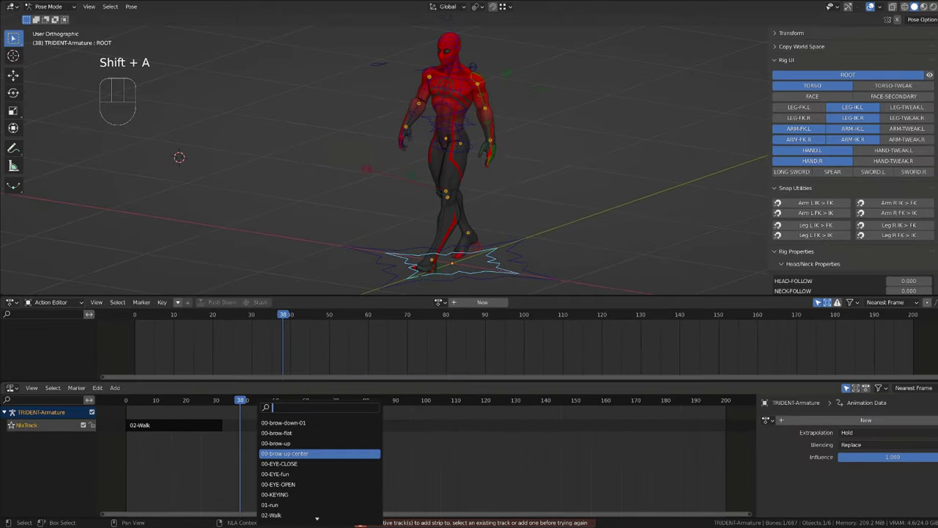
click(270, 504)
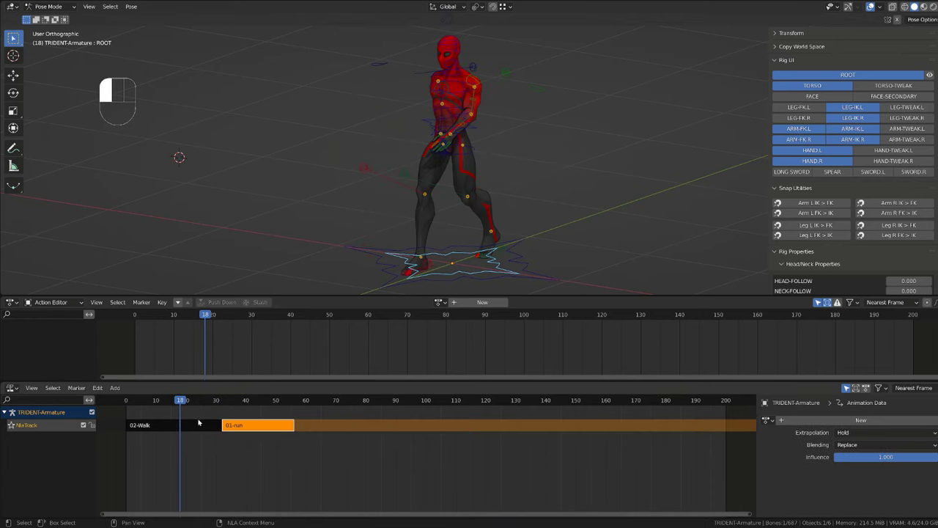
click(246, 399)
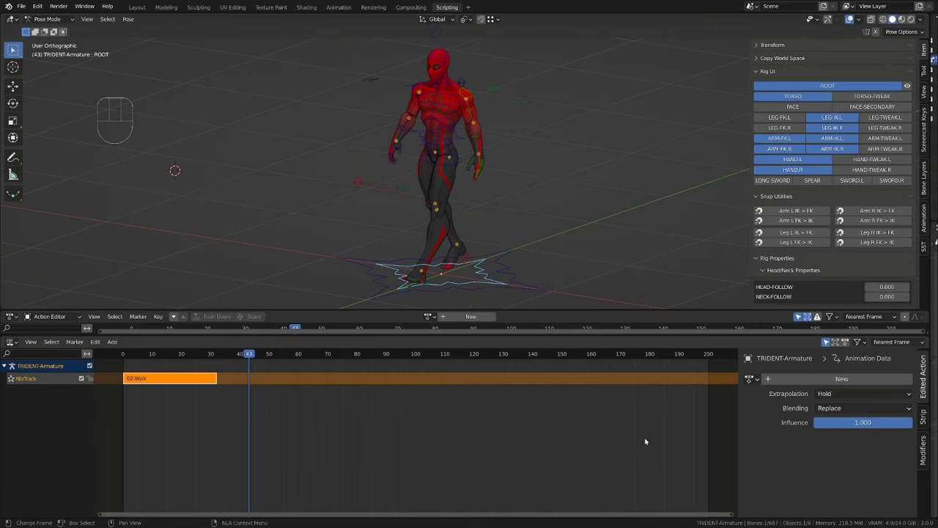
Step: Show the strip's properties and try the extrapolation options for the 02-Walk strip
click(921, 414)
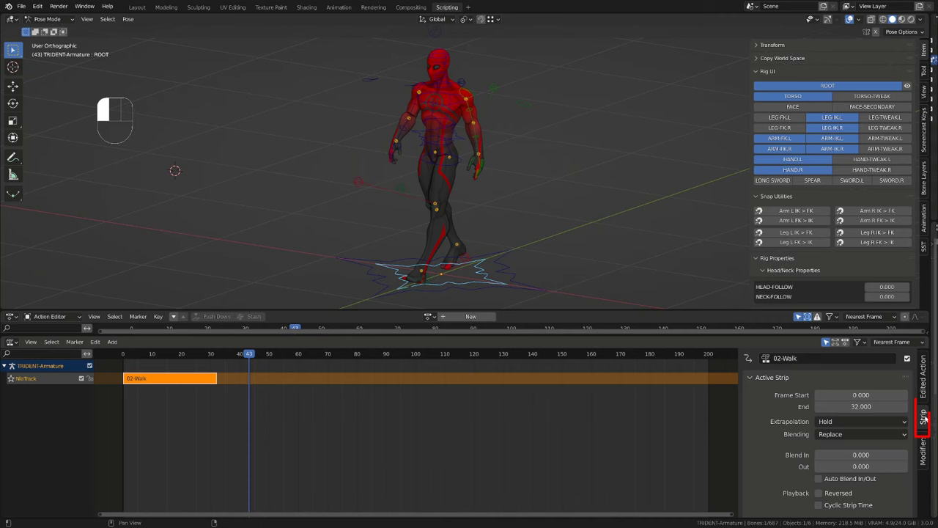
click(217, 354)
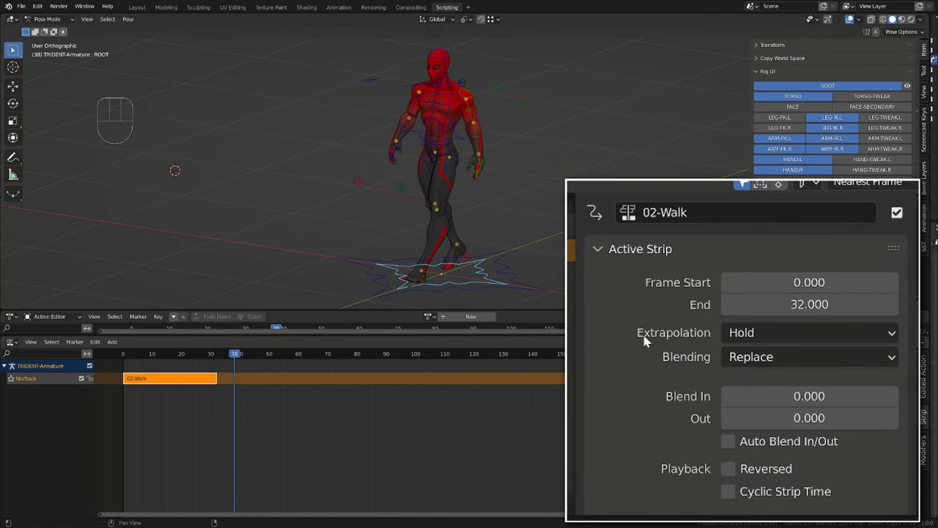
click(809, 332)
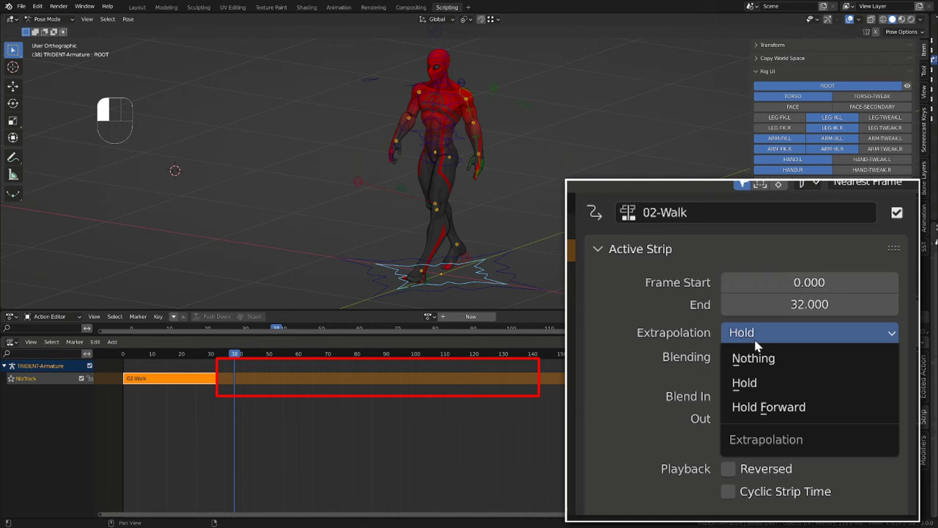
click(753, 358)
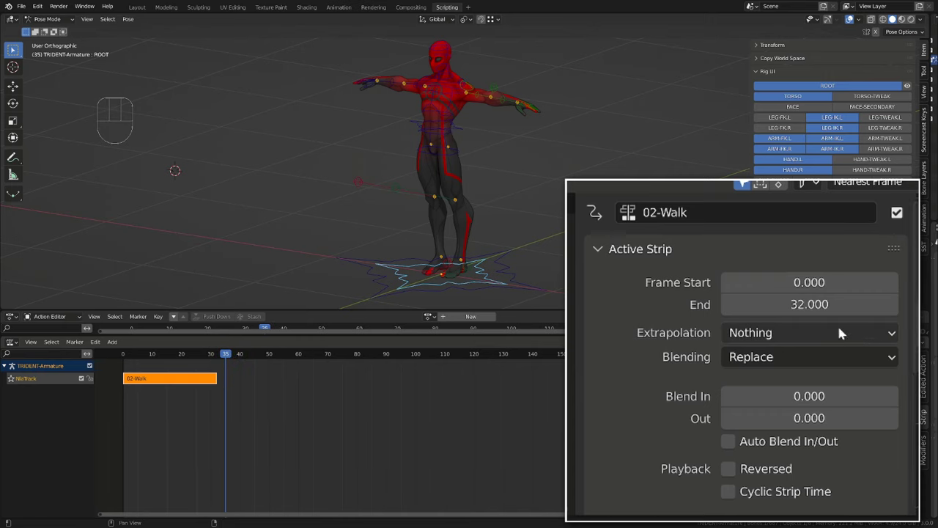
click(809, 332)
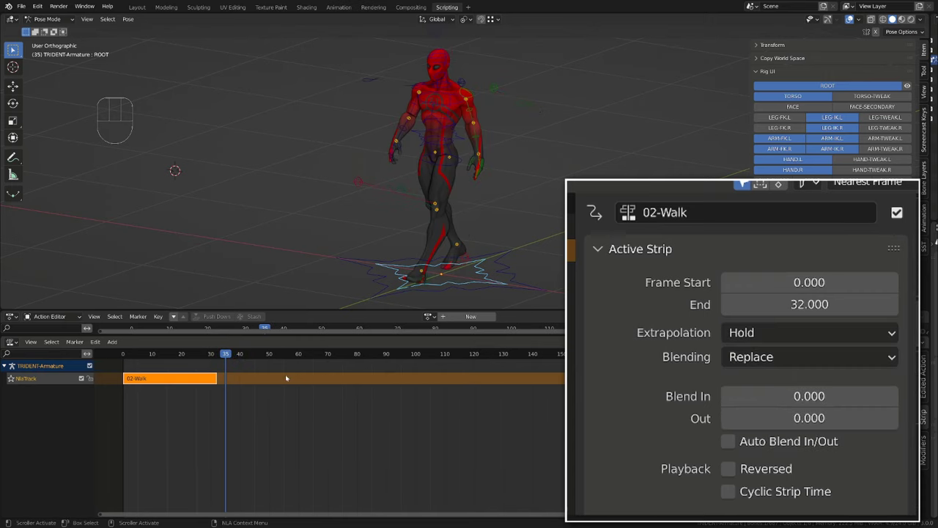
Step: Move the 02-Walk strip to start at frame 50 and set extrapolation to Hold Forward
click(254, 353)
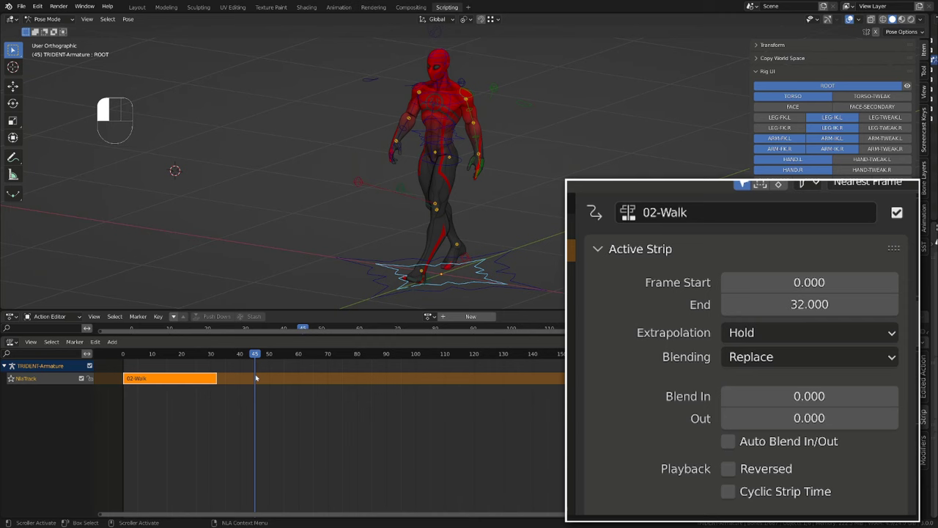
drag(170, 378, 316, 378)
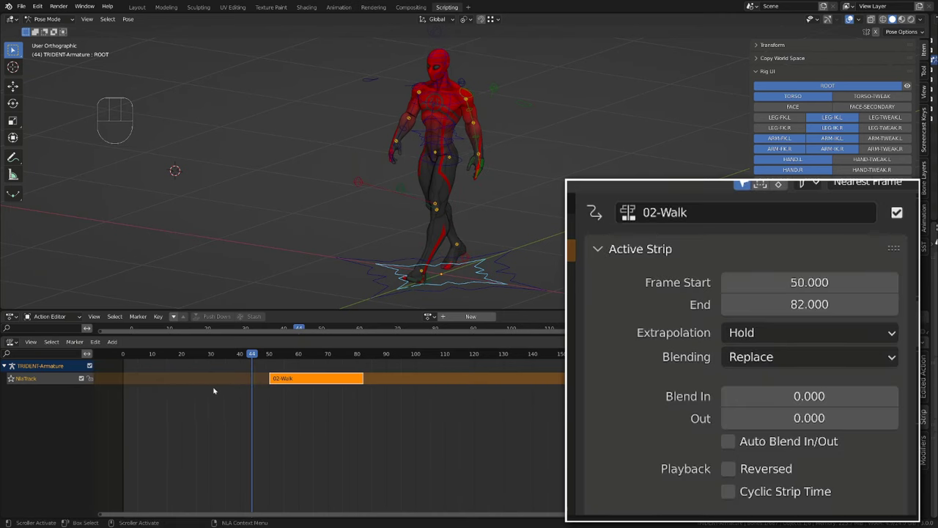
click(809, 331)
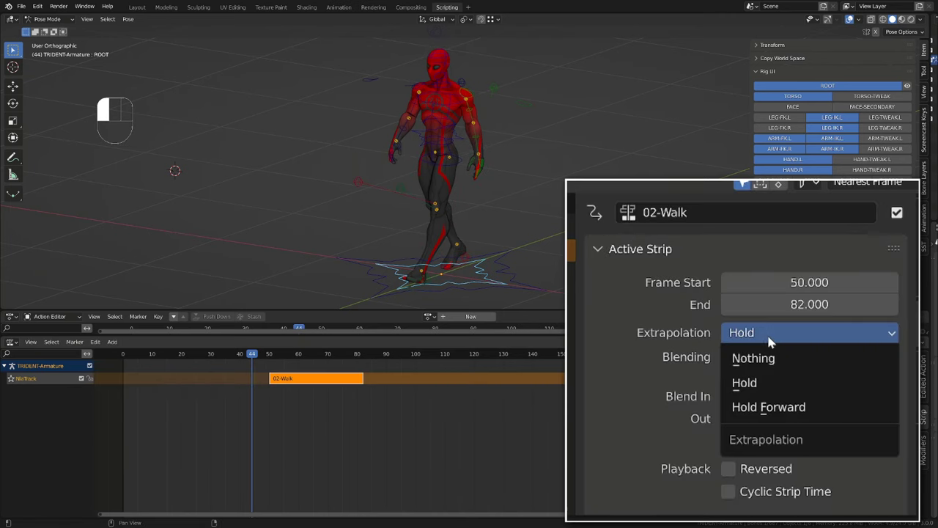
click(752, 358)
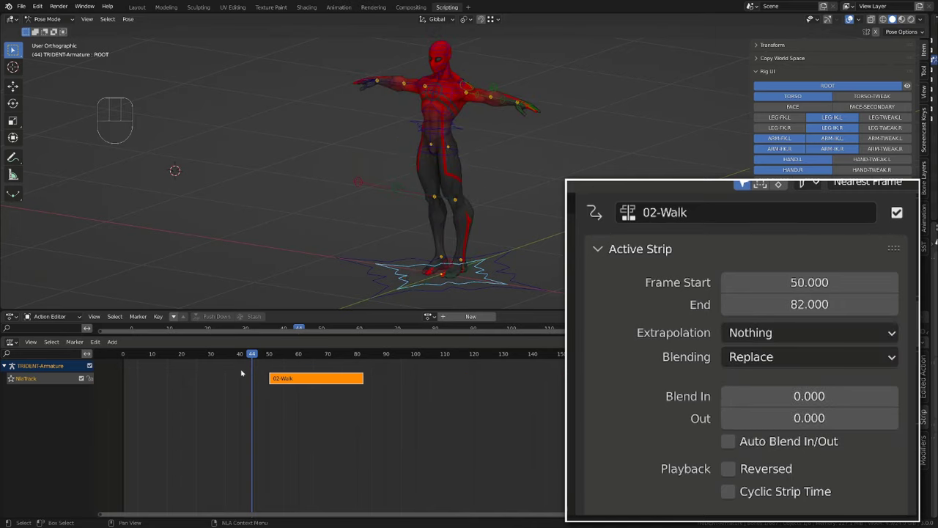
click(809, 332)
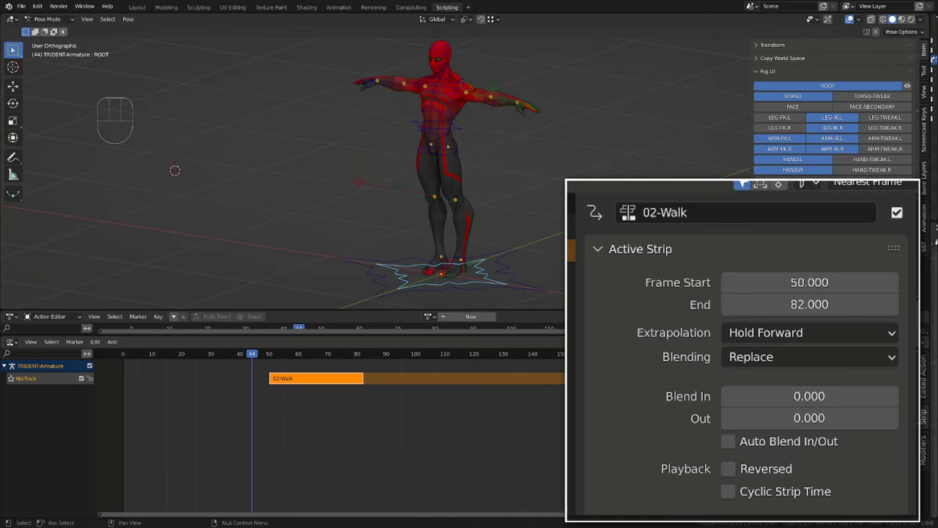
Step: Enter tweak mode on the 02-Walk strip, test a pose, and undo it
key(Tab)
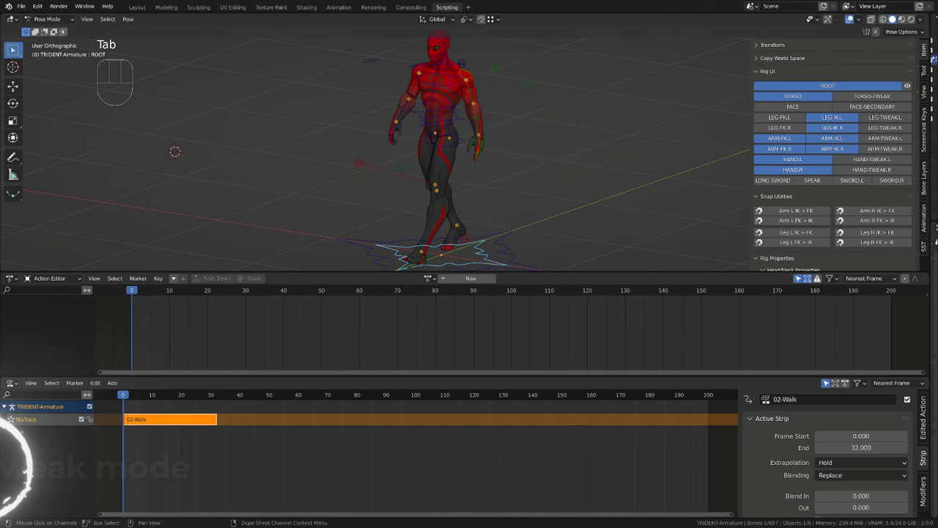
double_click(170, 419)
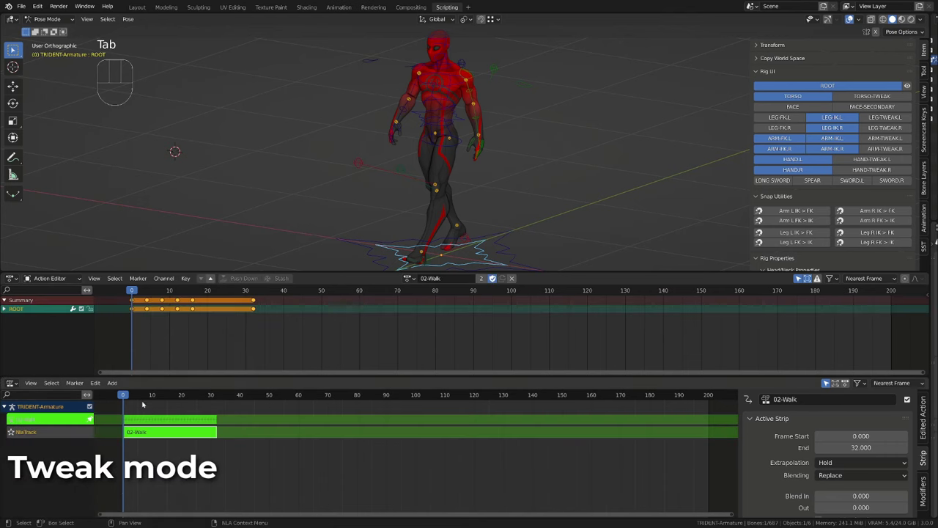
key(Tab)
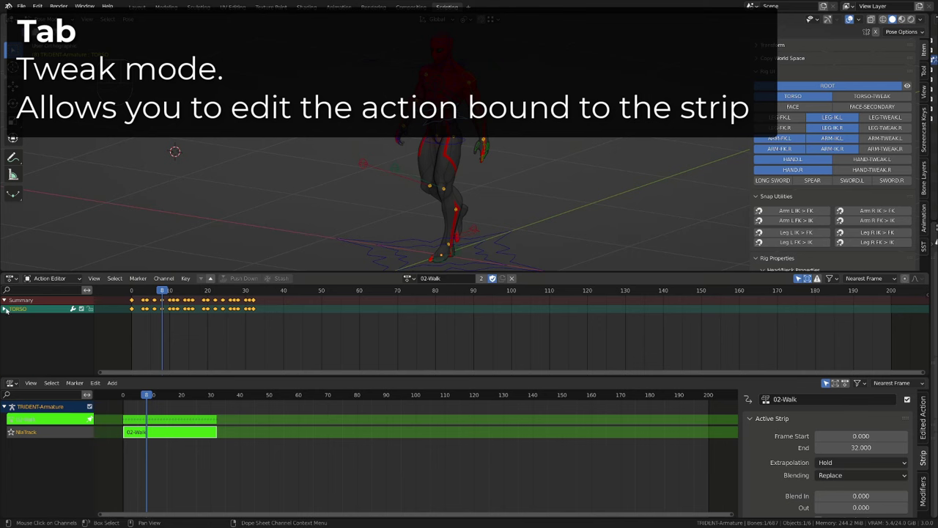
key(Tab)
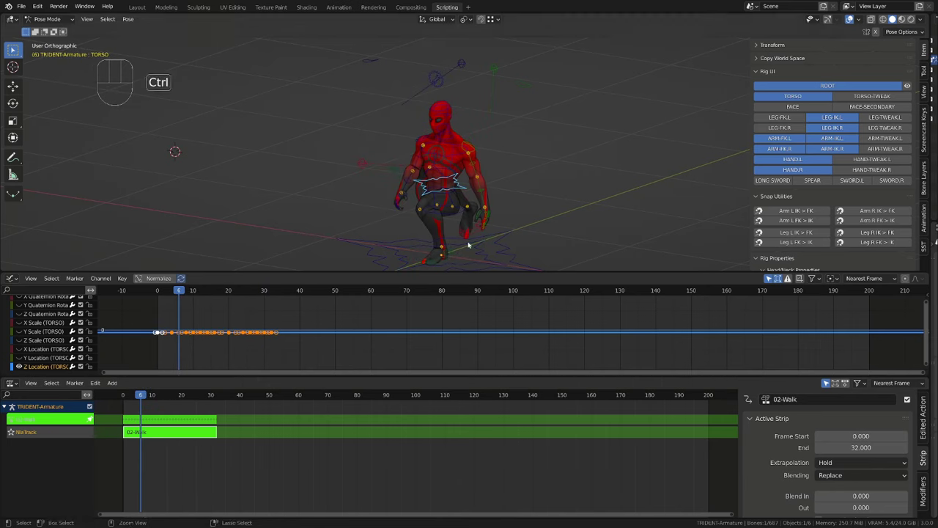
key(Tab)
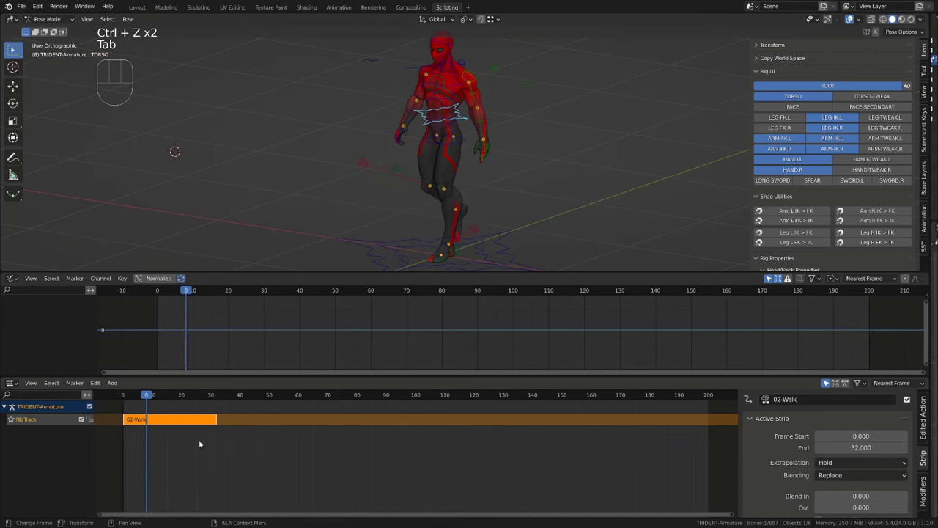
Step: Reposition the 02-Walk strip along the track, returning it to frames 0–32 with Hold
click(203, 394)
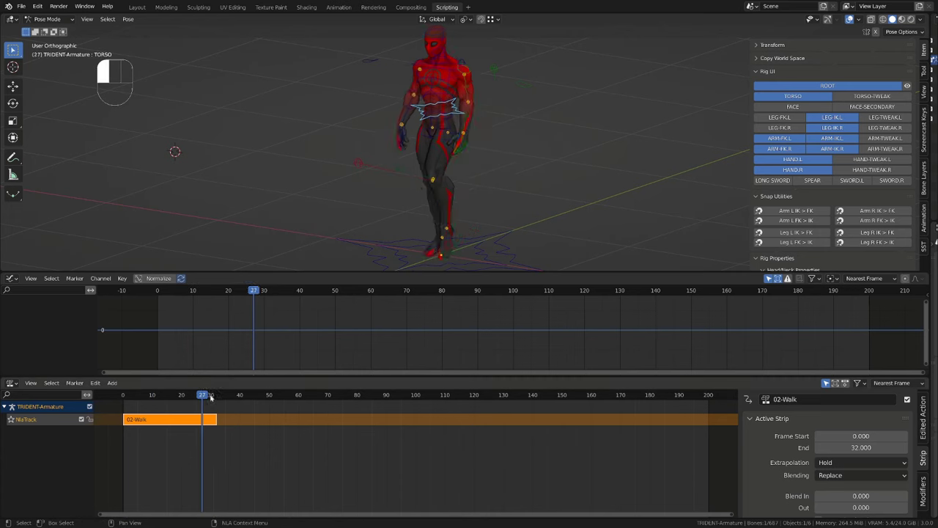
drag(169, 419, 312, 418)
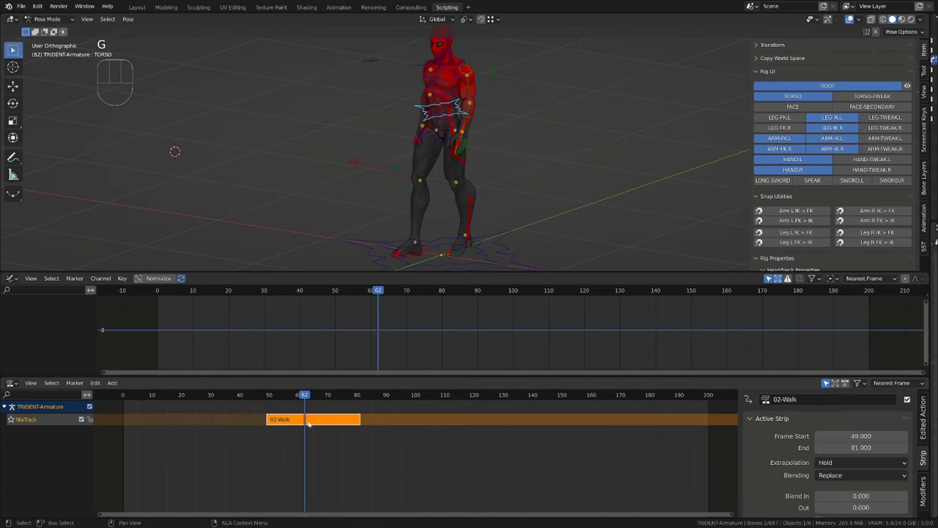
key(Tab)
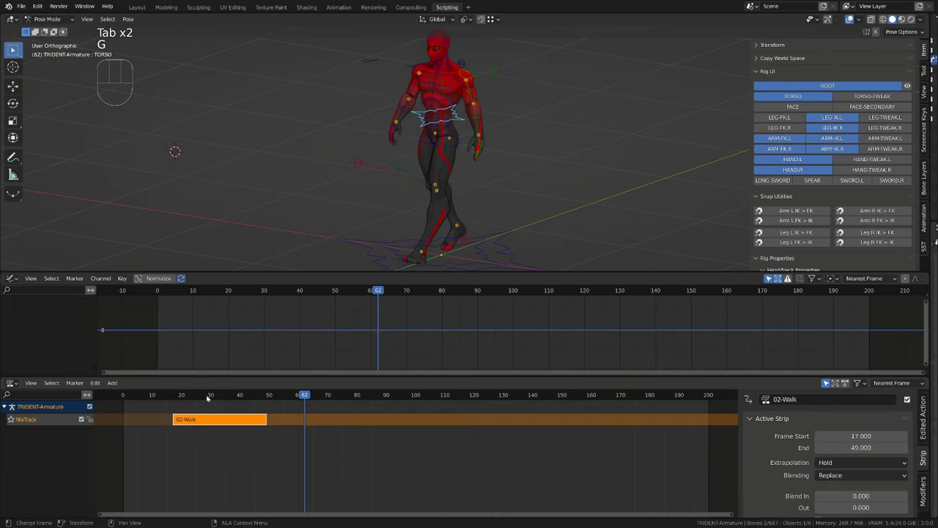
key(Tab)
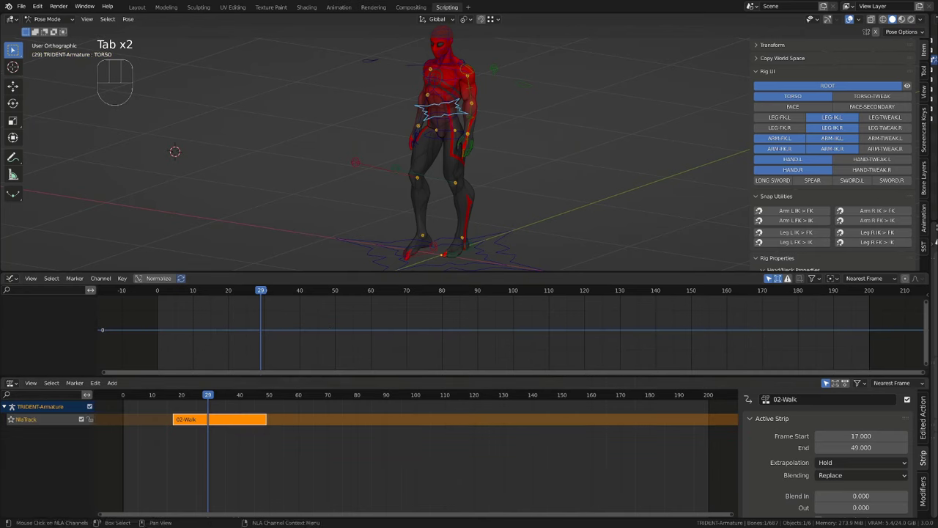
click(11, 277)
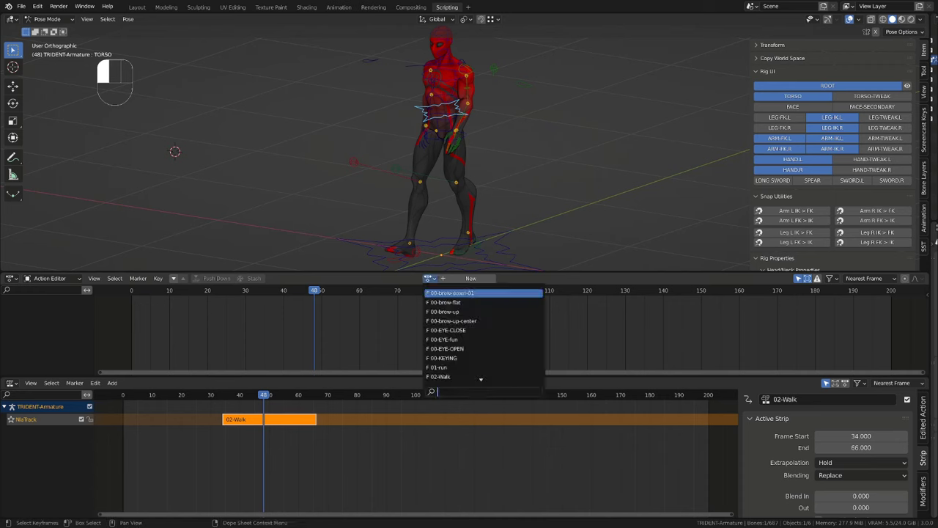
click(438, 376)
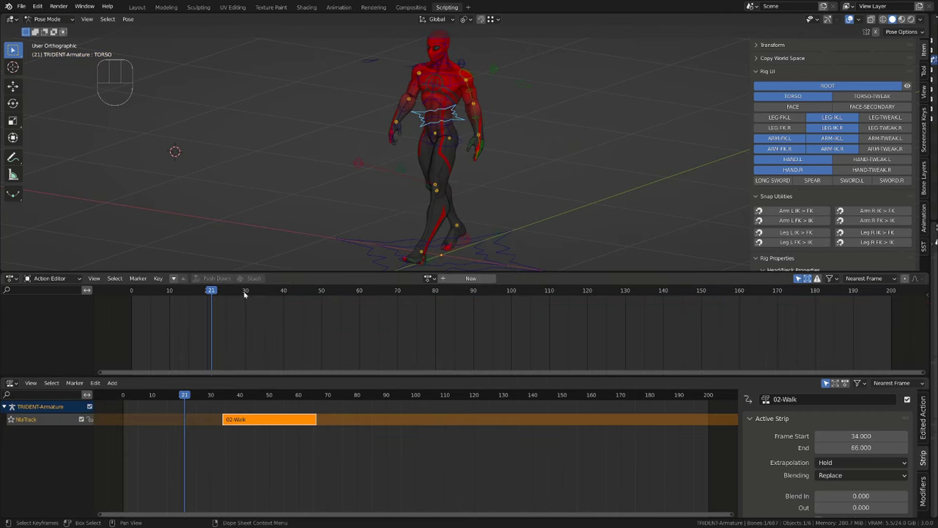
key(Tab)
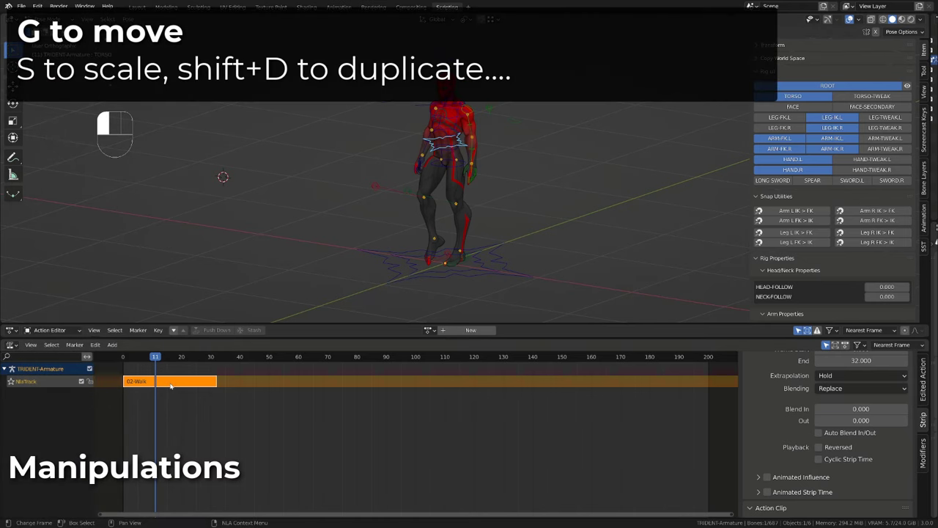
key(g)
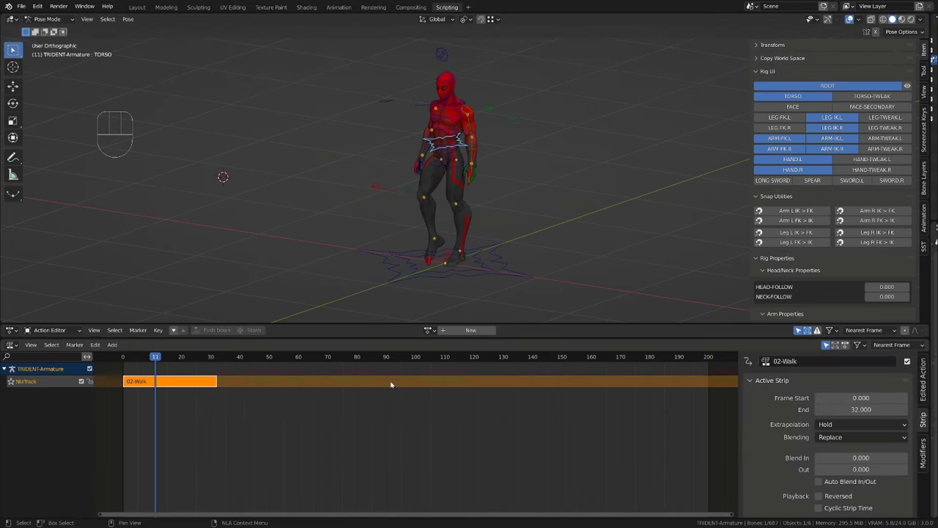
key(shift+d)
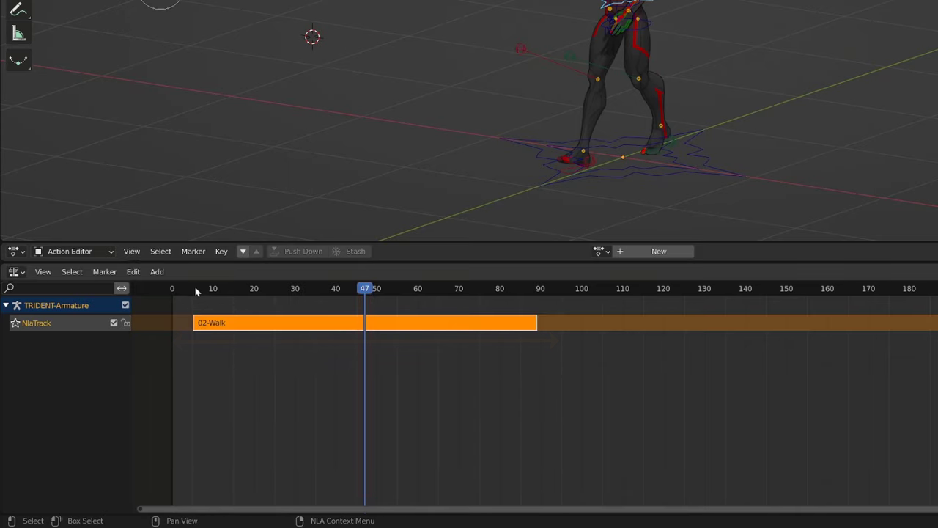
click(192, 287)
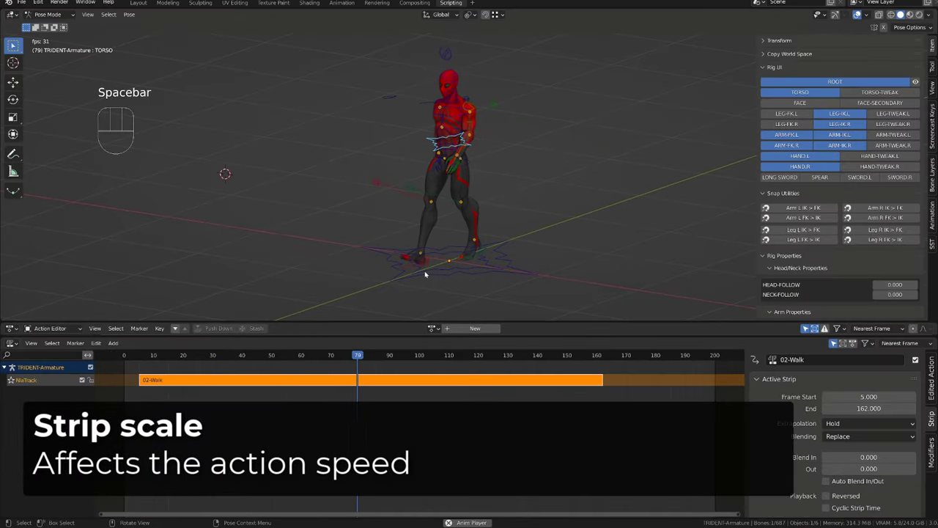
key(alt+s)
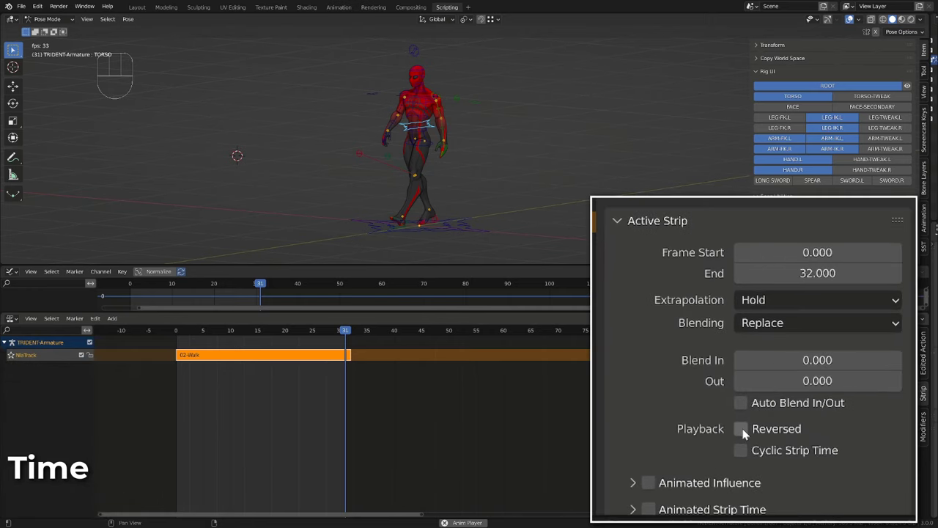
click(740, 429)
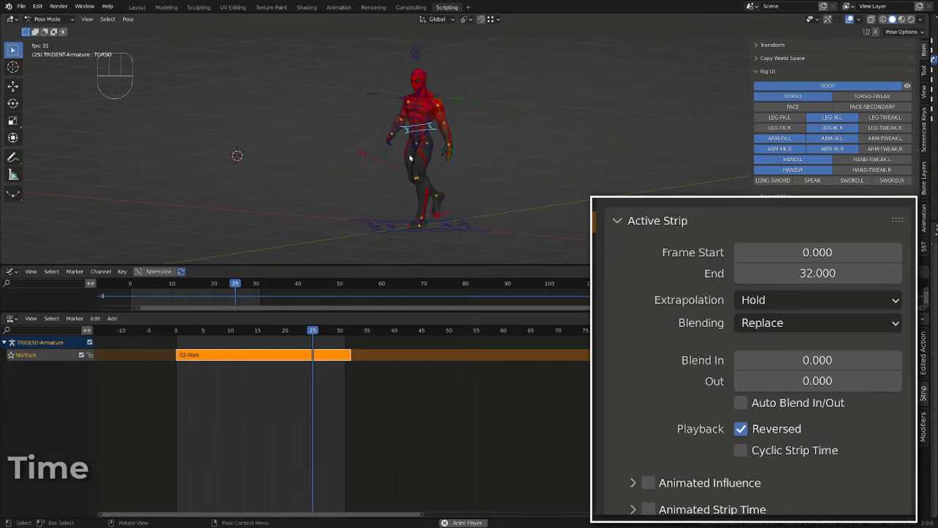
click(740, 428)
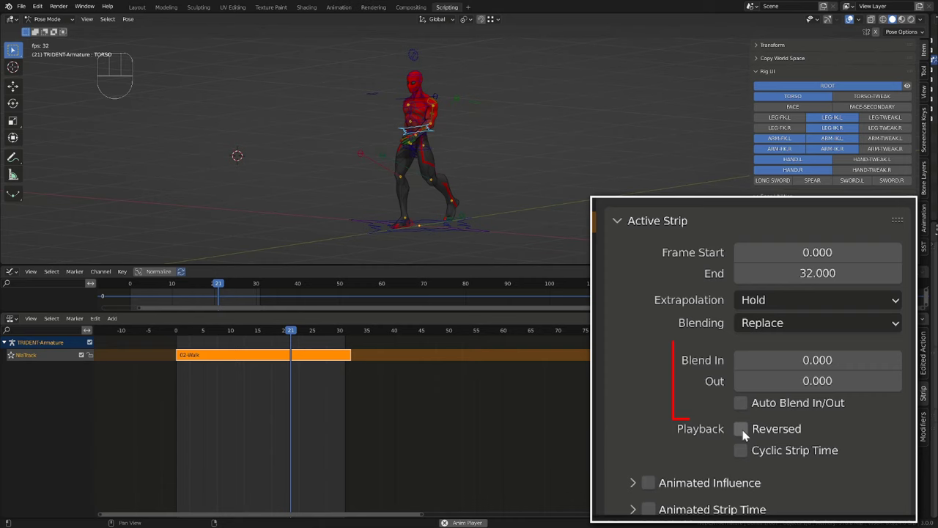
key(space)
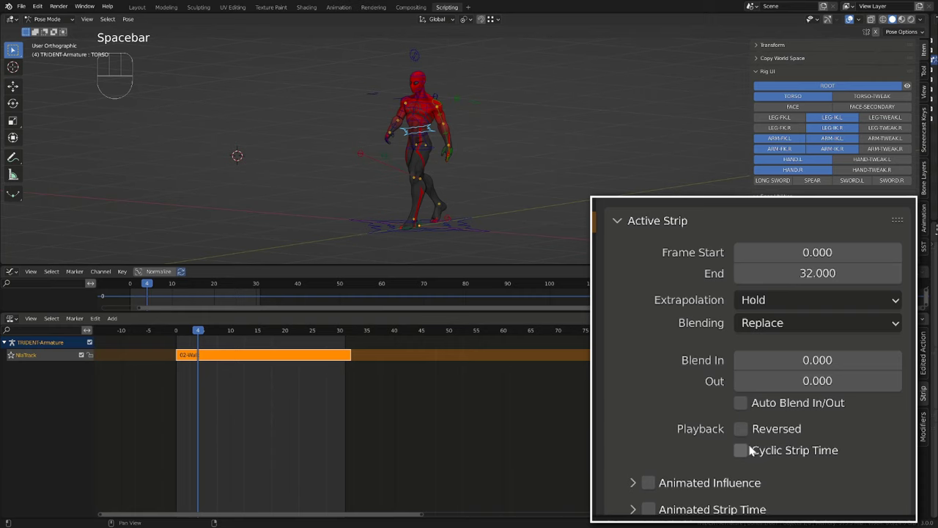
Step: Enable Animated Strip Time on the 02-Walk strip and keyframe Strip Time at frame 0
click(633, 509)
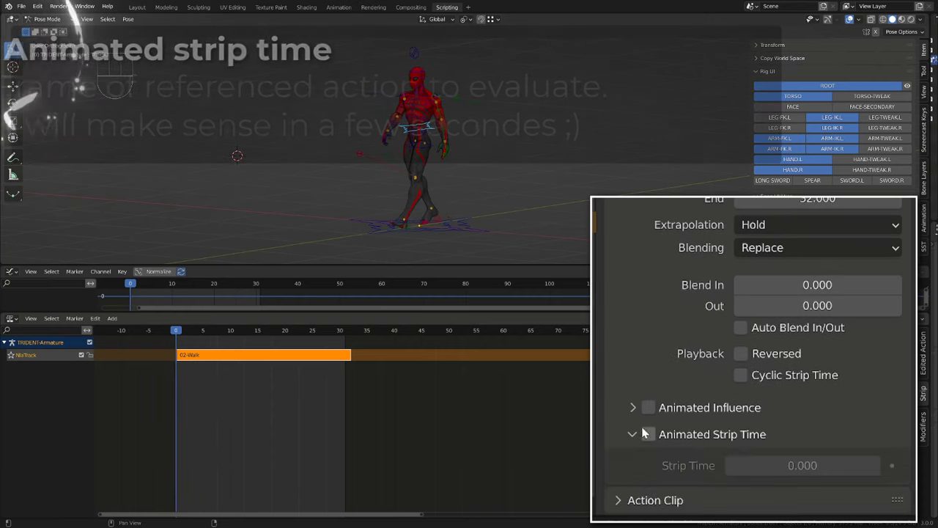
click(648, 434)
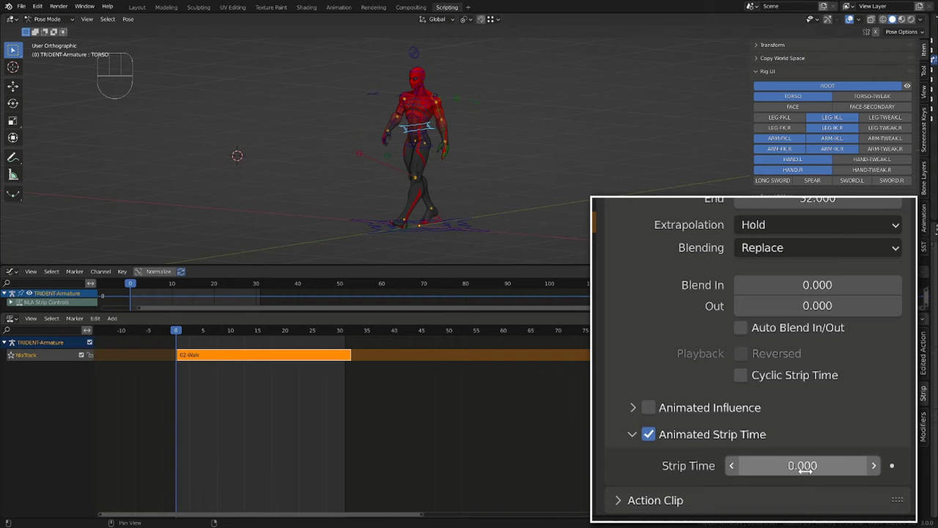
click(892, 465)
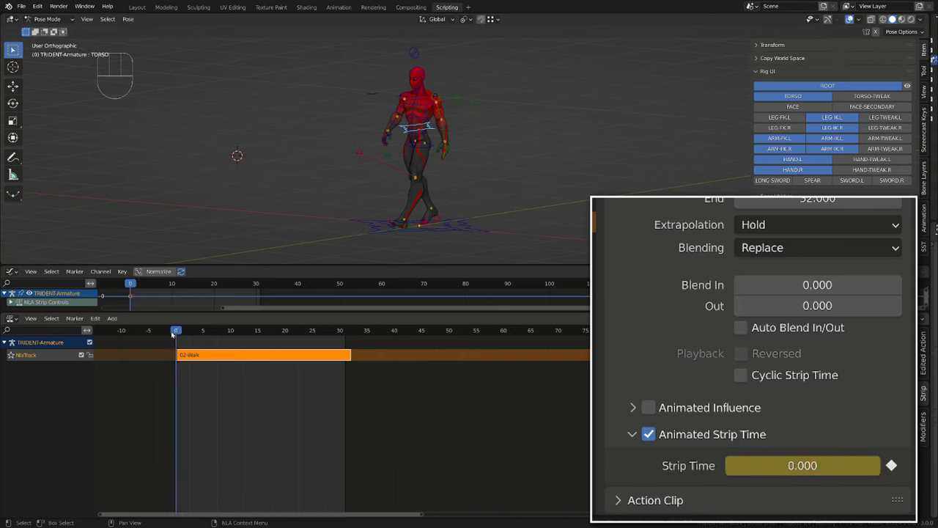
click(355, 331)
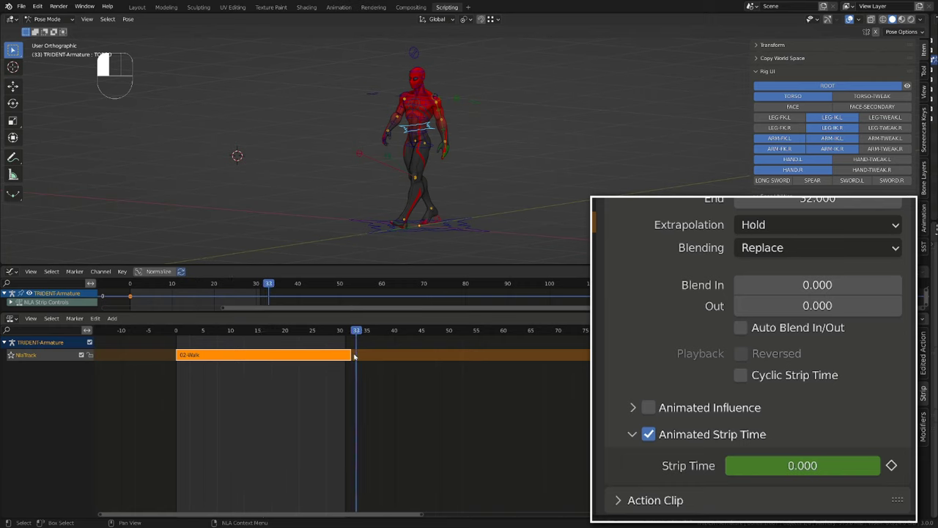
click(175, 330)
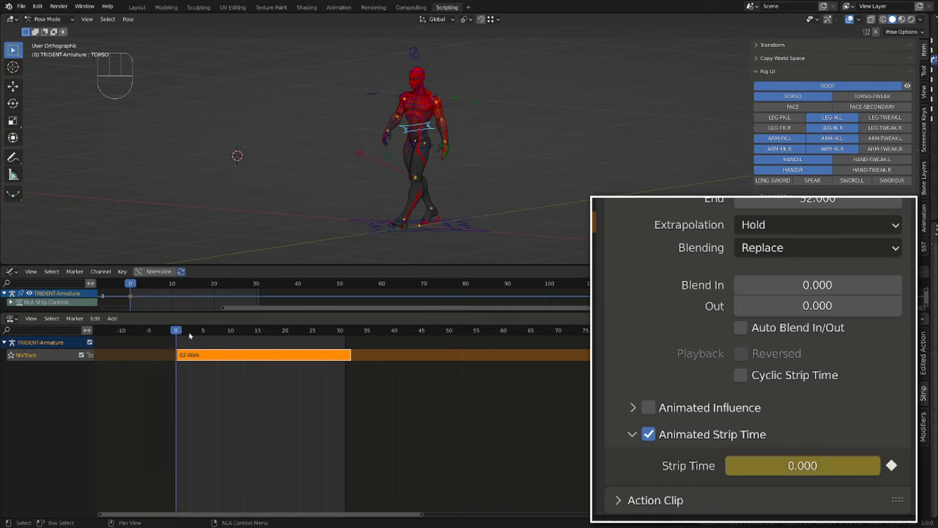
click(344, 329)
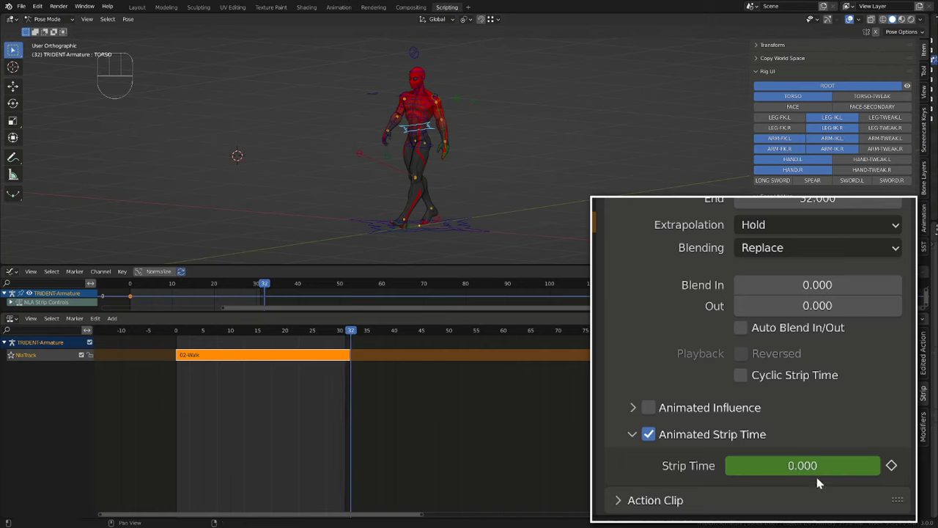
click(802, 465)
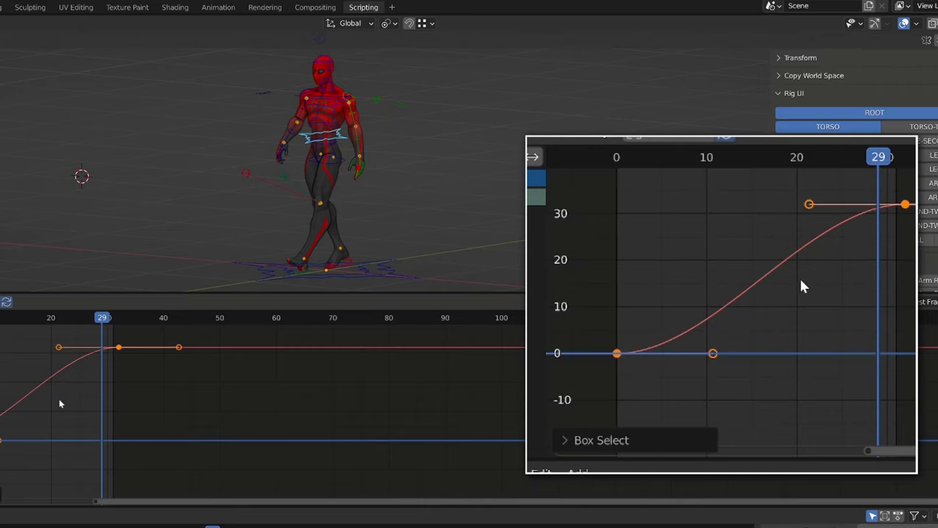
Step: Give the strip-time curve keys straight handles and key all channels at frame 10
key(v)
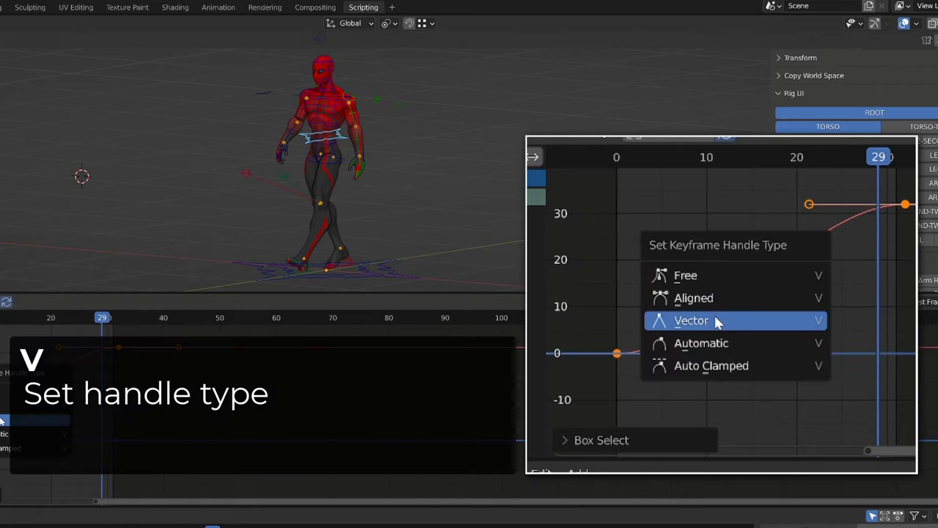
click(691, 320)
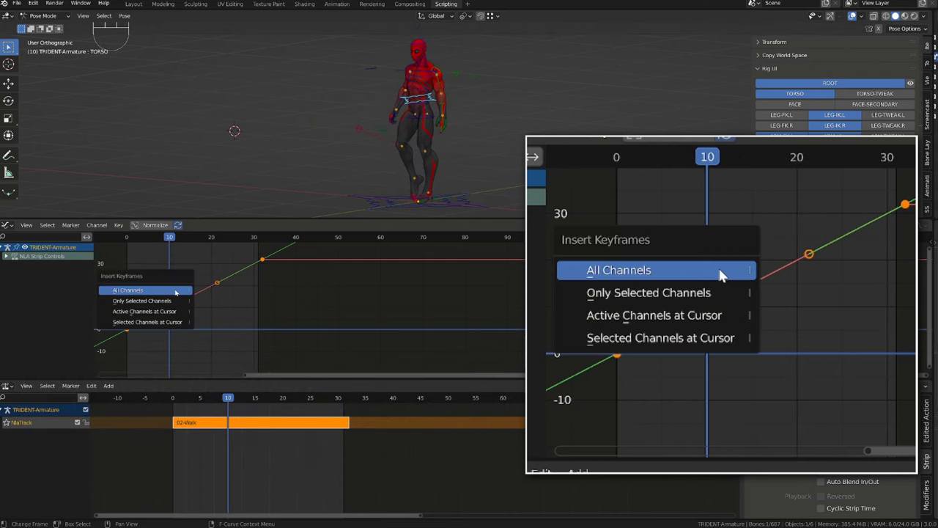
click(617, 269)
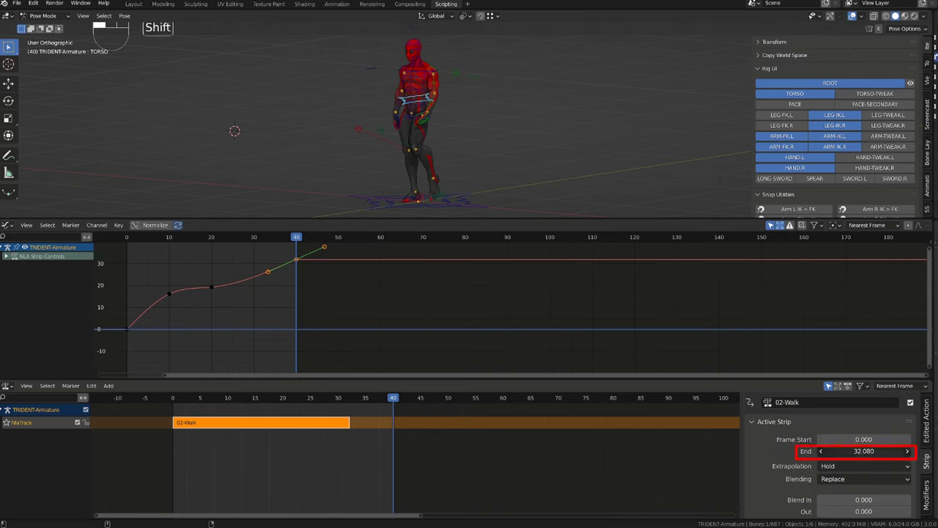
key(space)
text(c)
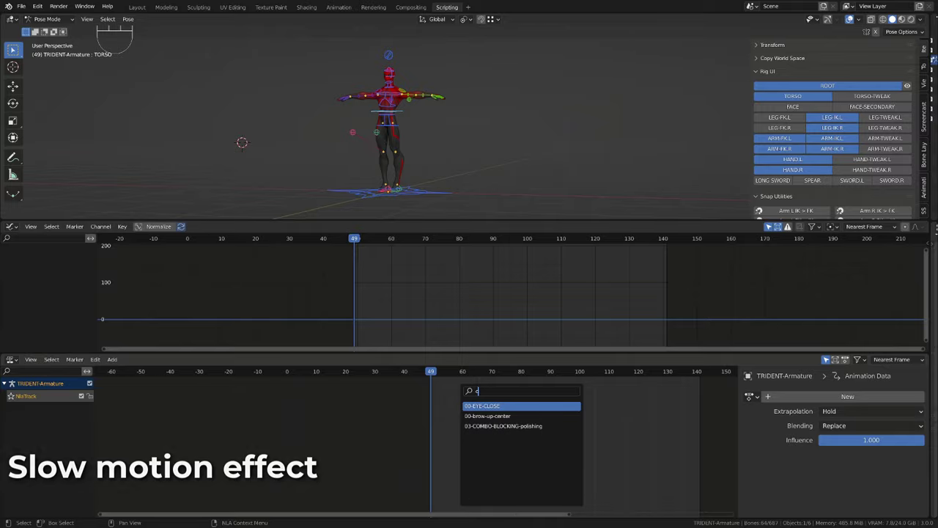
Step: Add the 03-COMBO-BLOCKING-polishing strip and key its animated strip time
click(503, 426)
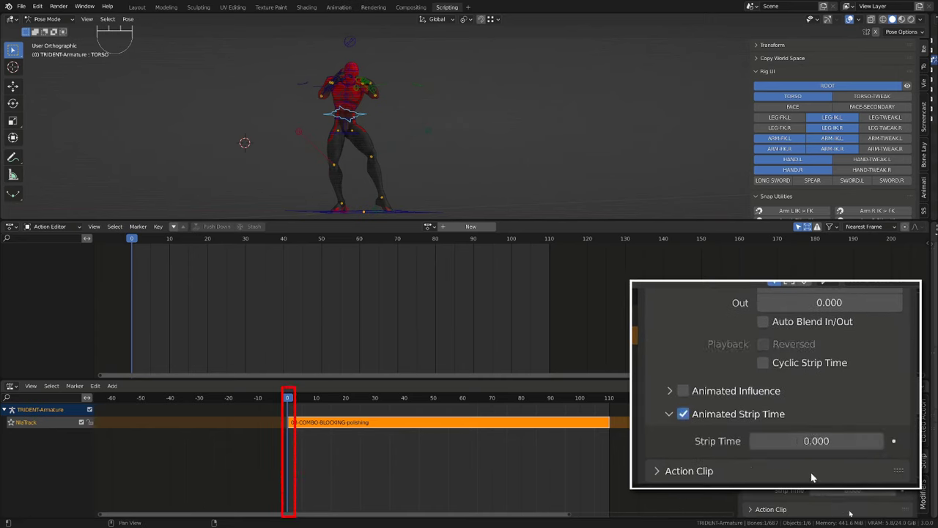
click(892, 440)
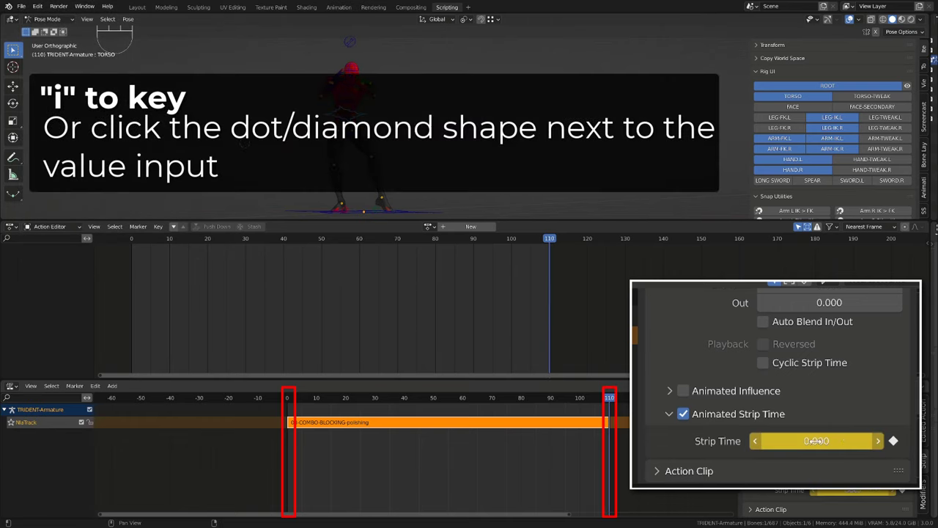
click(893, 440)
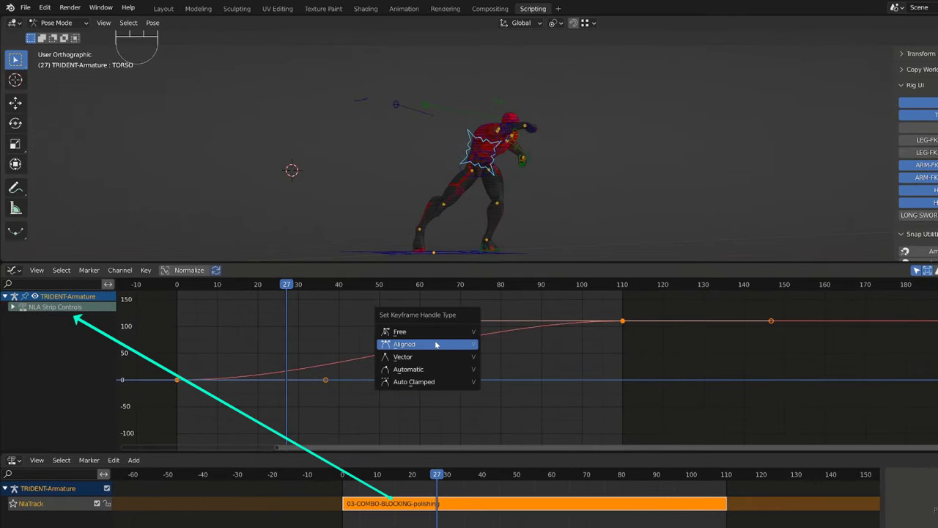
mouse_move(407, 357)
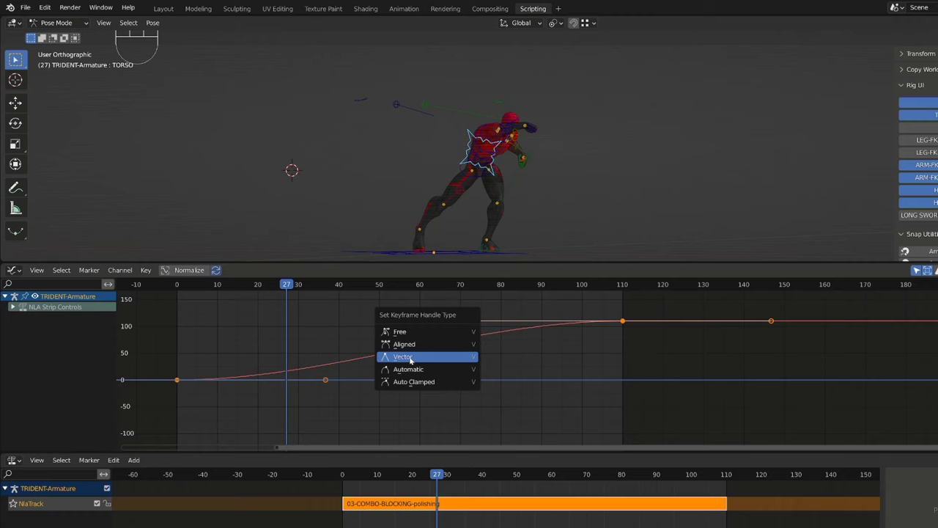
click(403, 356)
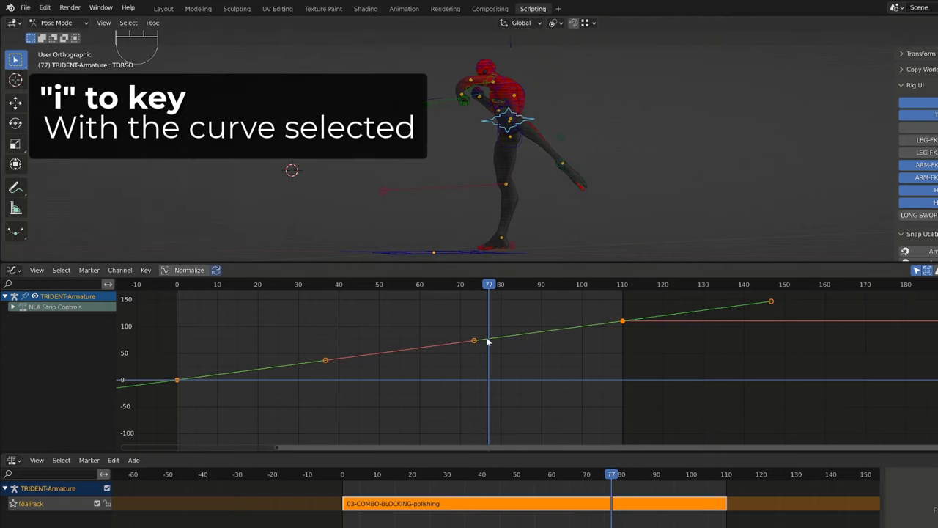
Step: Add vector-handle strip-time keys so the combo curve flattens after frame 77
key(i)
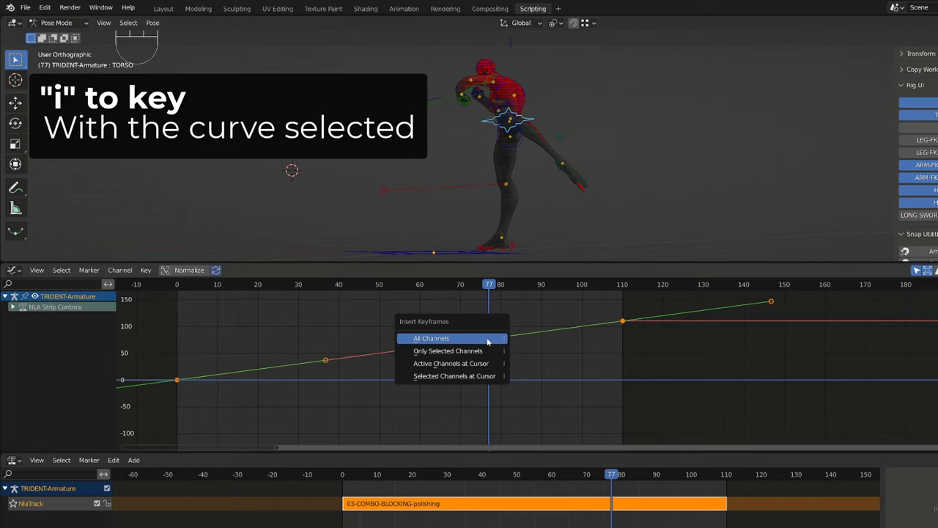
click(431, 337)
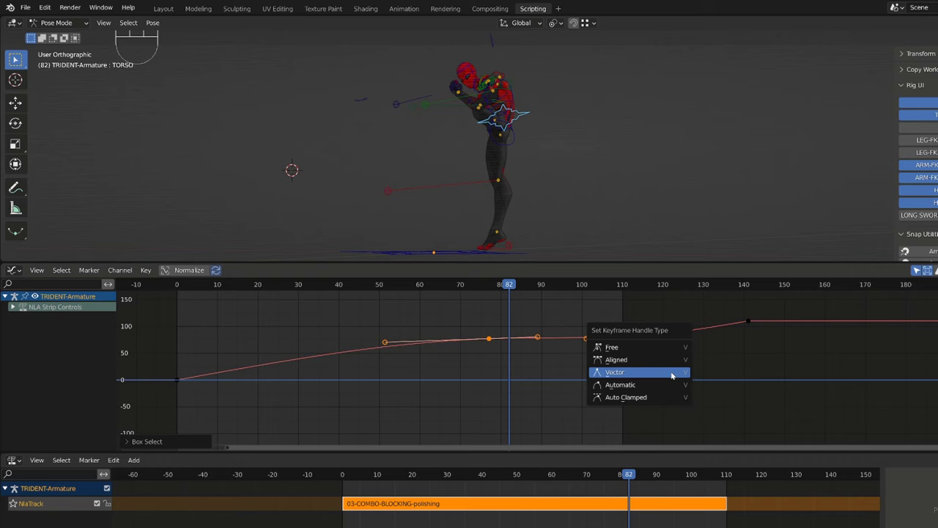
click(614, 372)
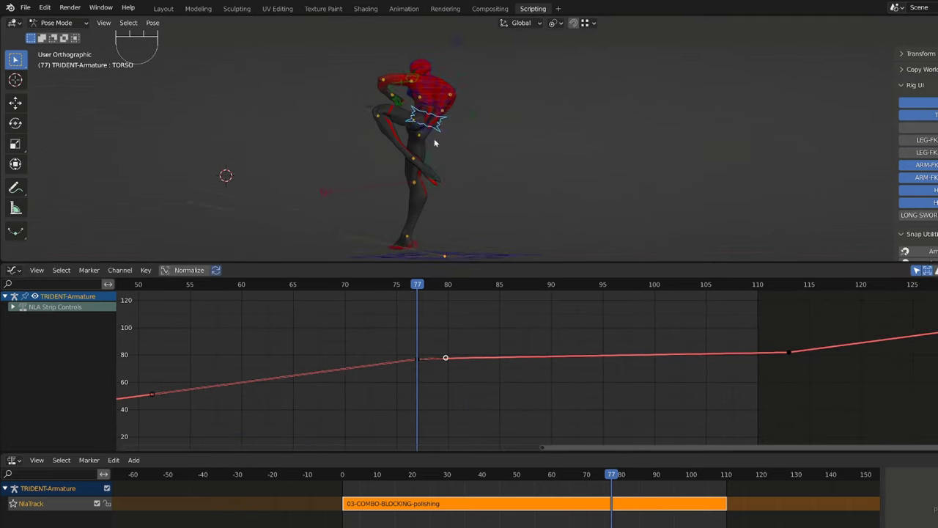
click(416, 474)
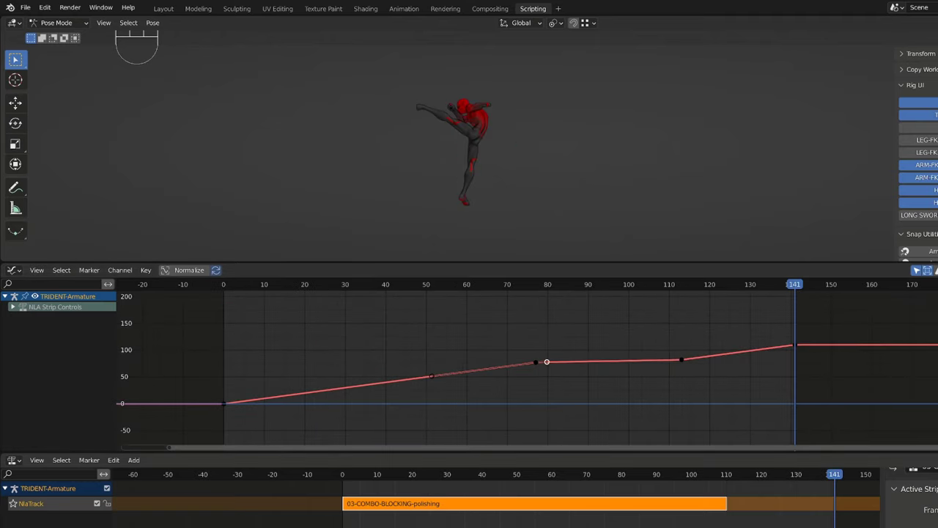
click(515, 283)
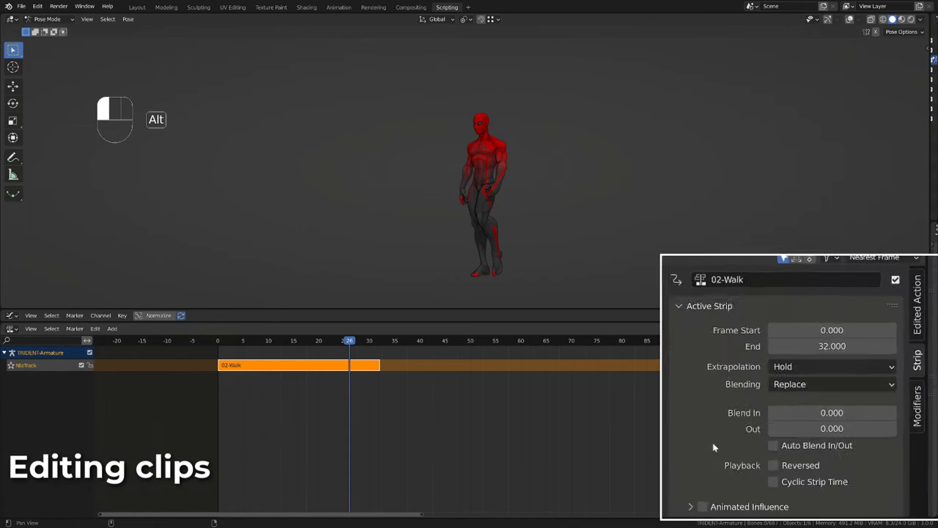
Step: Set the 02-Walk strip's Repeat to 2 at playback scale 1.0 and play to check
scroll(down, 3)
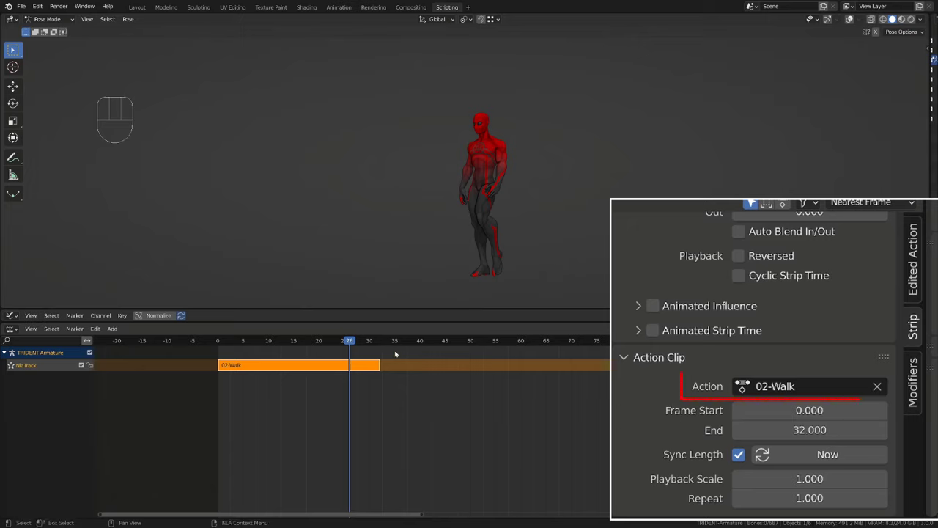
click(391, 340)
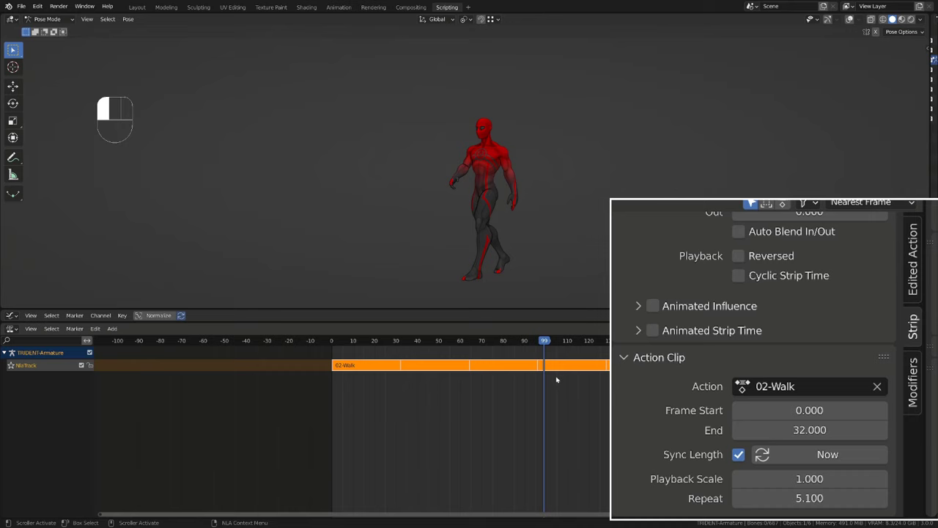
click(394, 339)
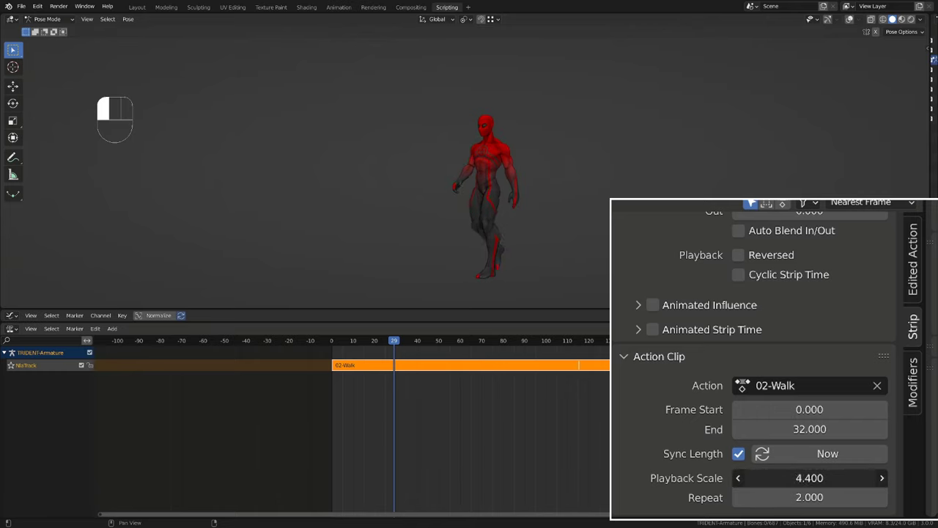
key(space)
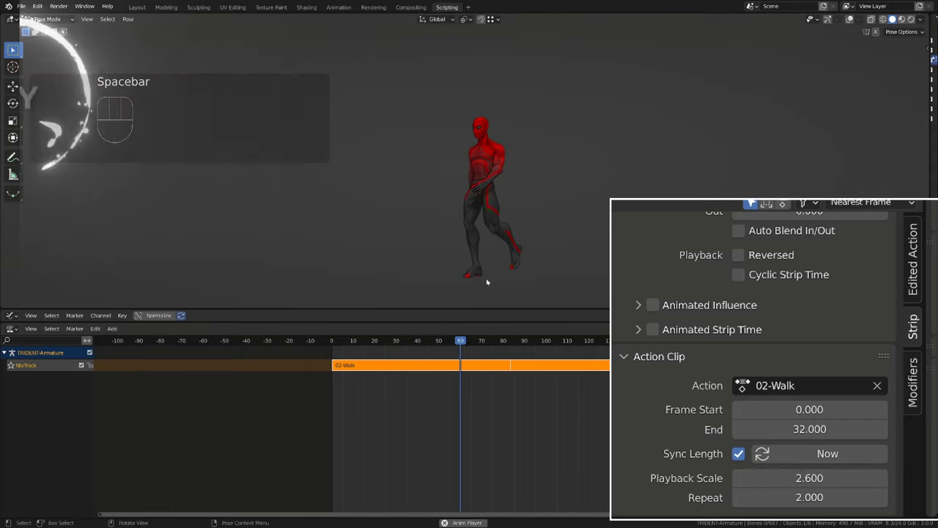
key(y)
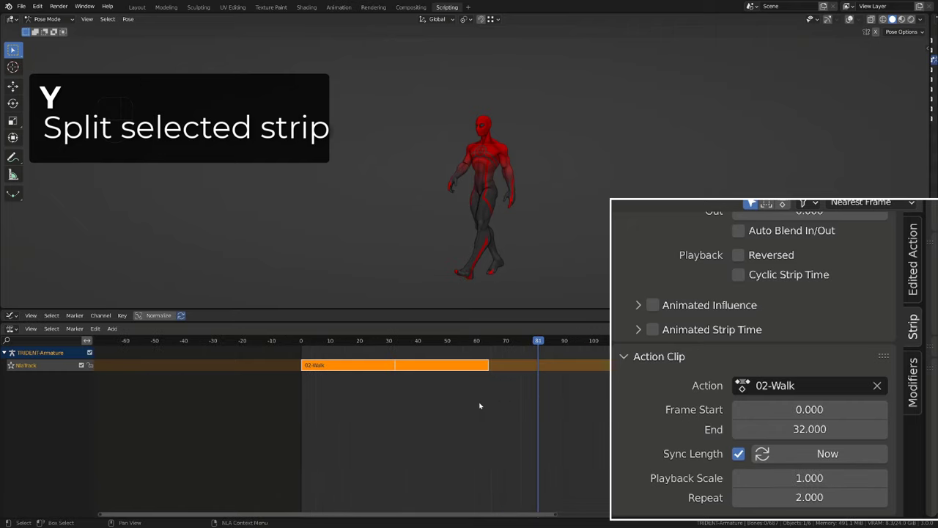
Step: Split the walk strip with Y and play back the remaining strip
click(321, 340)
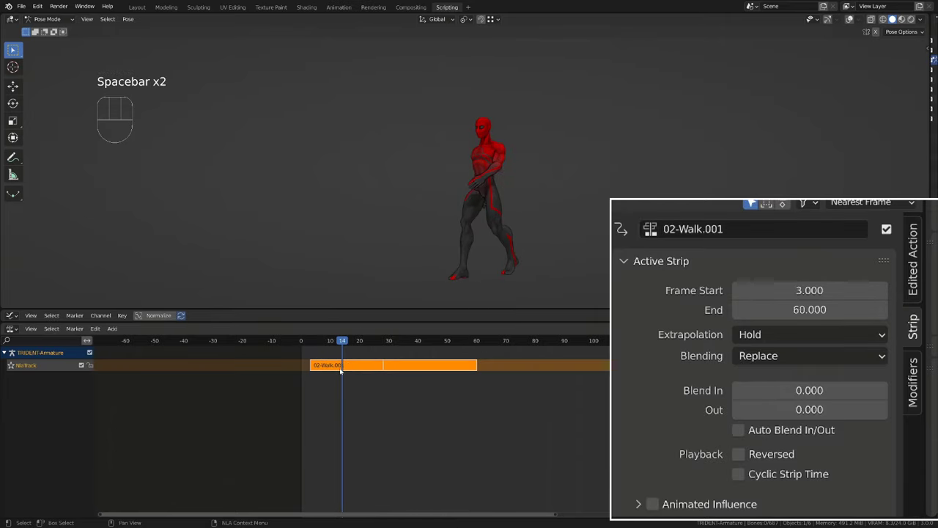
key(Y)
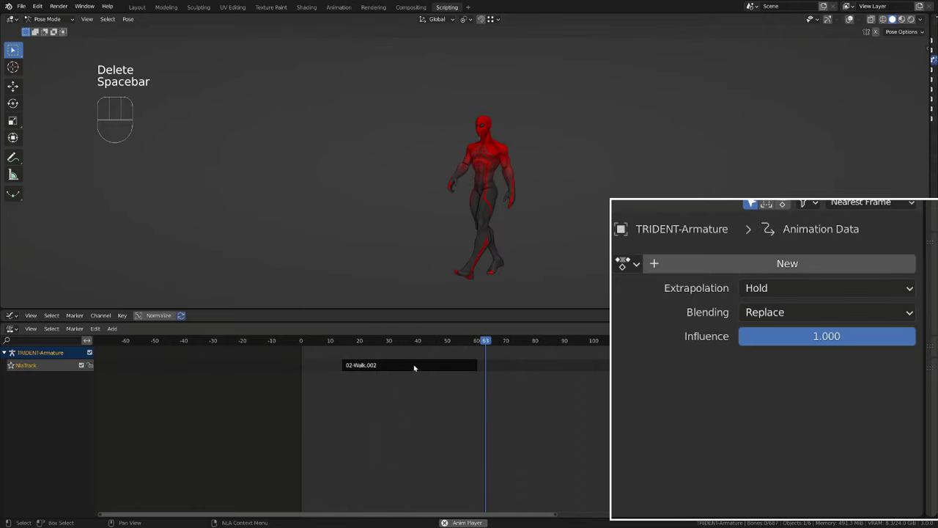
key(space)
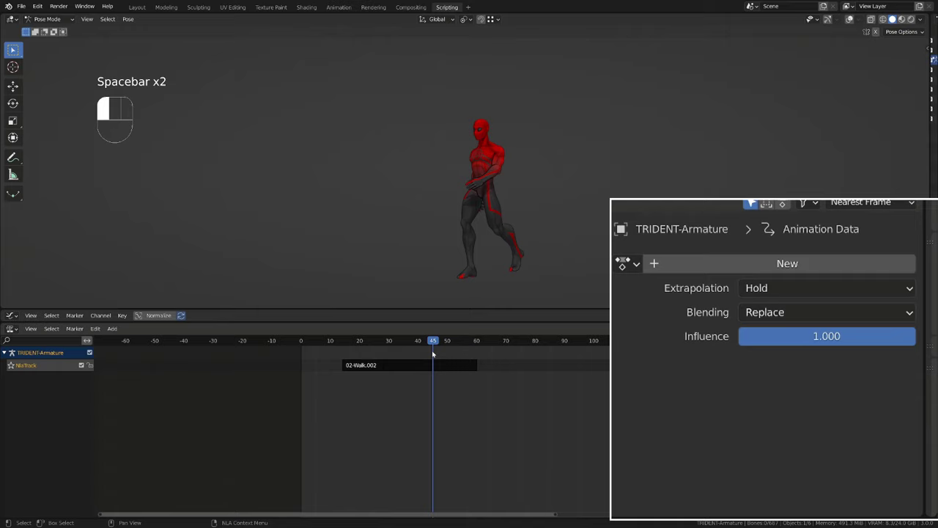
key(ctrl+z)
text(wa)
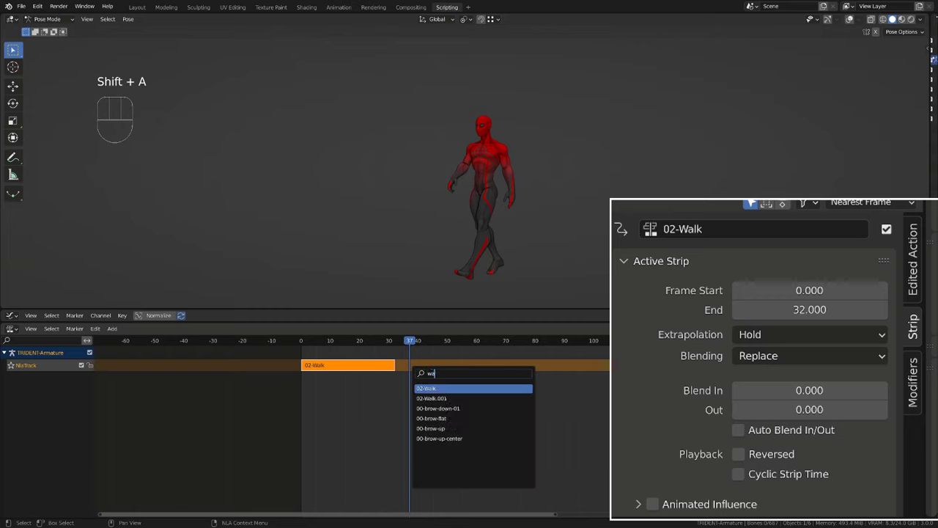
Step: Add another 02-Walk strip, split it, and play back the extended walk
click(427, 388)
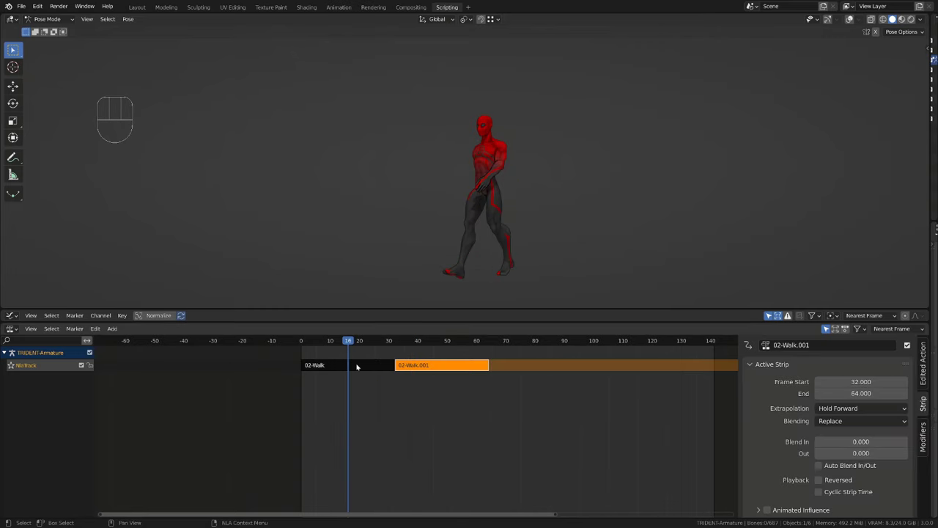
key(y)
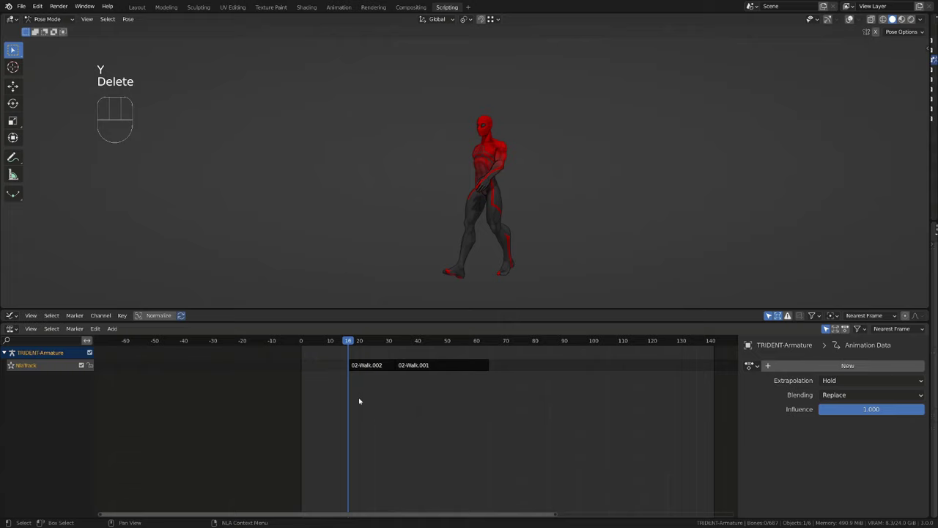
click(395, 364)
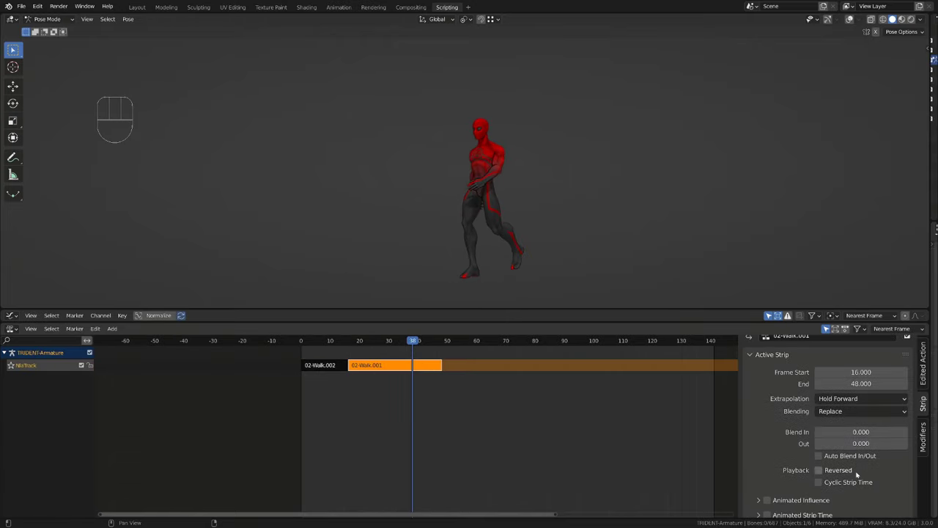
scroll(down, 3)
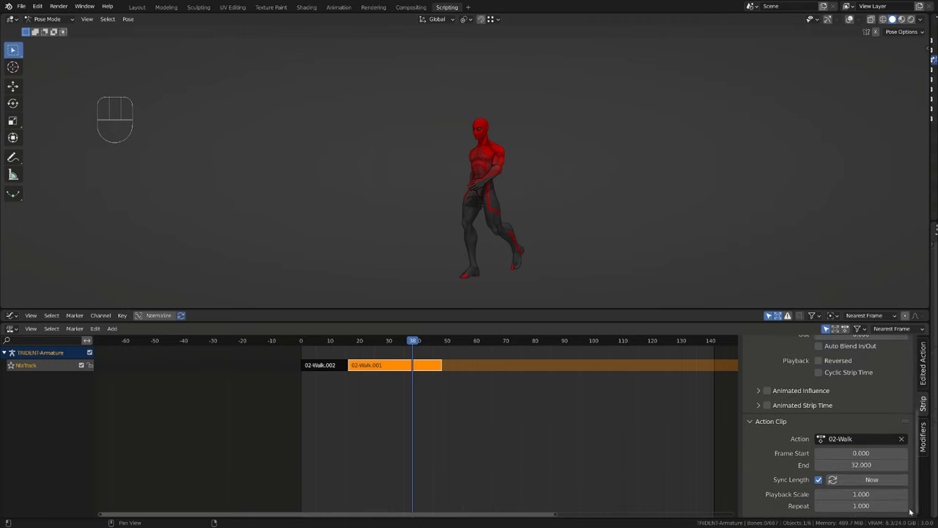
key(space)
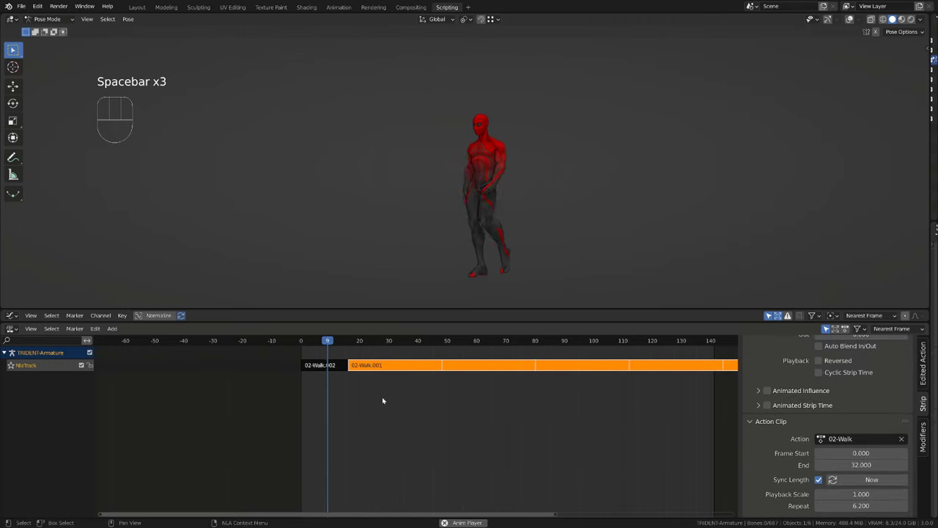
key(space)
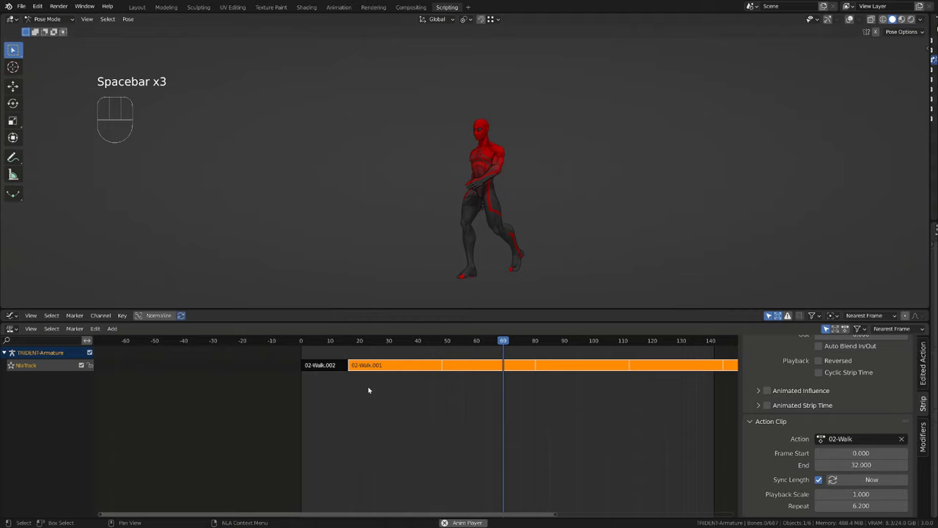
key(space)
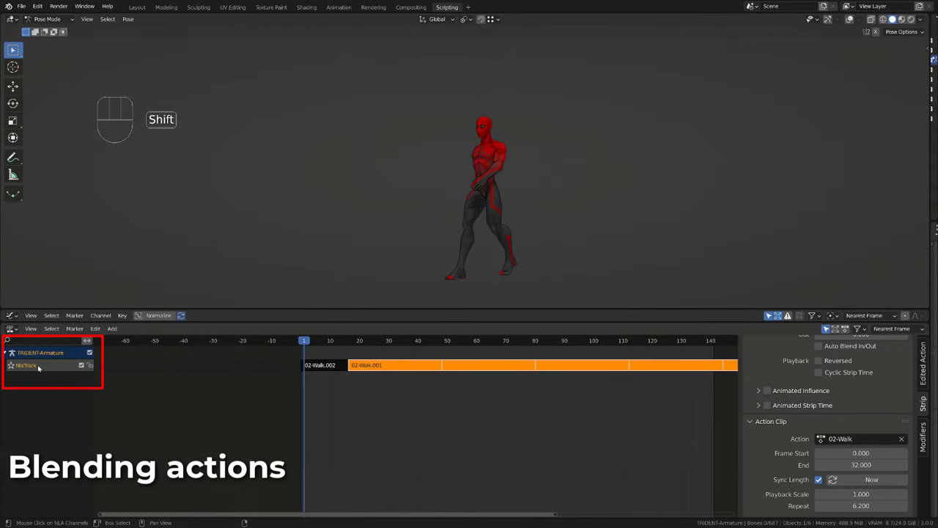
Step: Add a new track above the walk holding an 01-run strip starting at frame 28
key(shift+a)
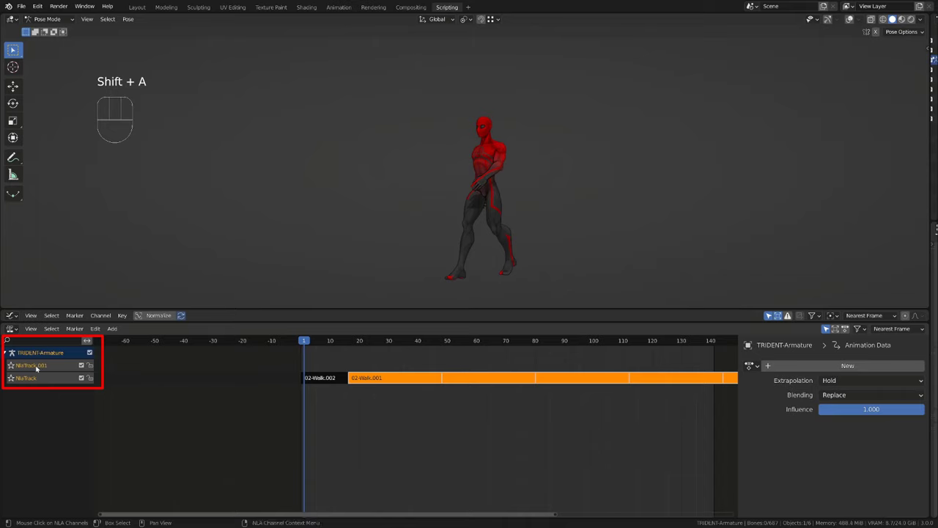
click(379, 340)
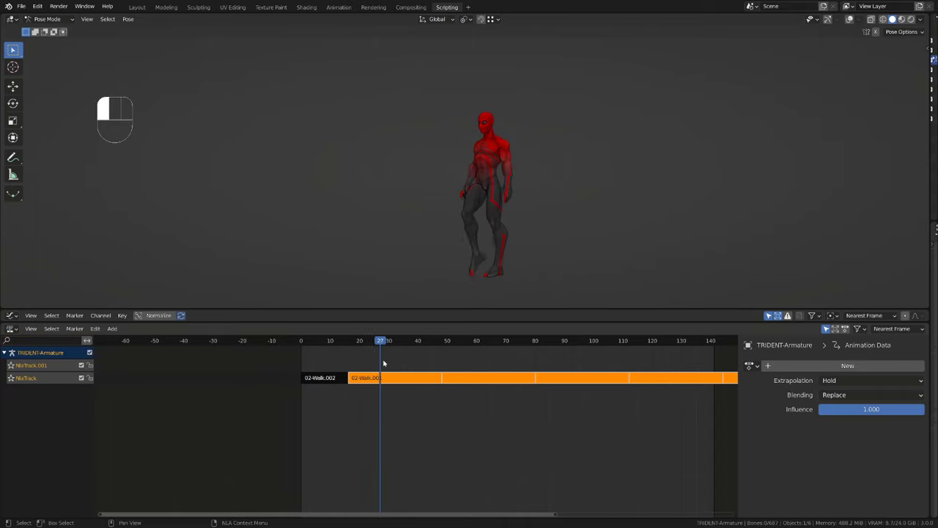
key(shift+a)
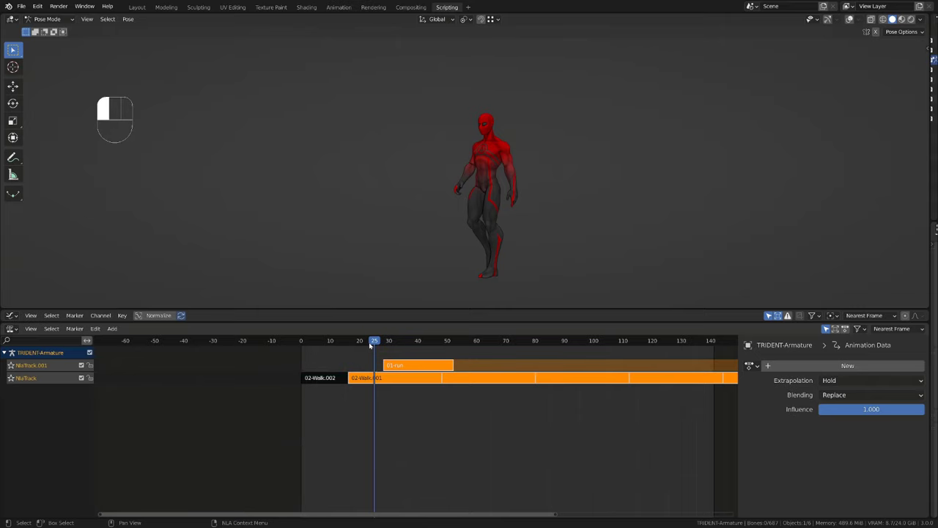
click(388, 340)
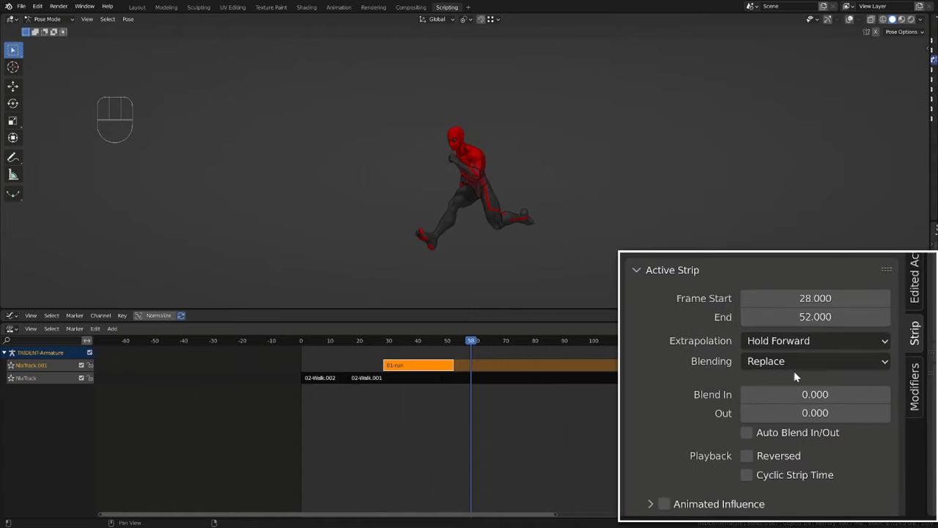
Step: Try Nothing extrapolation on the run strip, restore Hold Forward, and preview an earlier frame
click(814, 340)
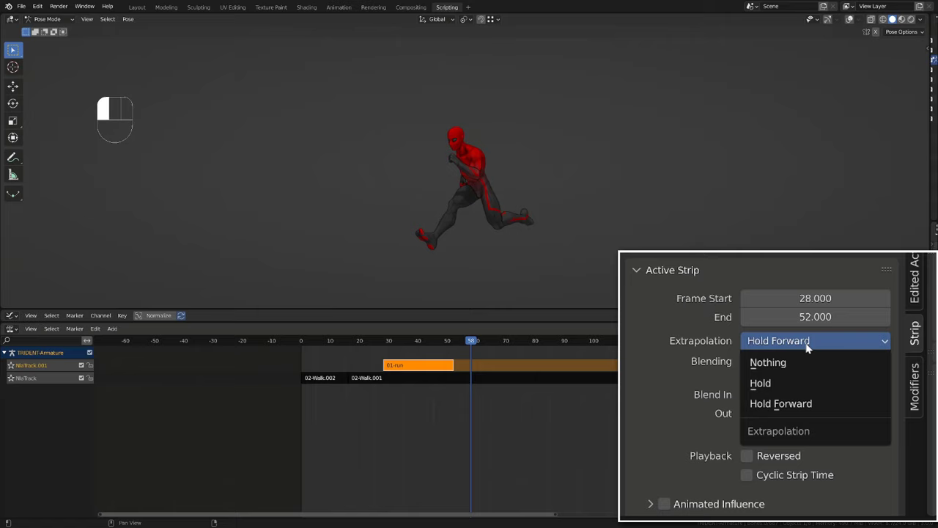
mouse_move(768, 362)
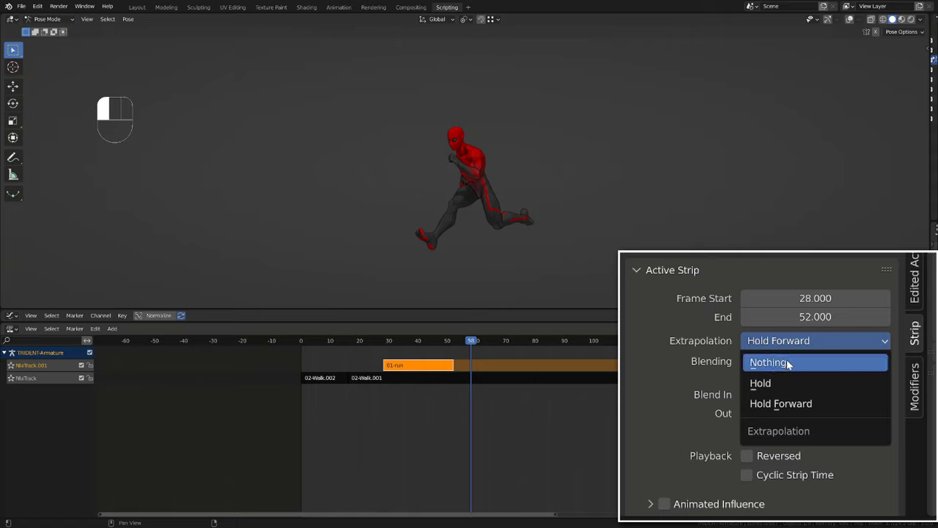
click(768, 362)
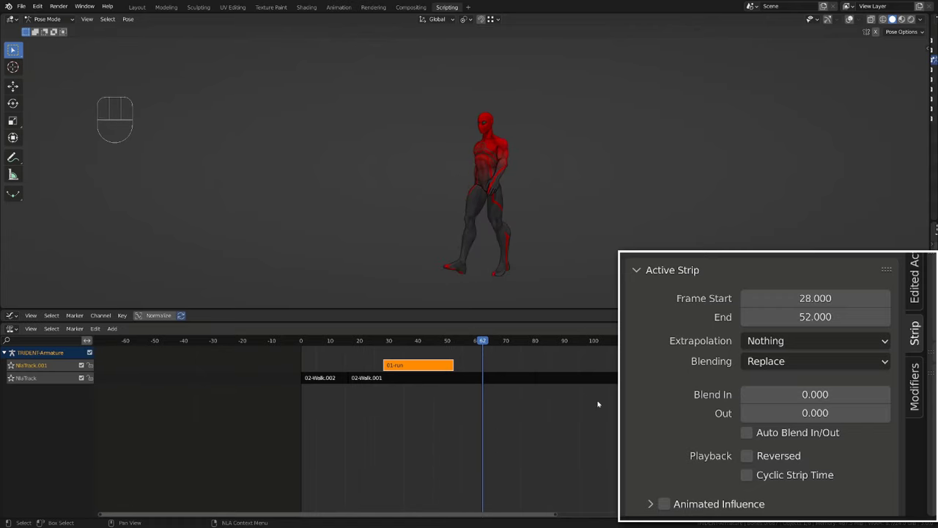
click(815, 340)
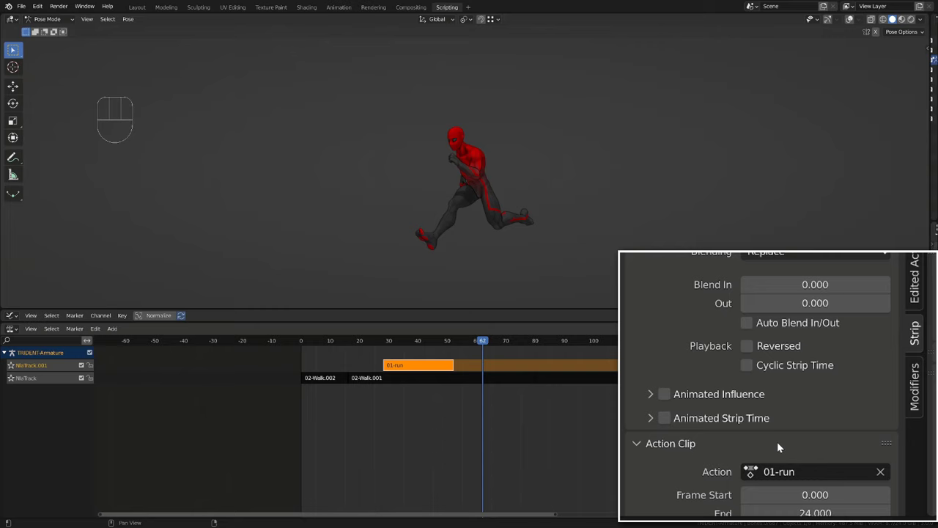
scroll(down, 3)
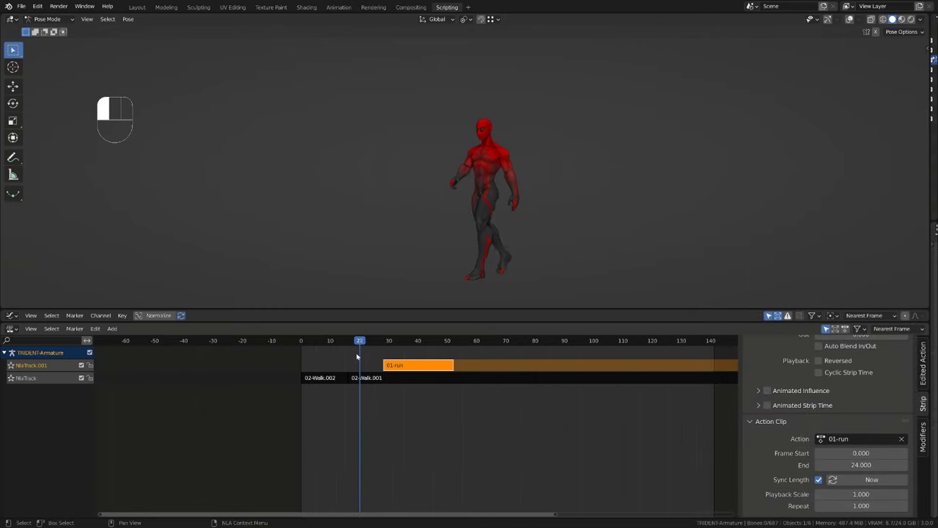
click(391, 340)
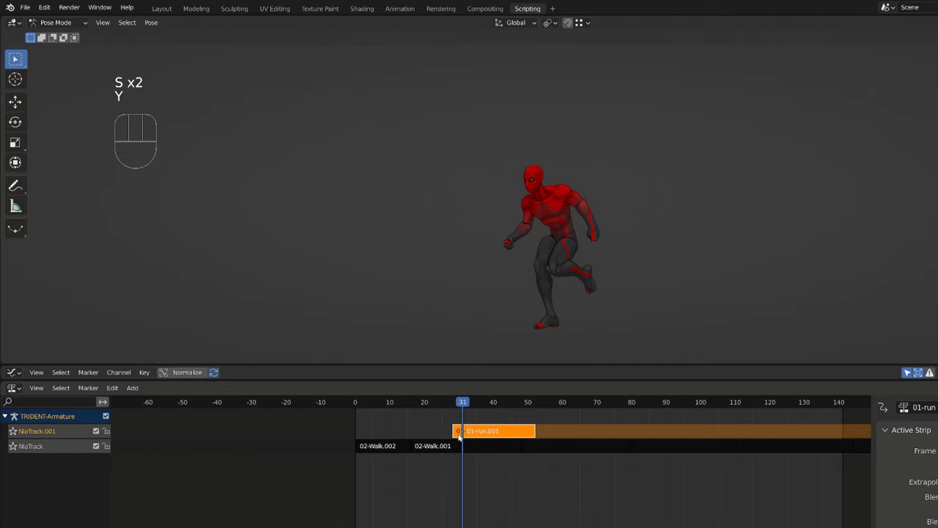
Step: Rescale the 01-run strip shorter and scrub through the frames where the run begins
key(y)
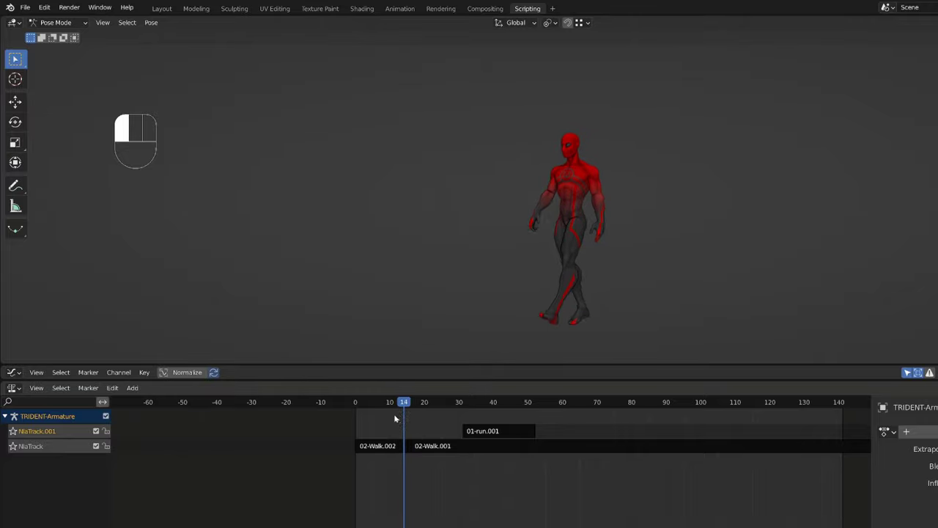
click(448, 401)
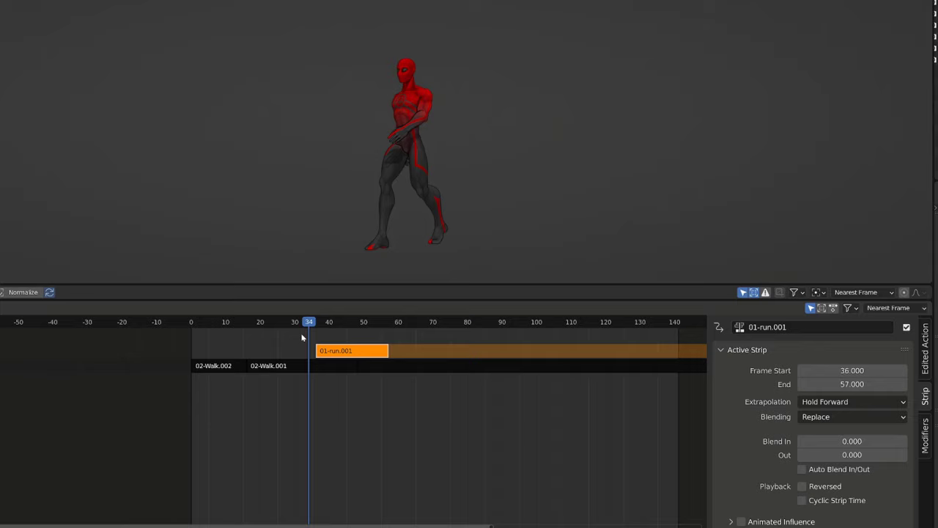
click(306, 321)
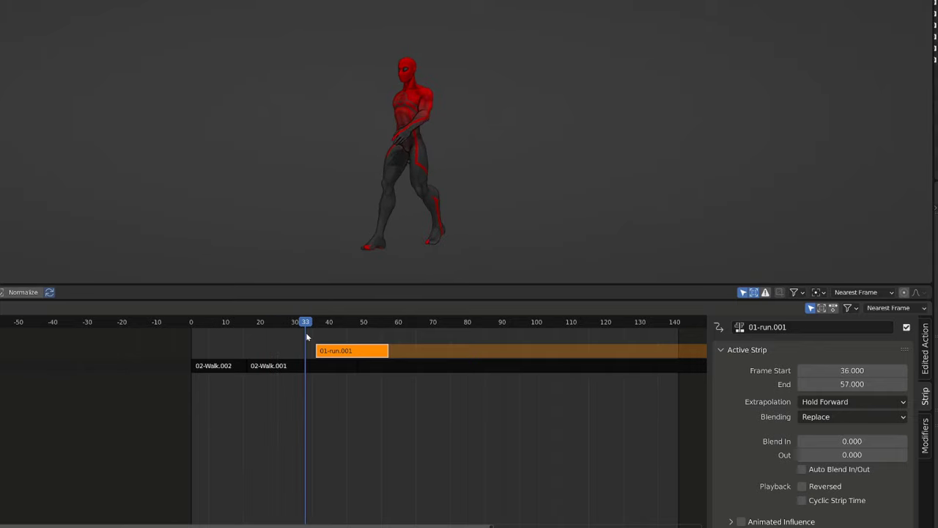
drag(351, 350, 337, 350)
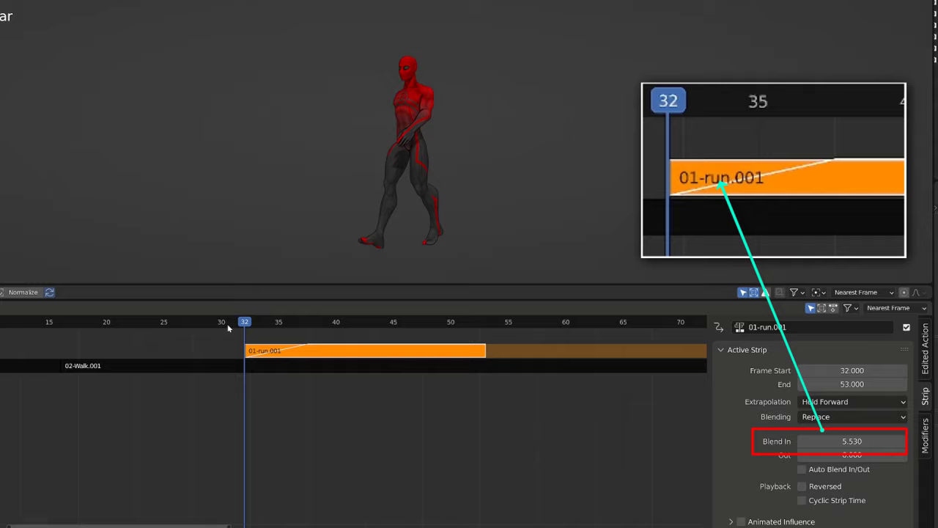
Step: Preview the run strip starting at frame 32 with its 5.53-frame blend-in
click(141, 321)
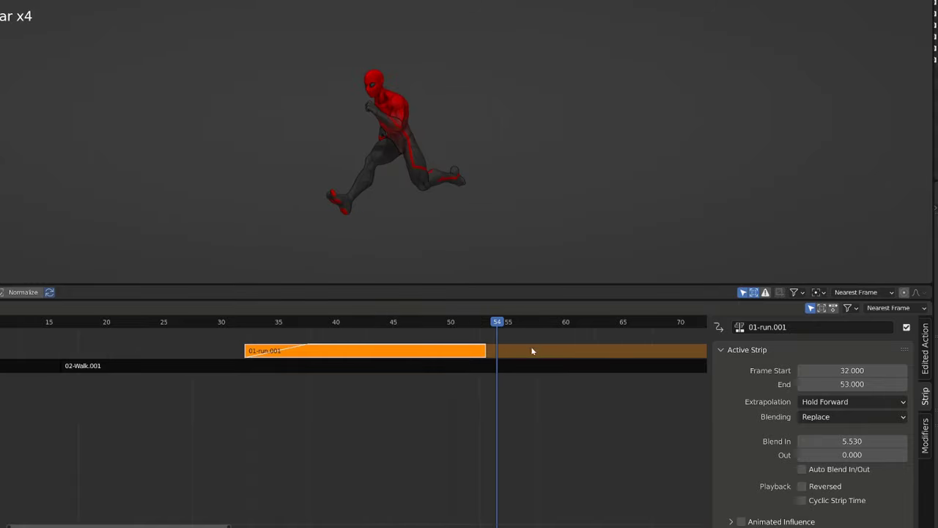
mouse_move(516, 339)
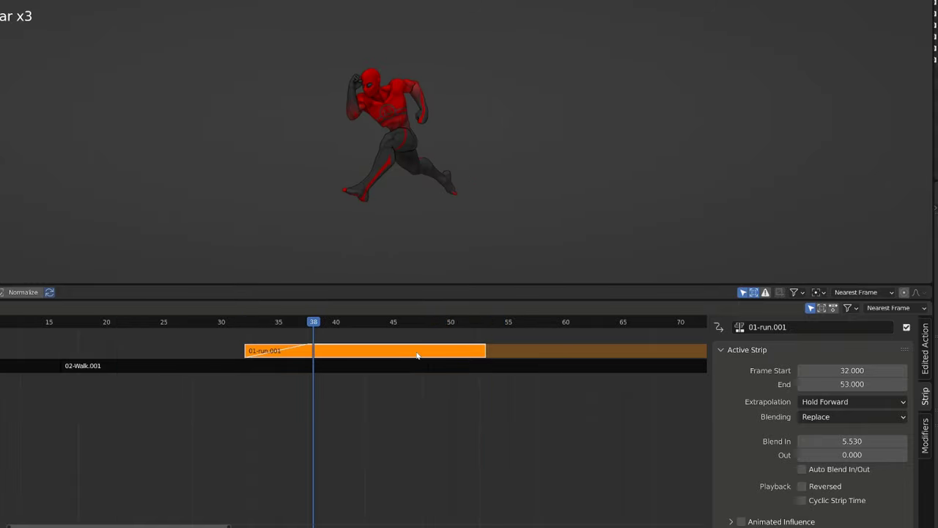
click(176, 322)
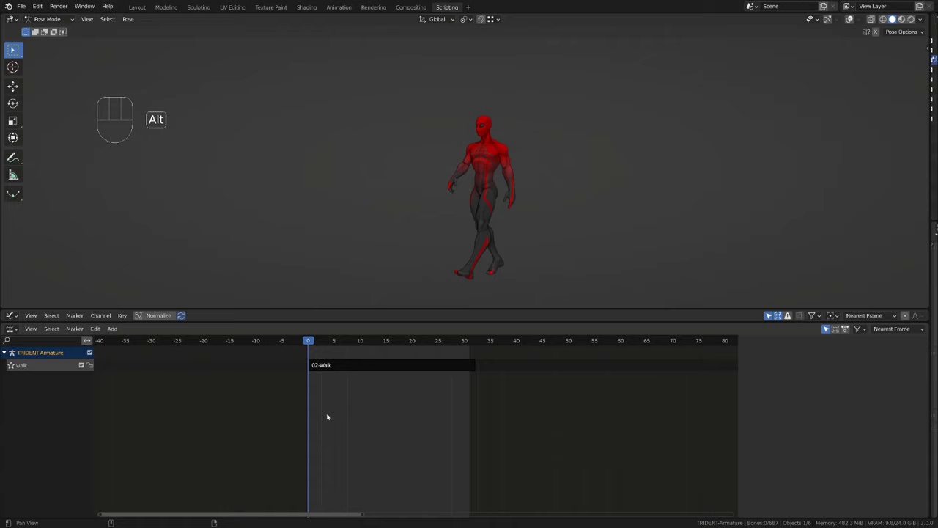
Step: Add a track above walk and key the root bone's scale into a one-frame strip
click(21, 365)
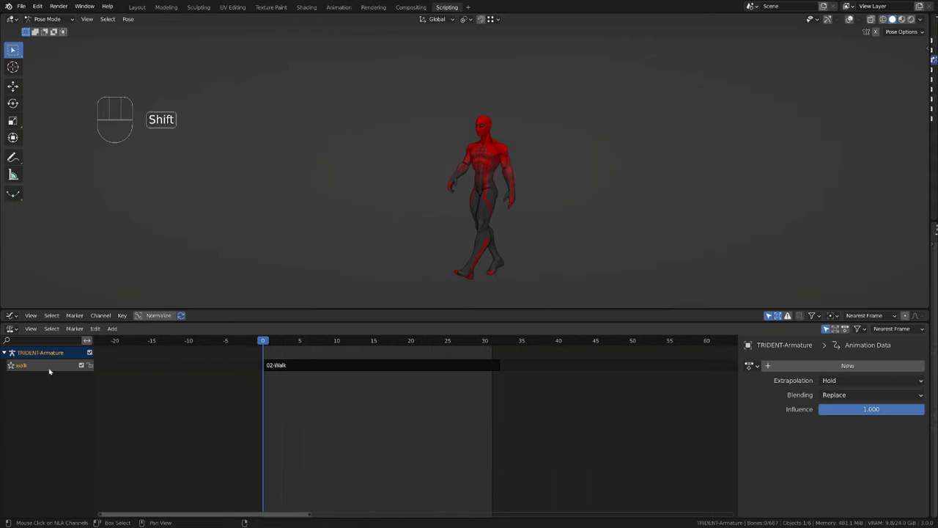
key(shift+a)
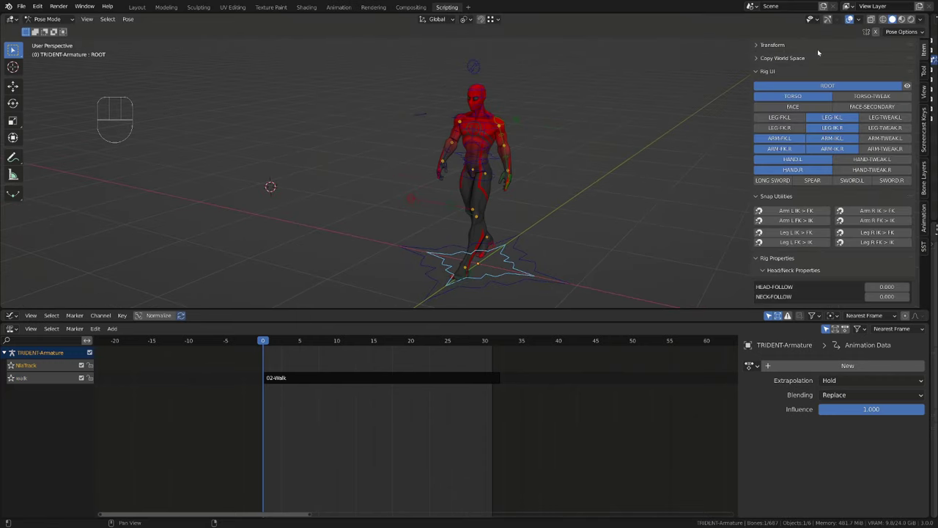
click(772, 45)
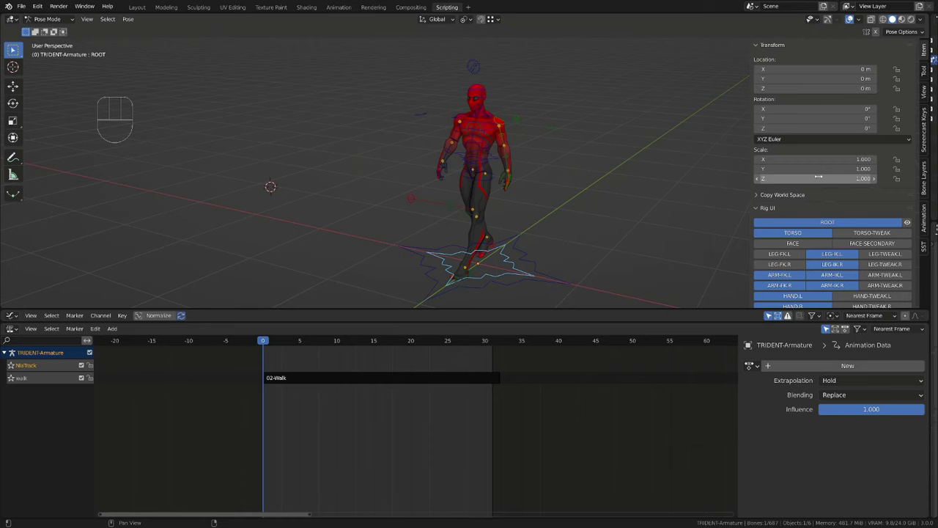
click(41, 365)
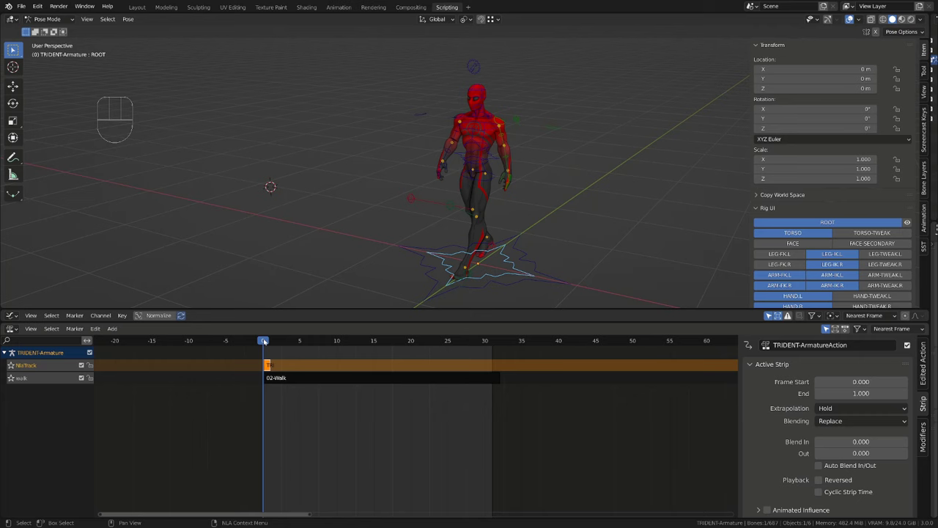
Step: Tweak the TRIDENT-ArmatureAction strip, keying the ROOT bone's scale at 3.001
click(262, 340)
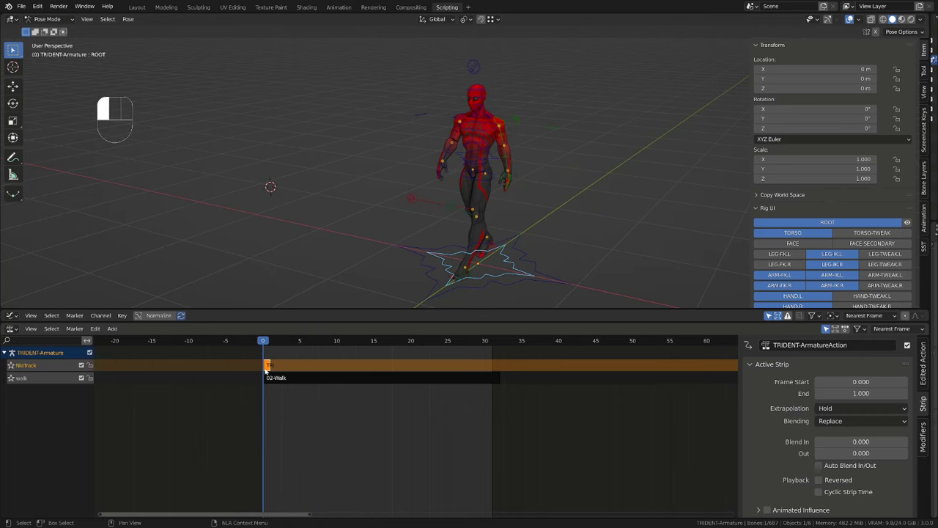
key(Tab)
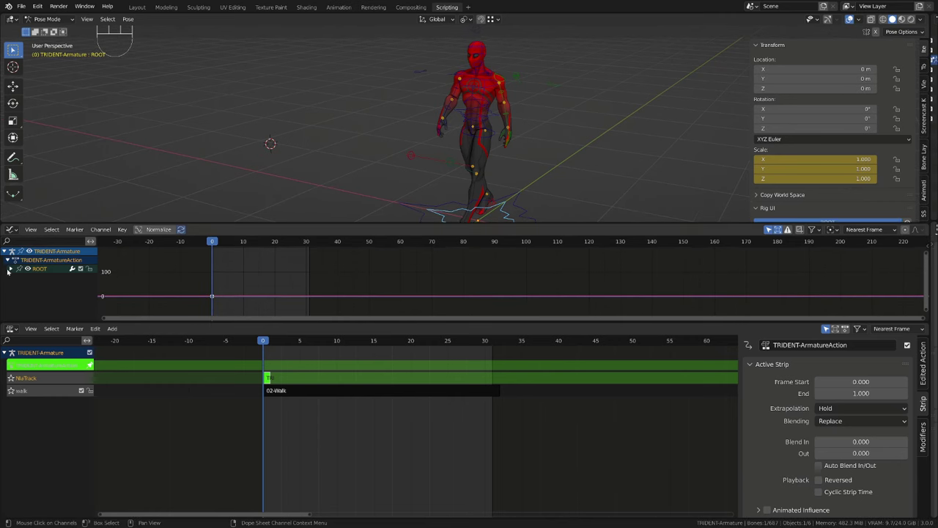
click(10, 268)
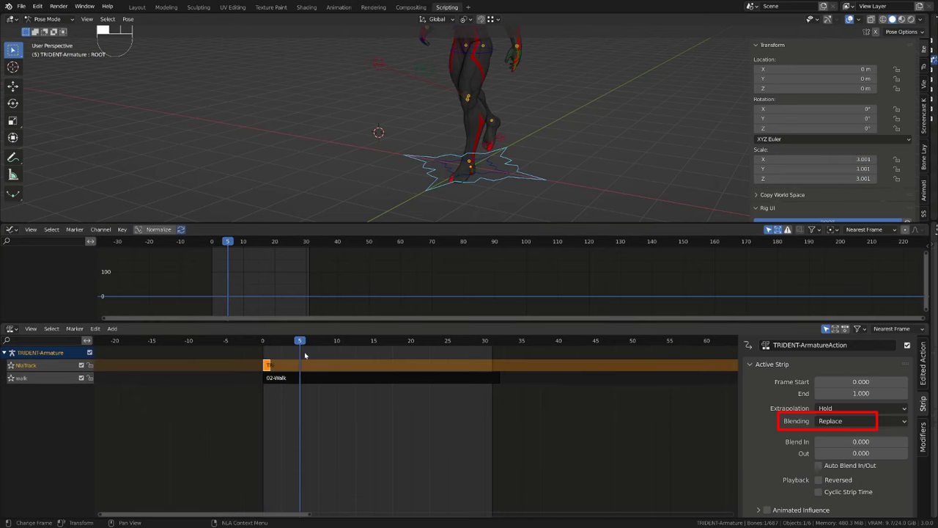
click(343, 340)
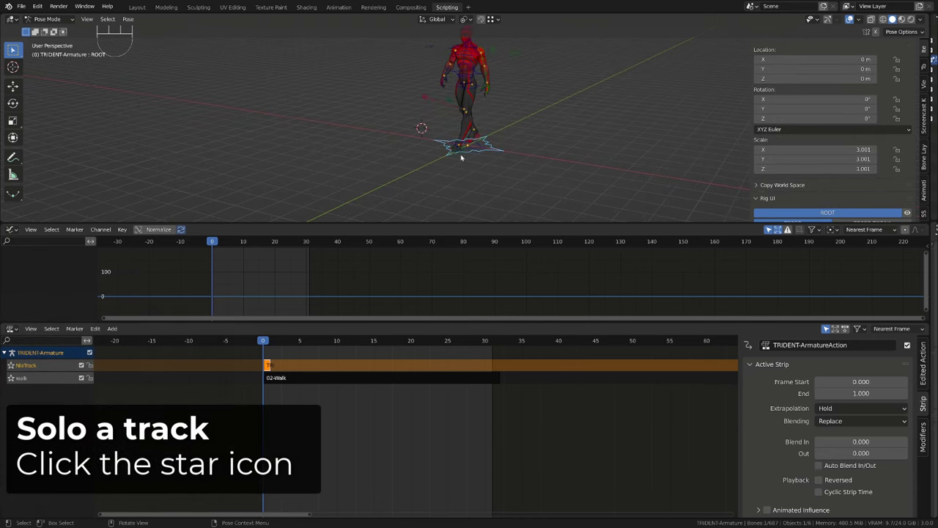
Step: Change the TRIDENT-ArmatureAction strip's blending from Replace to Add
click(367, 377)
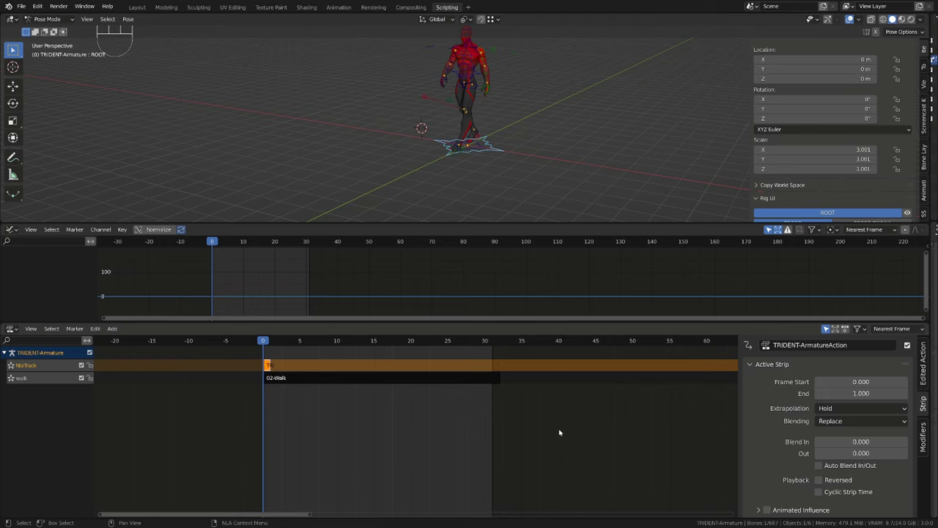
click(861, 421)
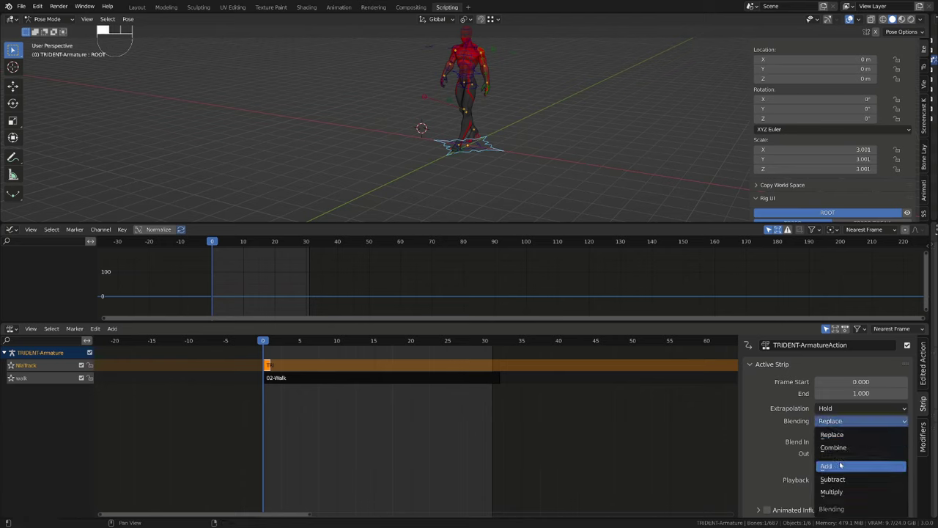
click(826, 465)
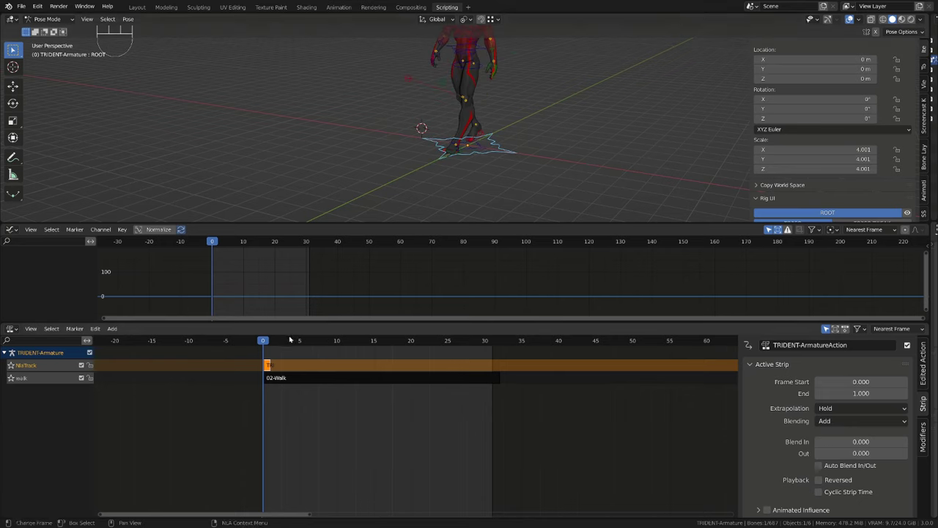
click(816, 169)
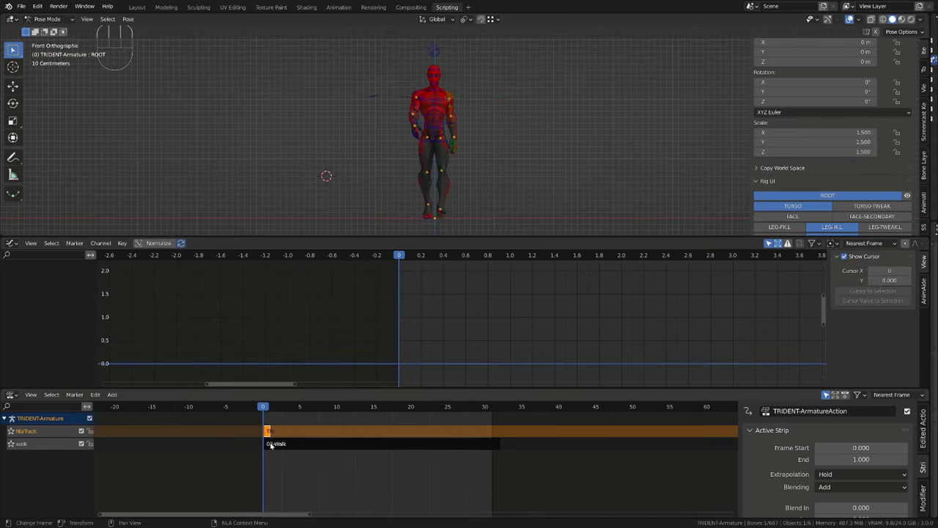
Step: Cycle the duplicated walk strip through Multiply, Add and Subtract blending while playing, ending on Replace
click(861, 486)
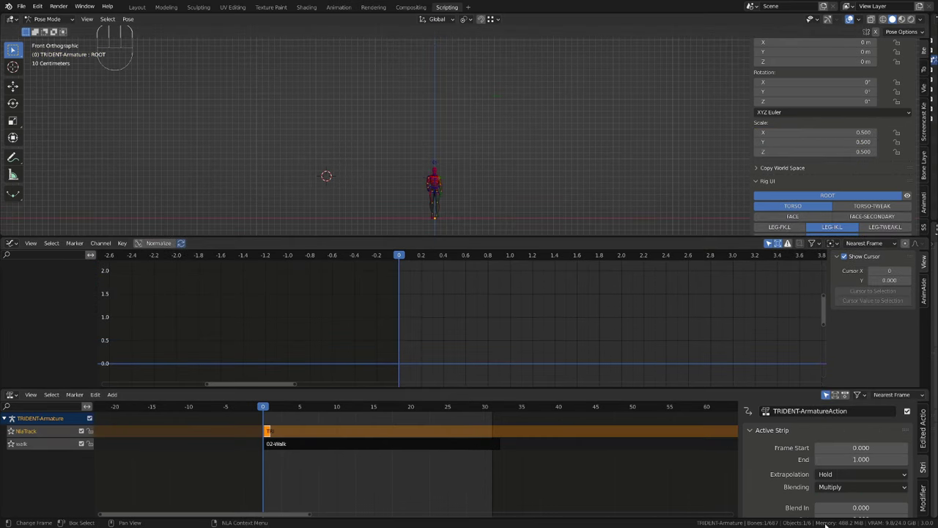
click(861, 487)
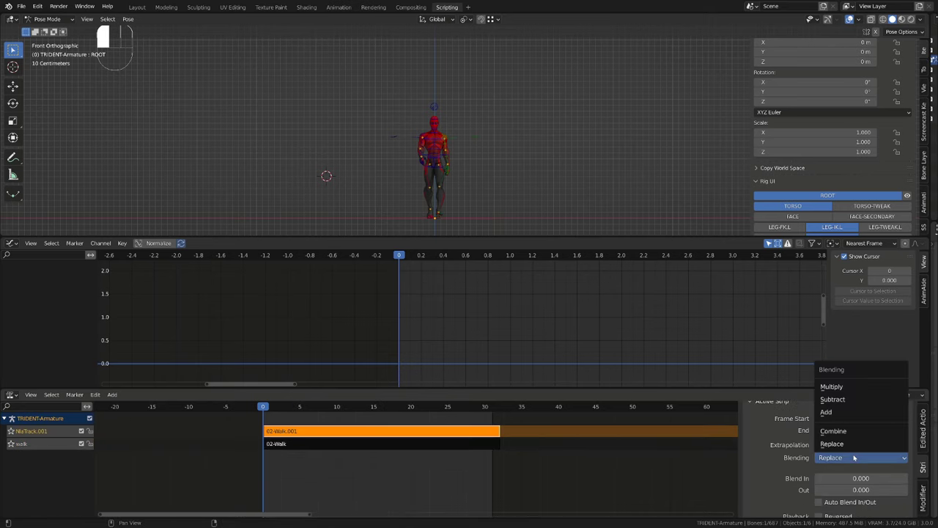
click(826, 411)
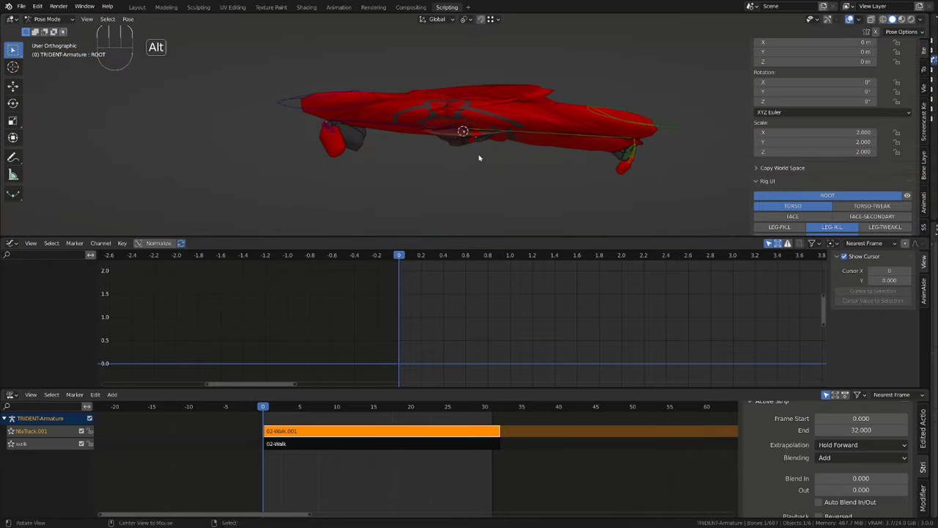
key(space)
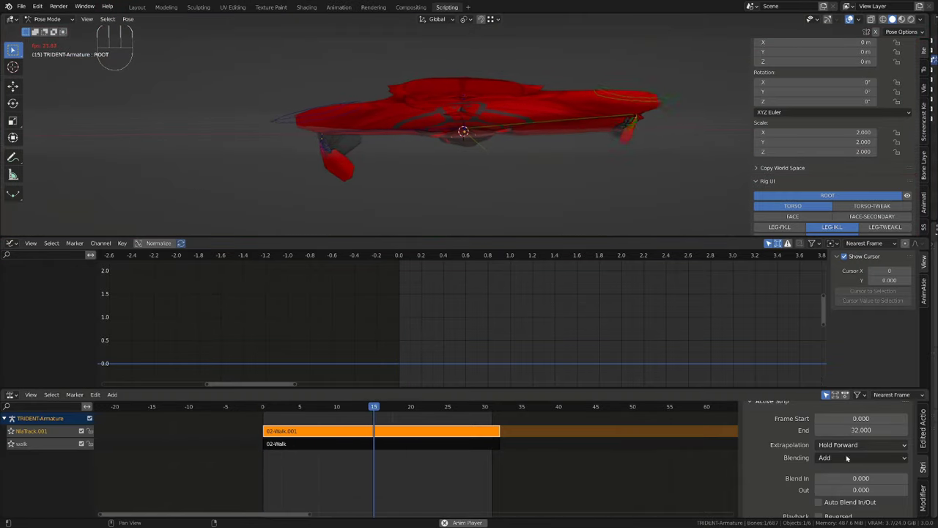
click(861, 457)
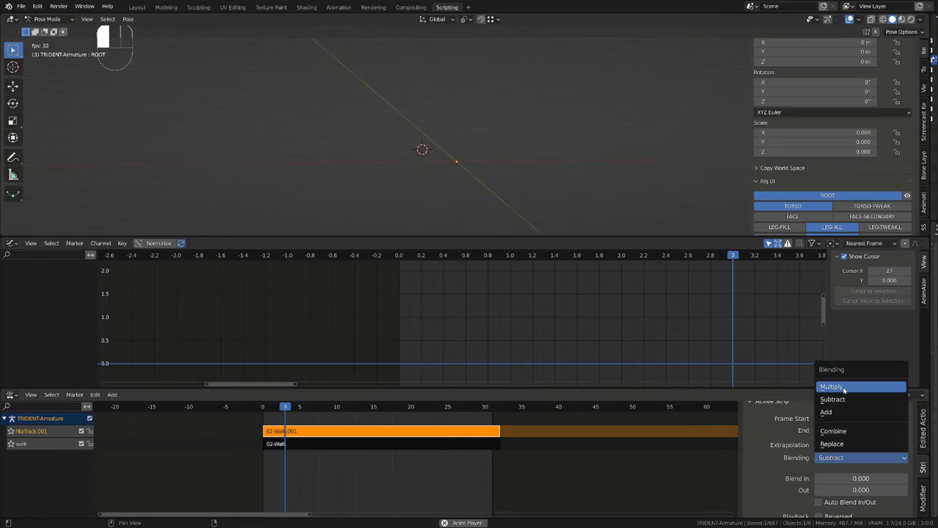
click(831, 386)
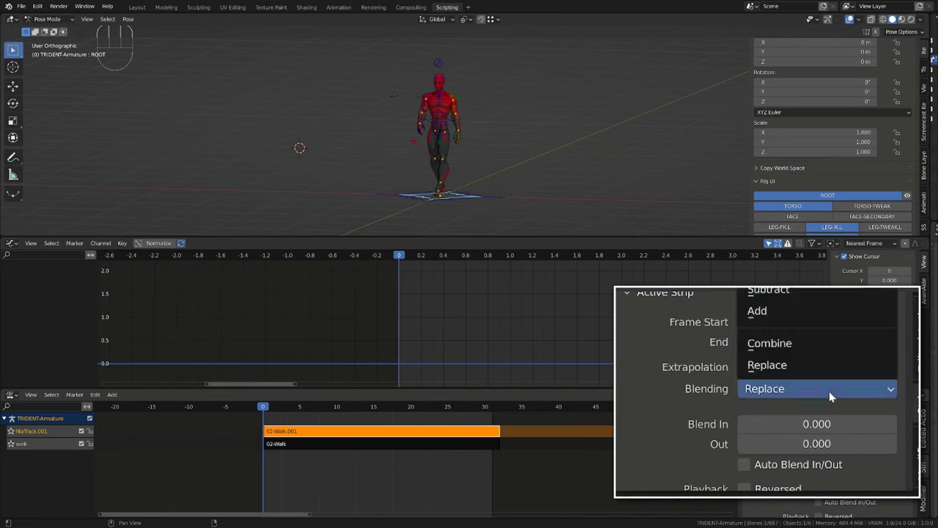
click(768, 342)
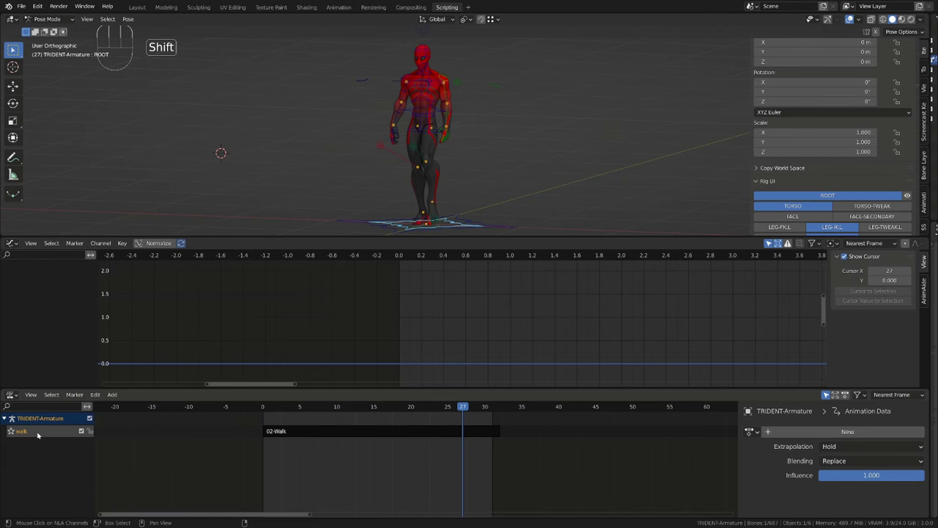
Step: View the character from the front, preview the walk cycle, and scroll the Rig UI panel
key(shift+a)
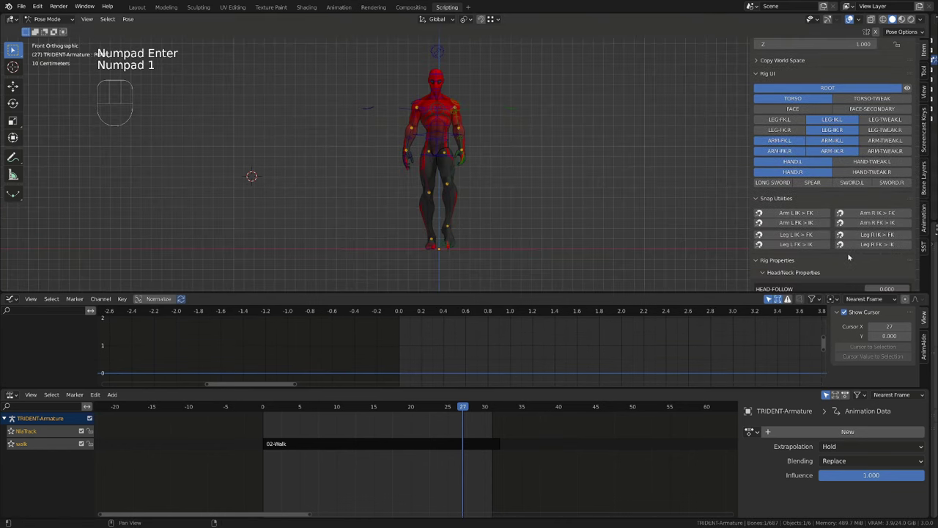
scroll(down, 3)
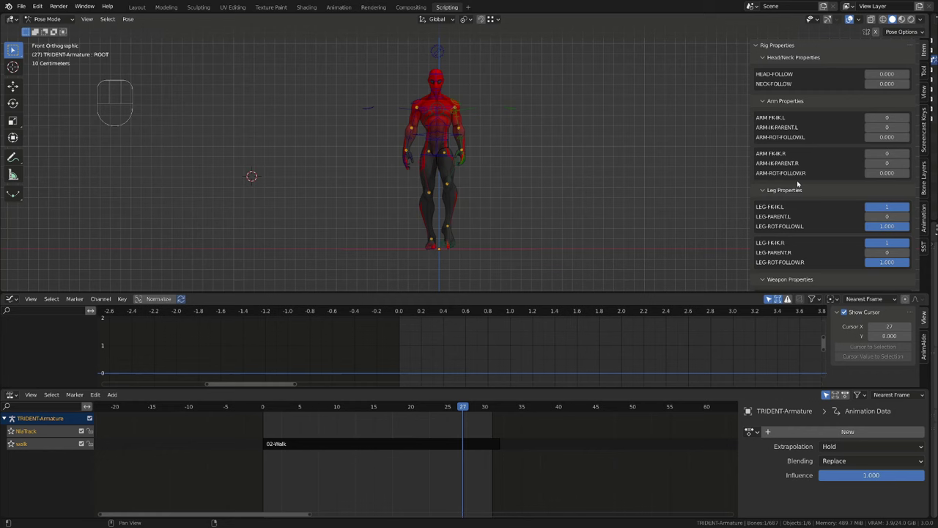
scroll(down, 3)
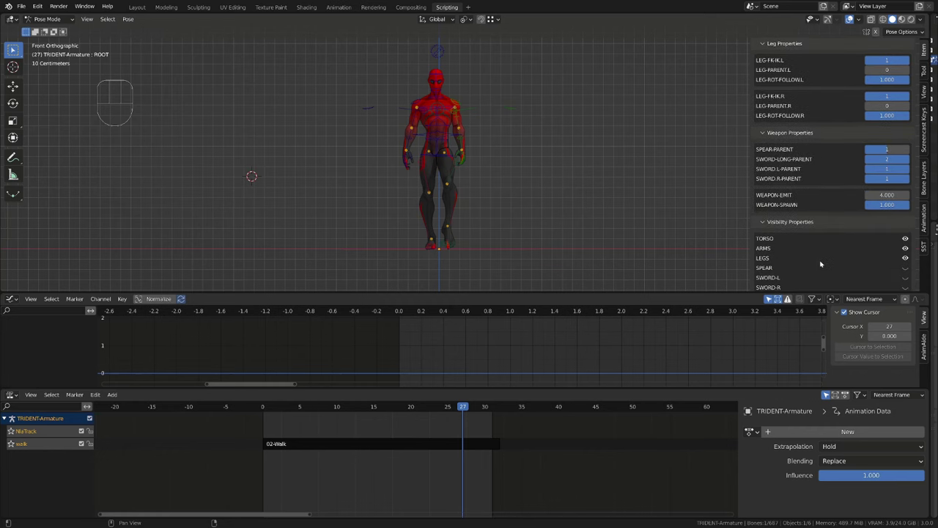
scroll(down, 3)
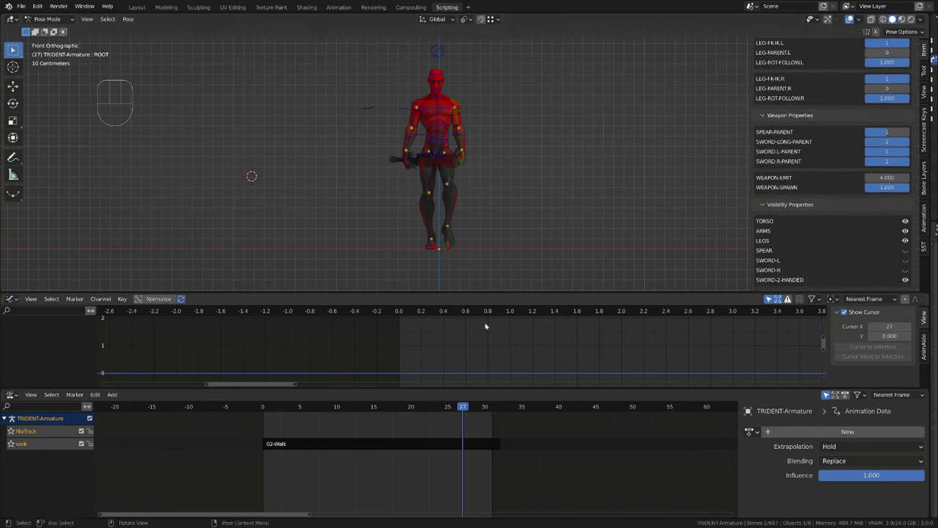
key(space)
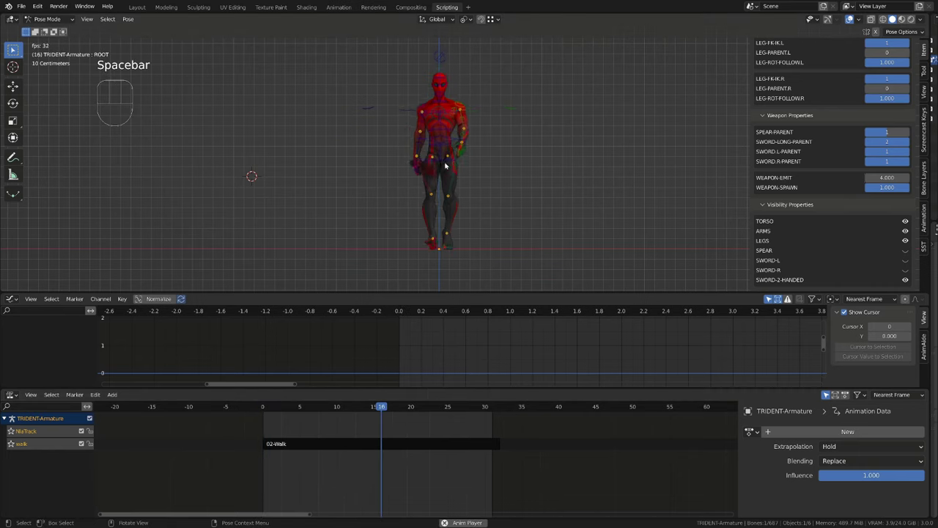
key(space)
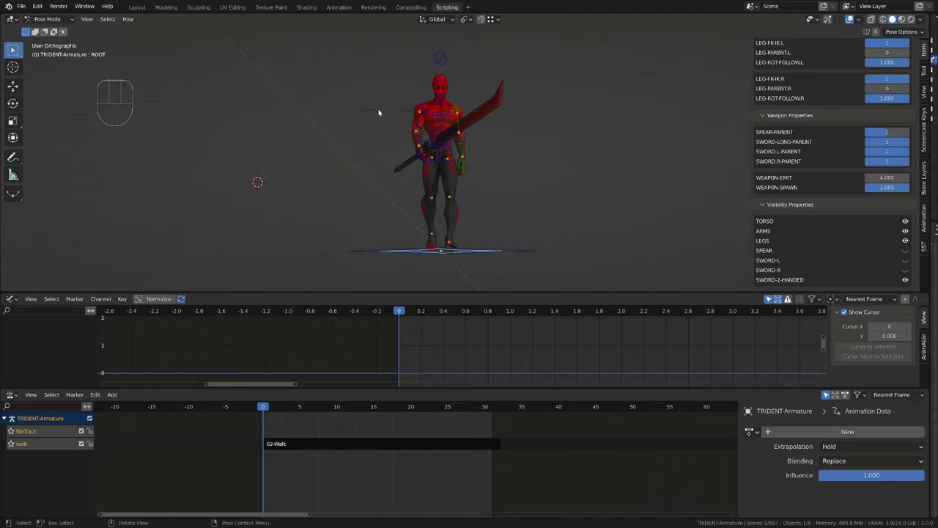
scroll(down, 3)
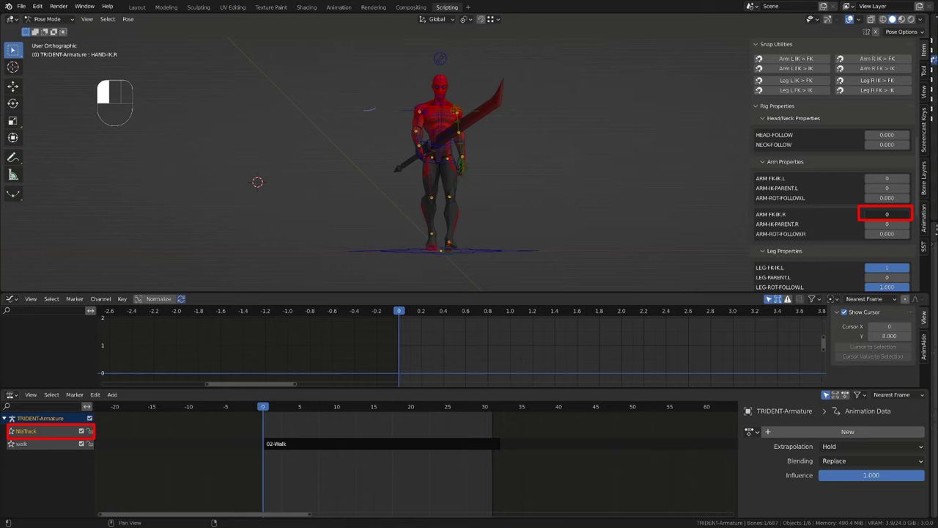
Step: Set ARM FK-IK.R to 1 and keyframe it in a new action
click(886, 214)
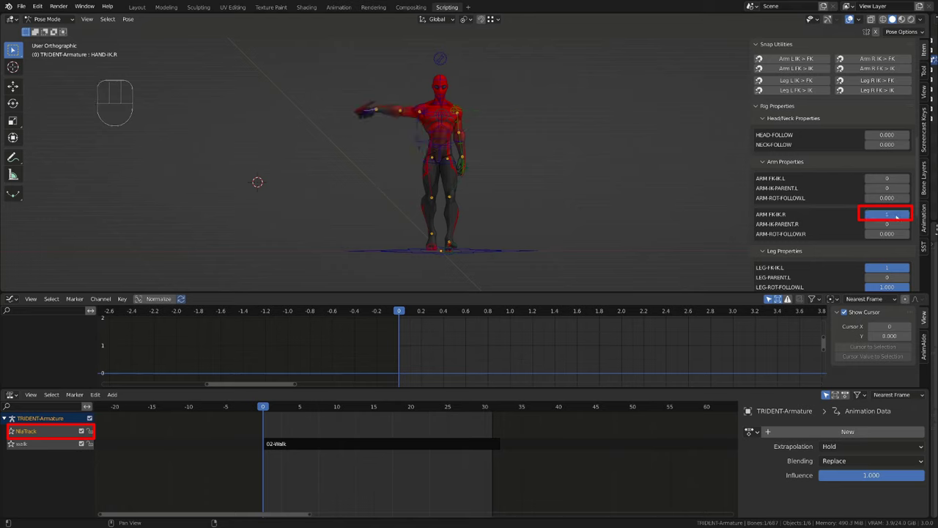
click(887, 214)
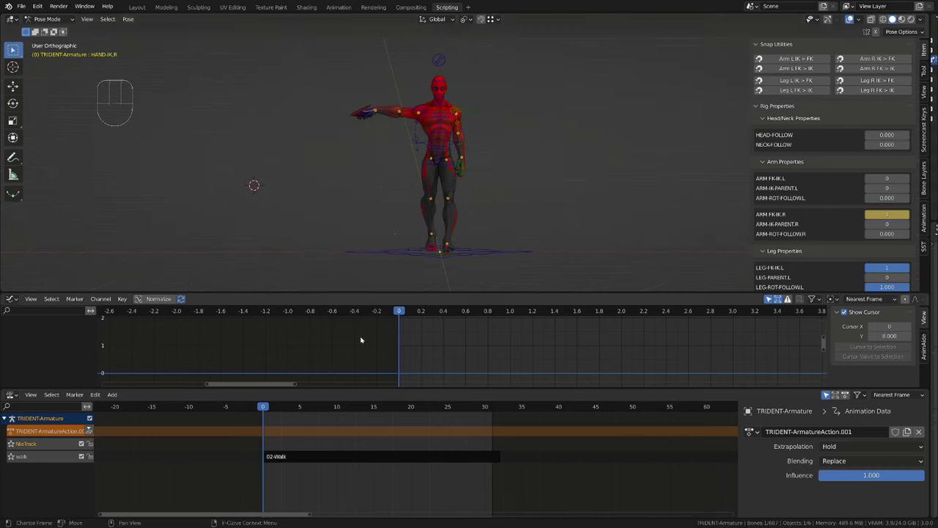
click(328, 406)
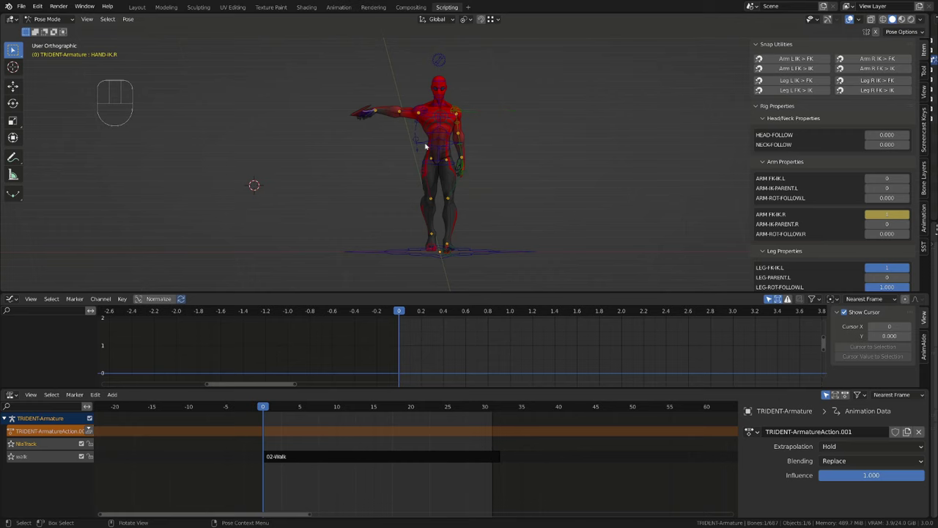
click(886, 223)
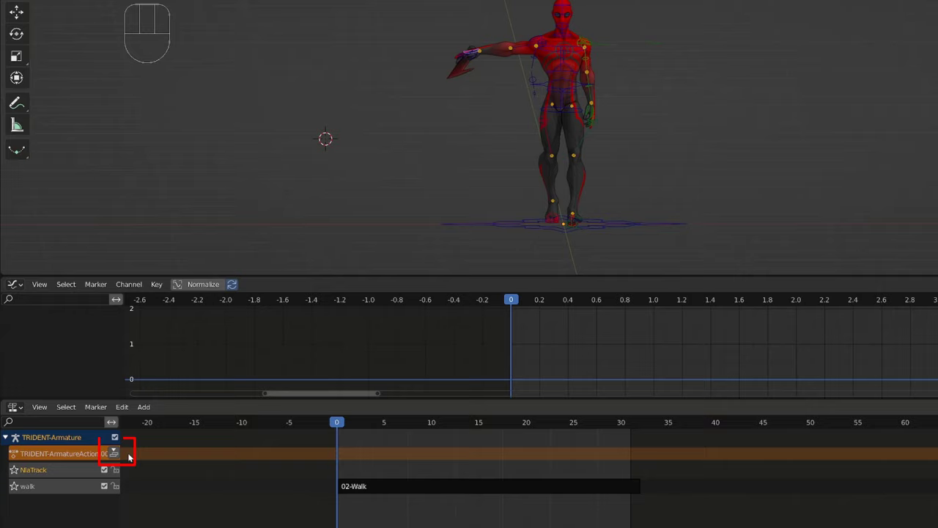
Step: Play the animation to check the IK arm change under Combine blending
key(space)
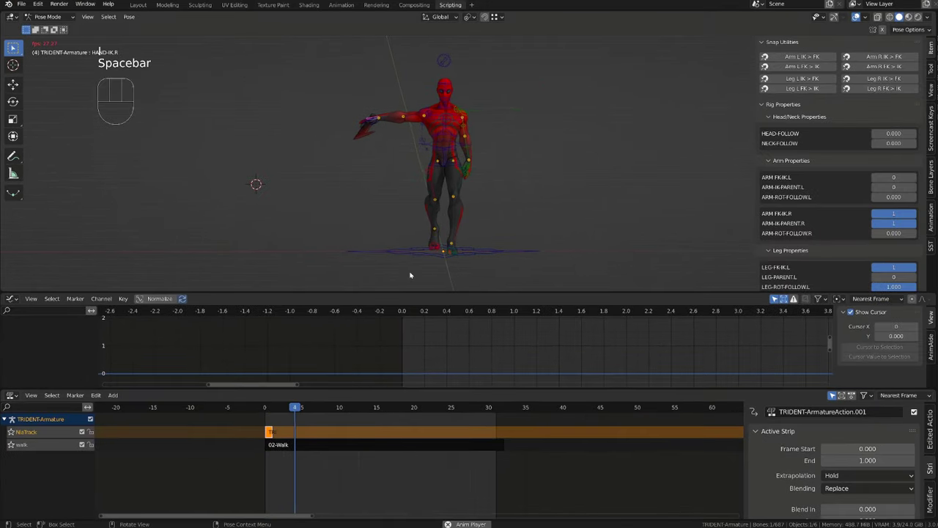
key(space)
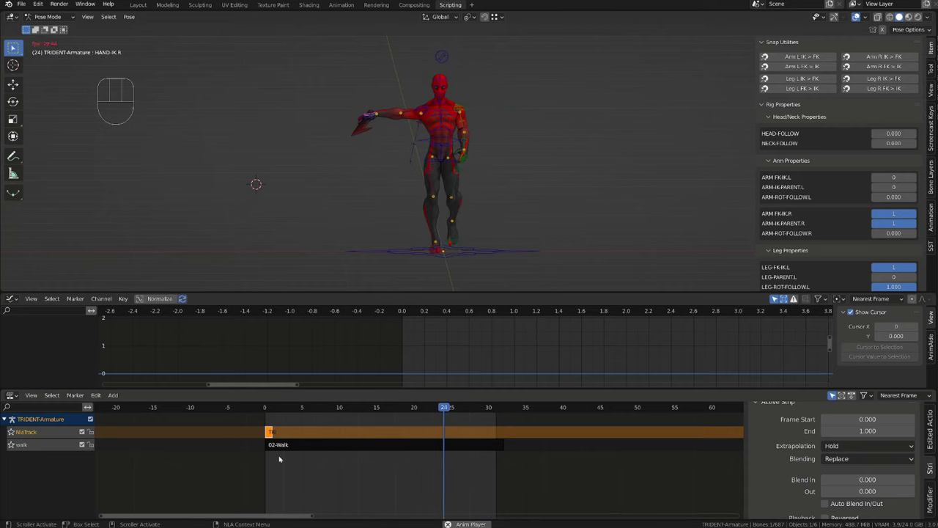
key(space)
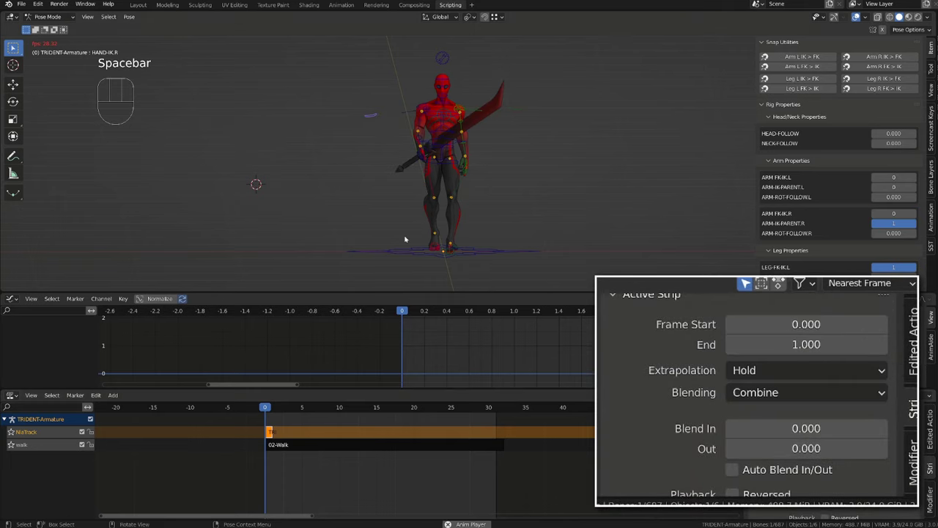
key(space)
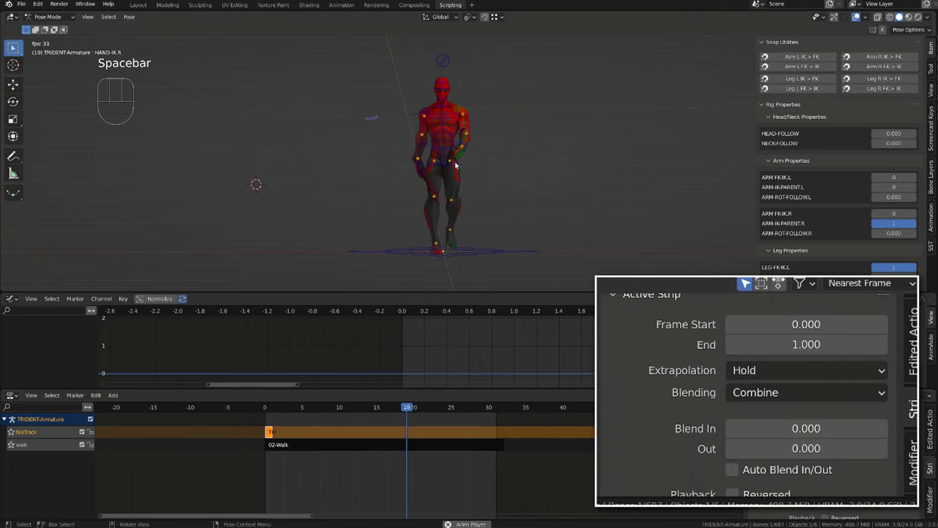
Step: Set the ik switch strip's blending back to Replace and replay the walk
click(301, 407)
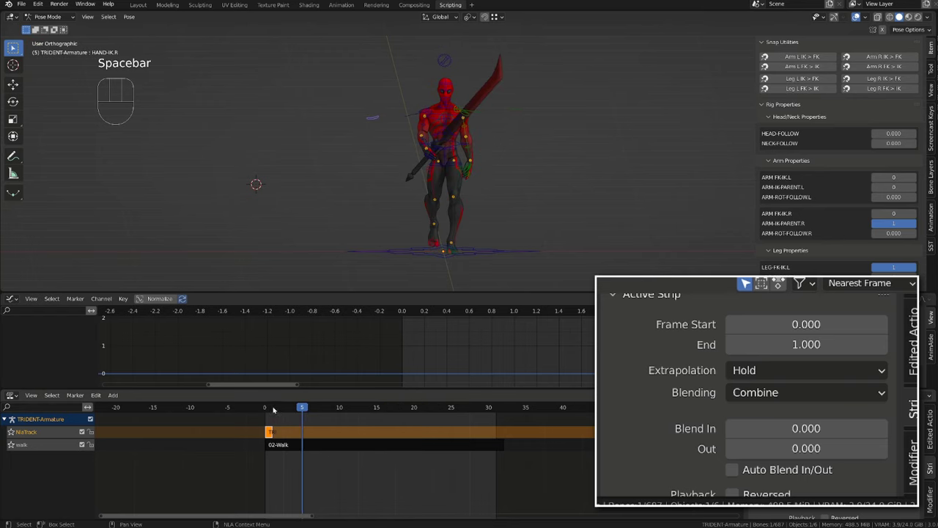
click(806, 392)
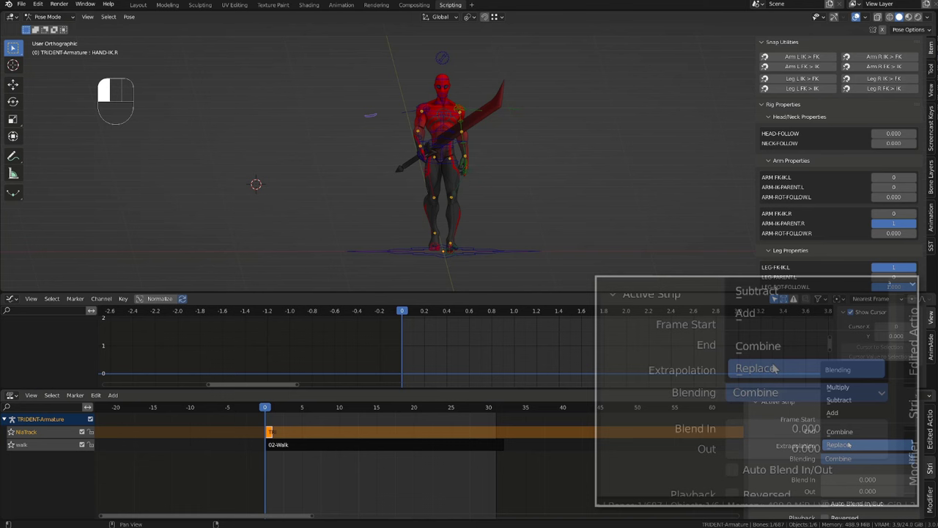
key(space)
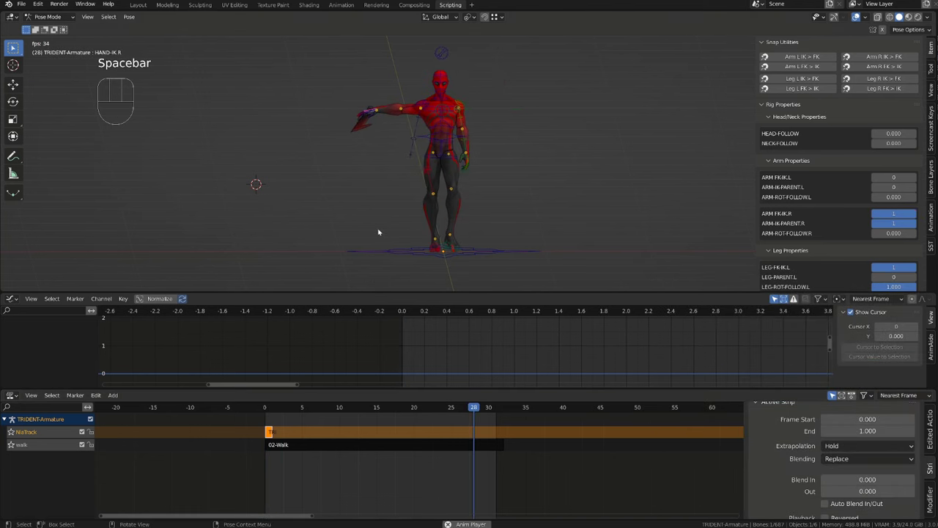
key(space)
text(ik switch)
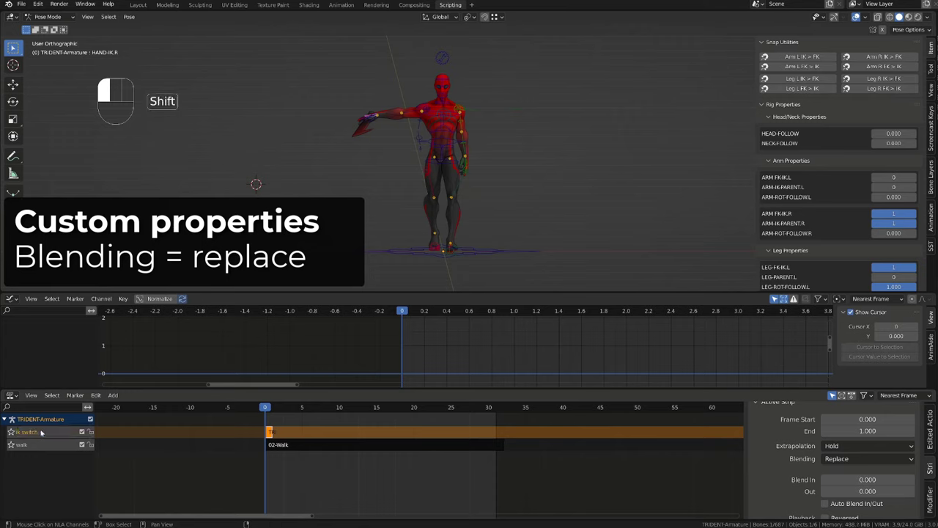
Step: Add a new NLA track above 'ik switch' and rename it 'revision'
key(shift+a)
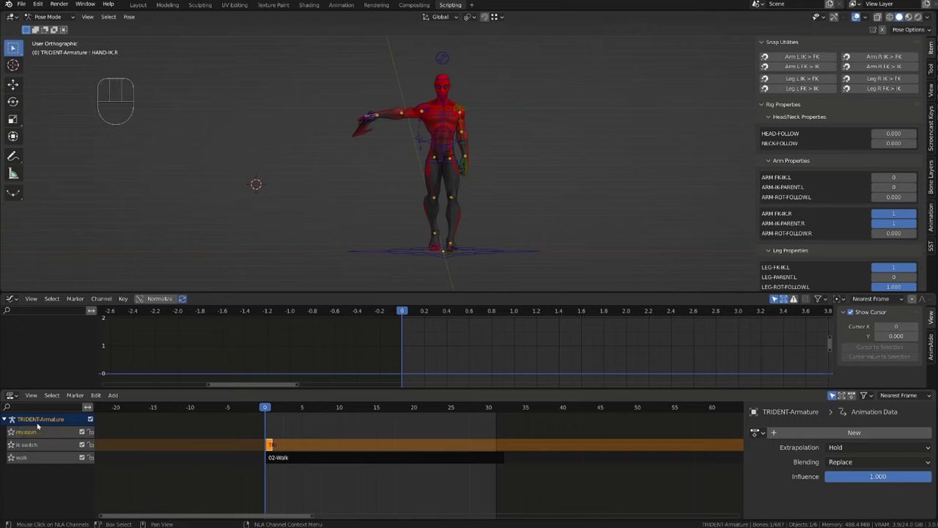
double_click(29, 430)
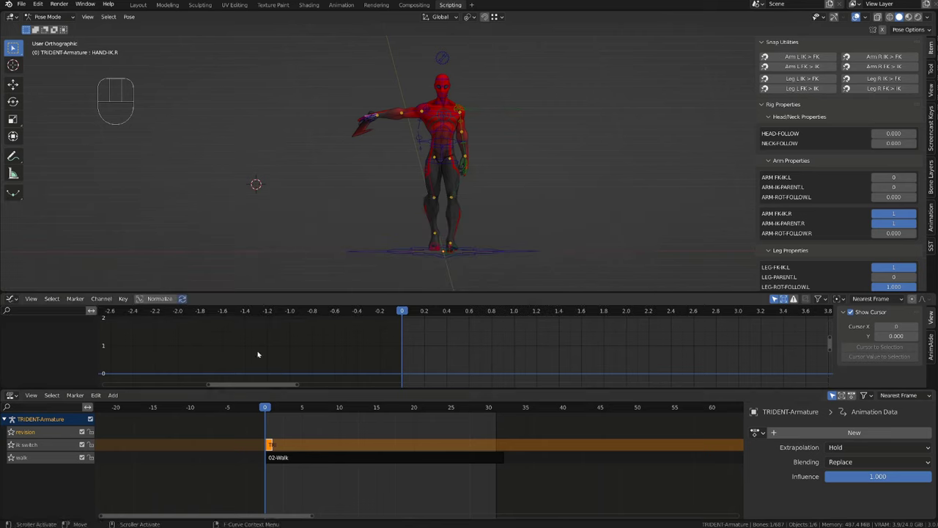
click(10, 299)
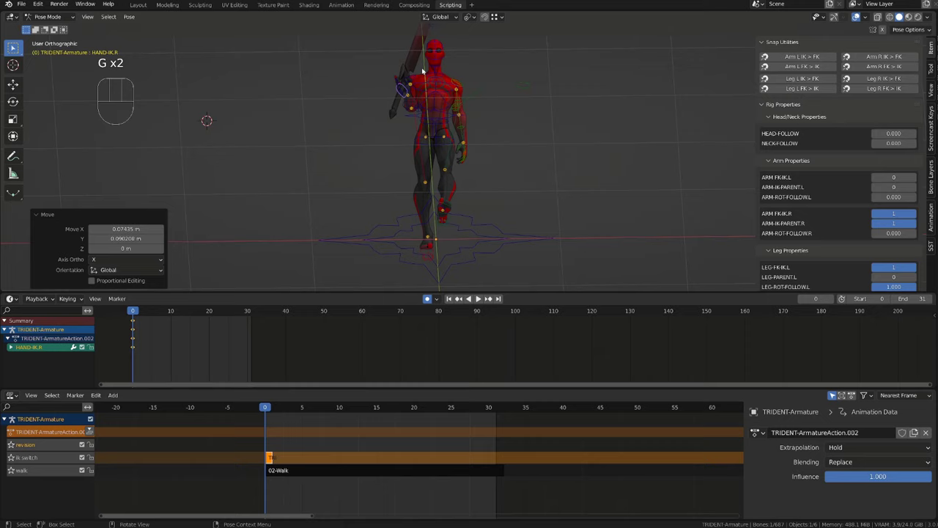
Step: Rotate and move HAND-IK.R, SHOULDER.R and TORSO so the sword rests on the right shoulder
key(r)
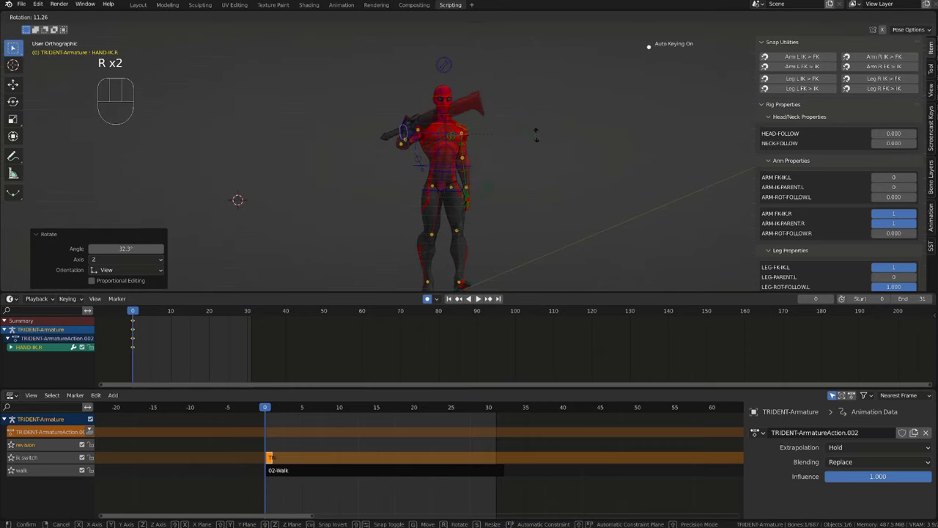
key(g)
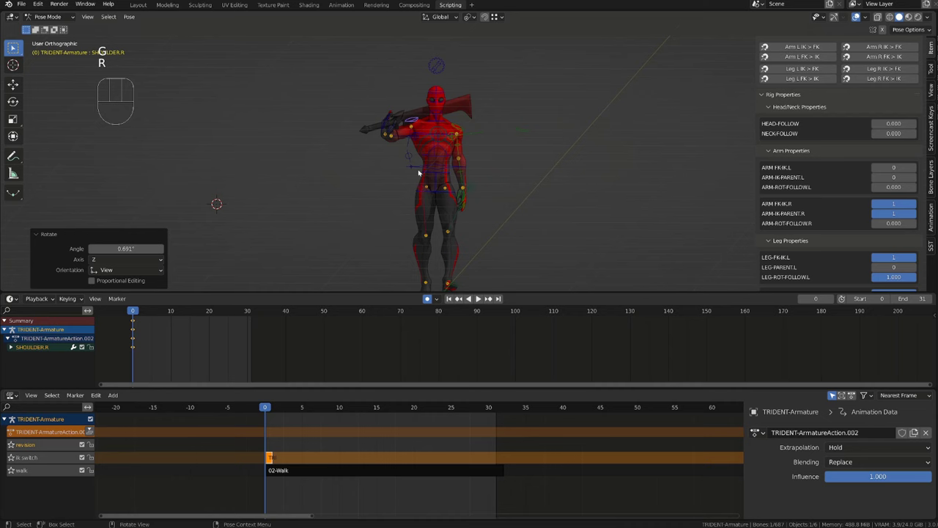
key(g)
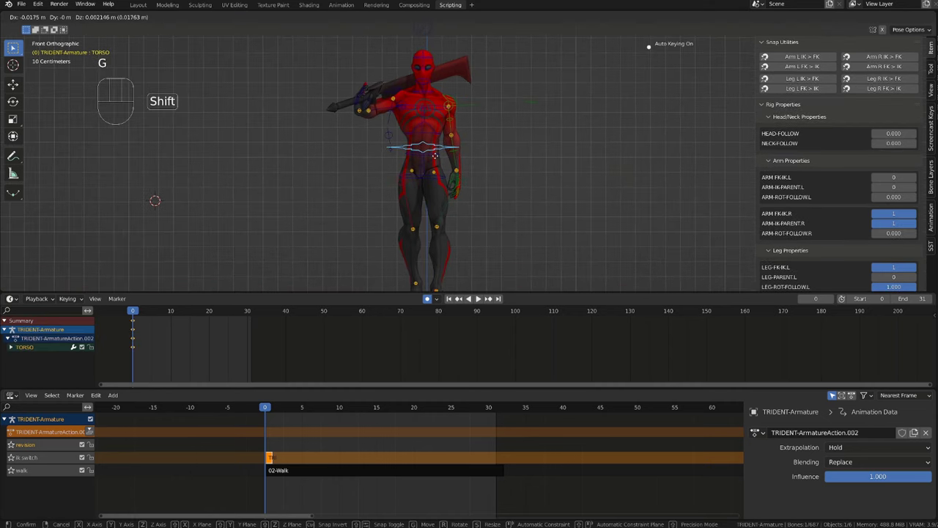
key(r)
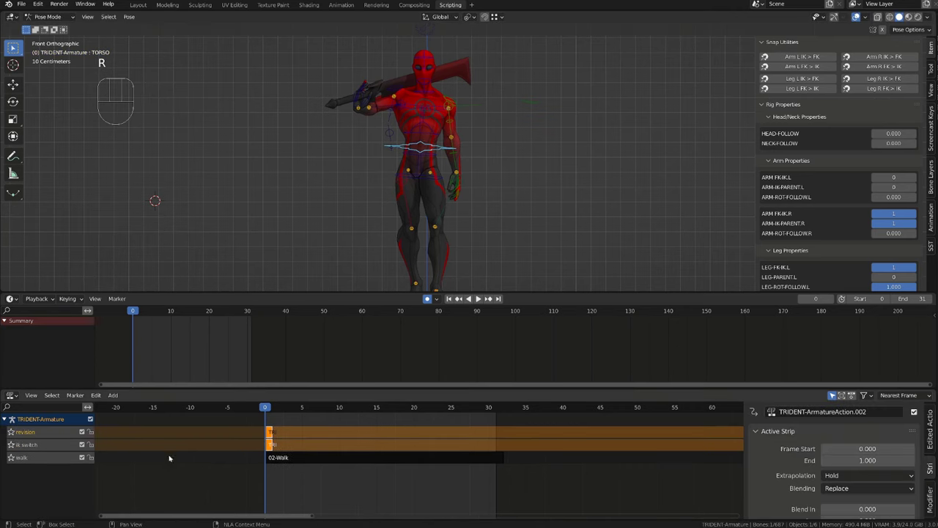
Step: Play the walk and switch the revision strip's blending from Replace to Combine
key(space)
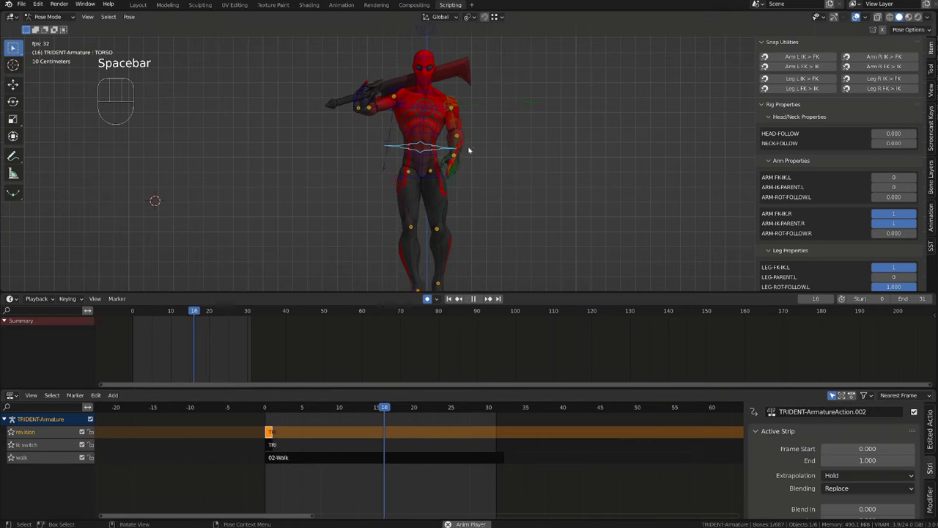
click(869, 487)
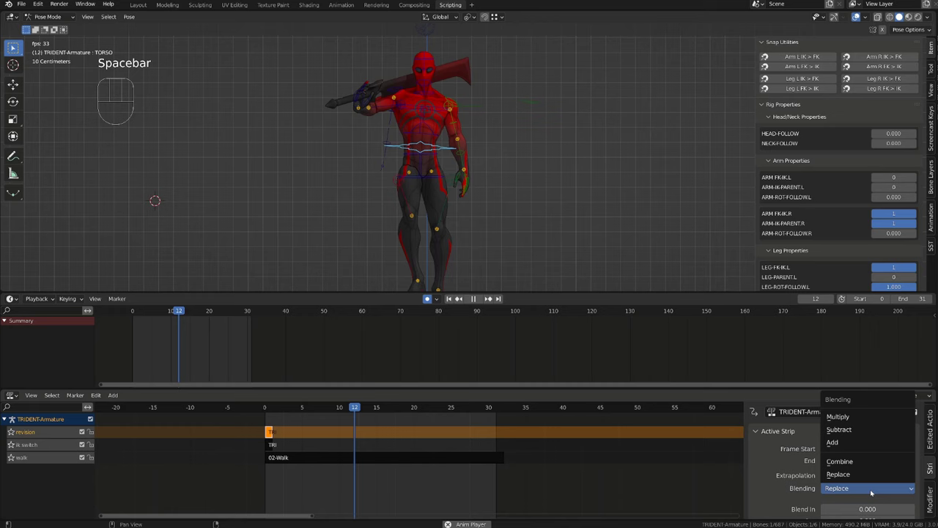
click(839, 460)
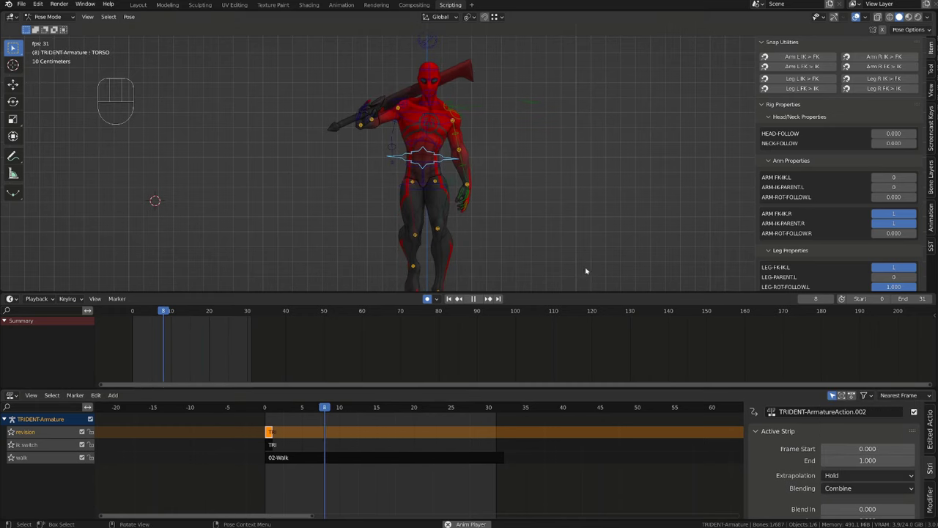
click(149, 310)
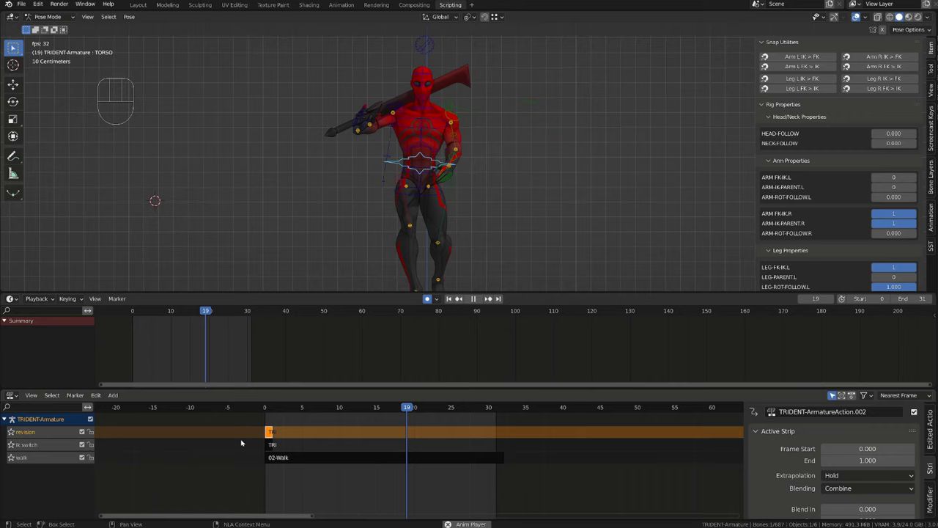
key(space)
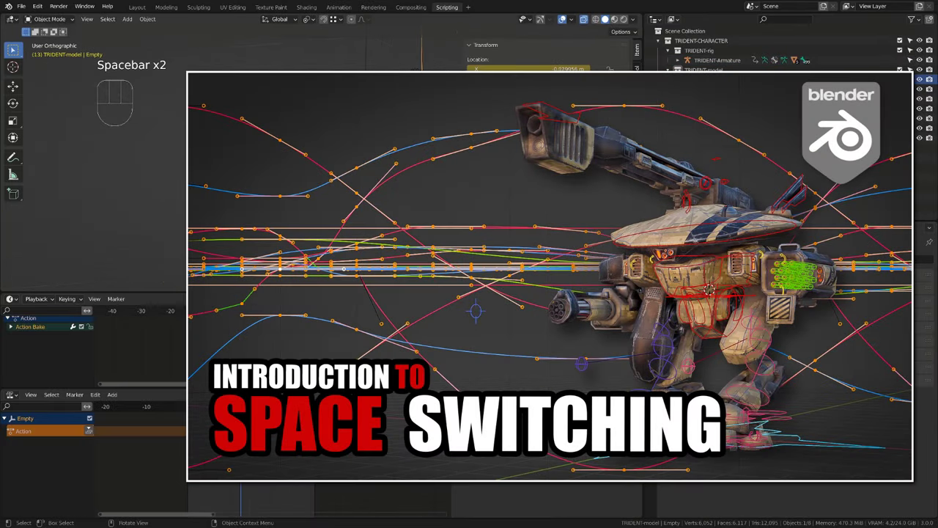
key(shift)
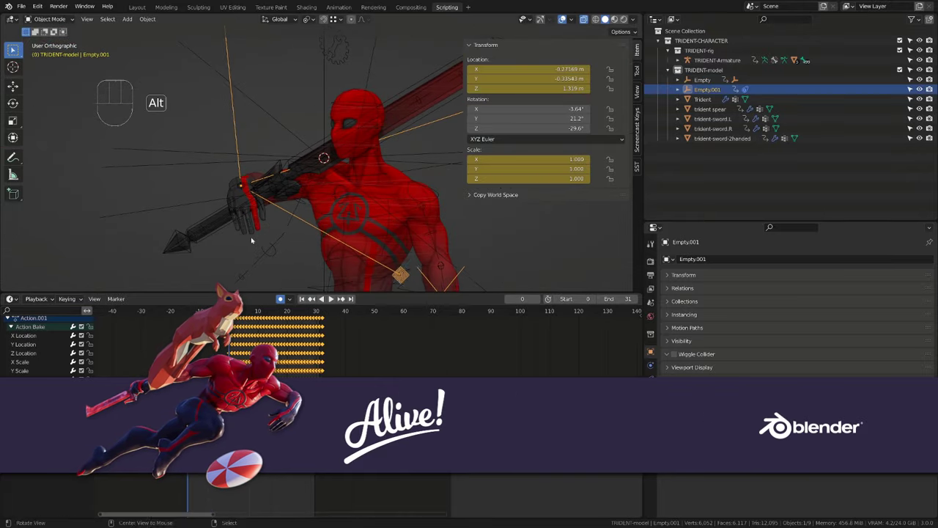
key(g)
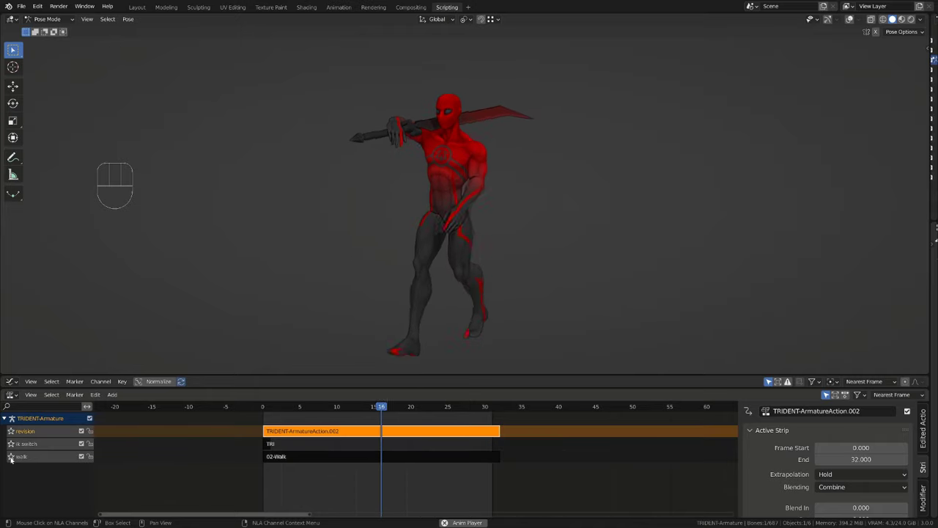
Step: Play back the revised walk with the sword on the shoulder
click(351, 406)
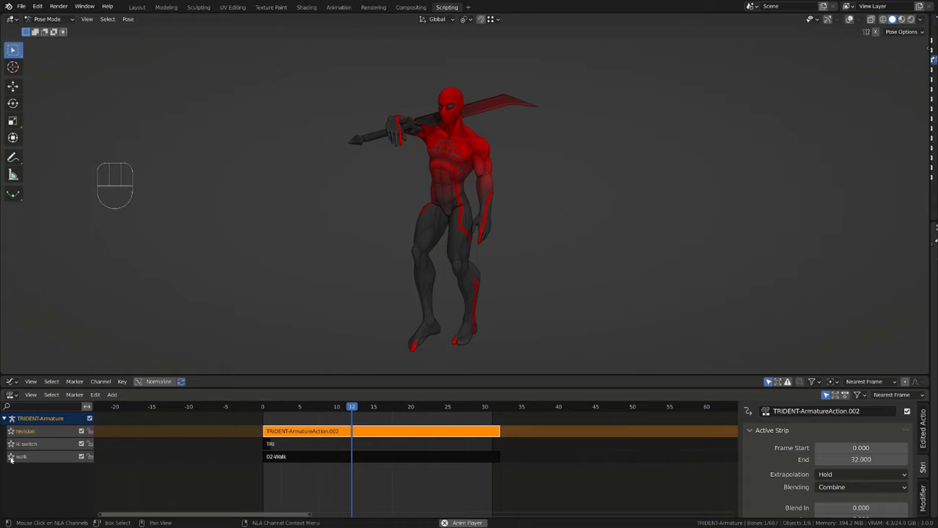
click(313, 406)
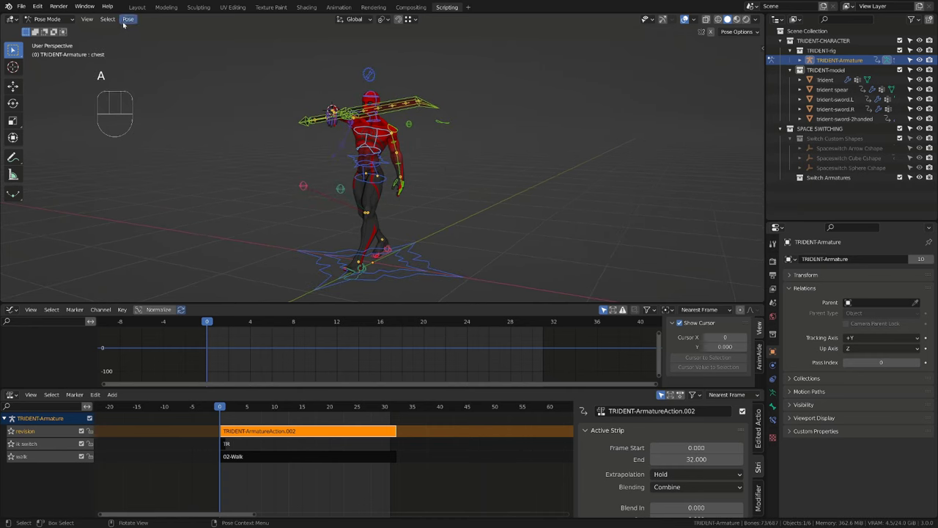
Step: Bake the selected bones over frames 0–32 with Clear Parents unchecked, creating Action.003
click(129, 19)
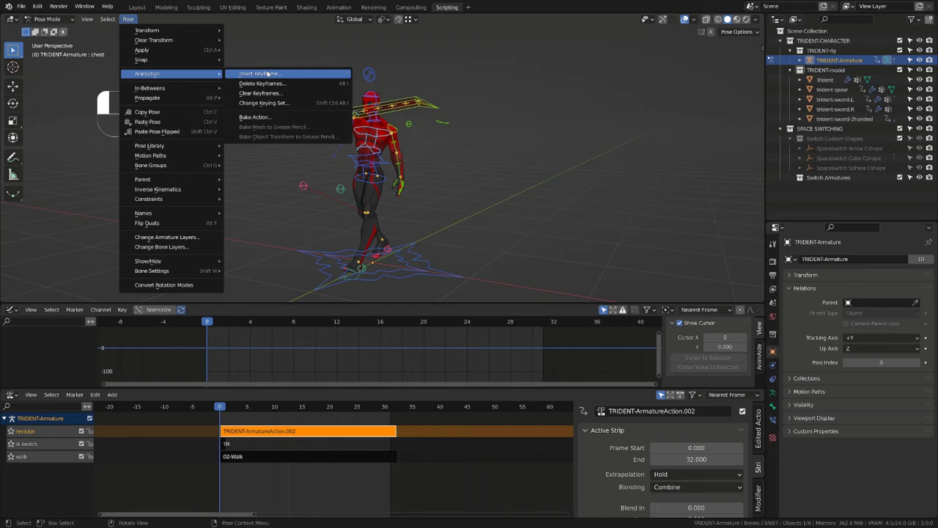
click(255, 118)
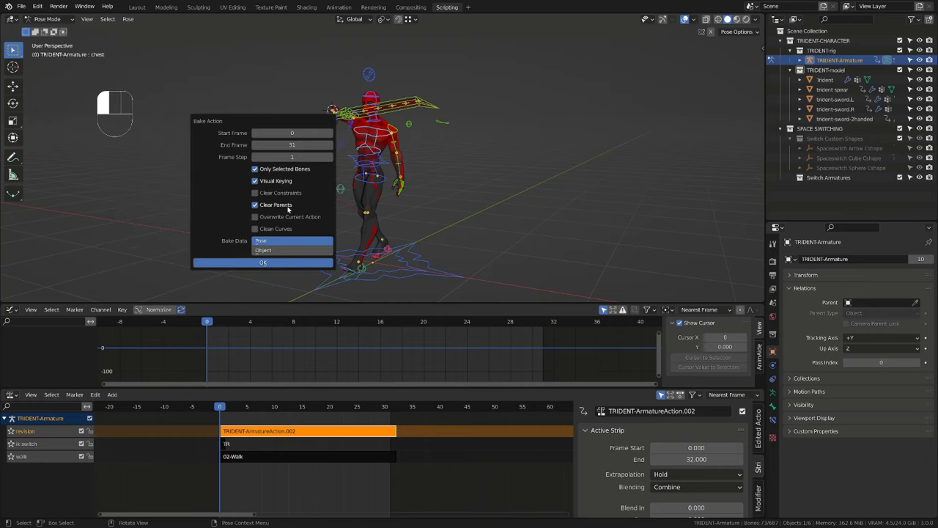
mouse_move(285, 169)
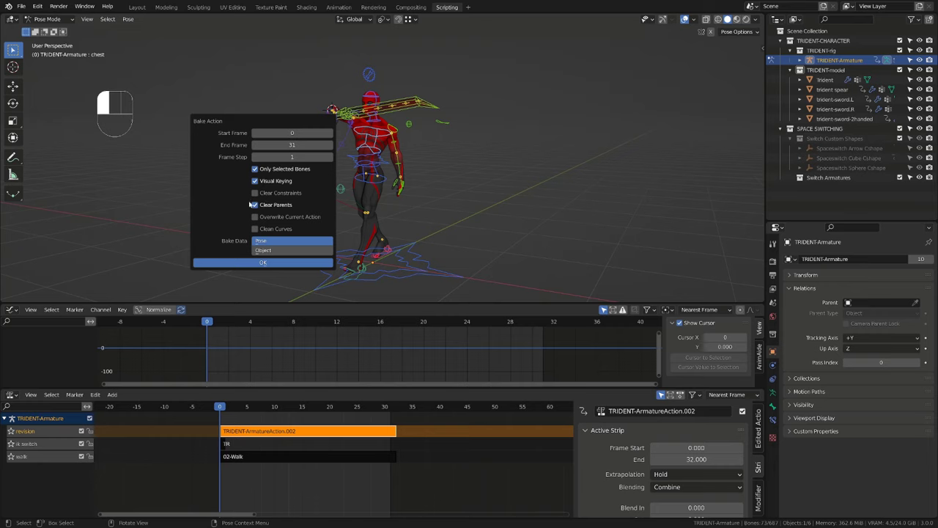
click(255, 204)
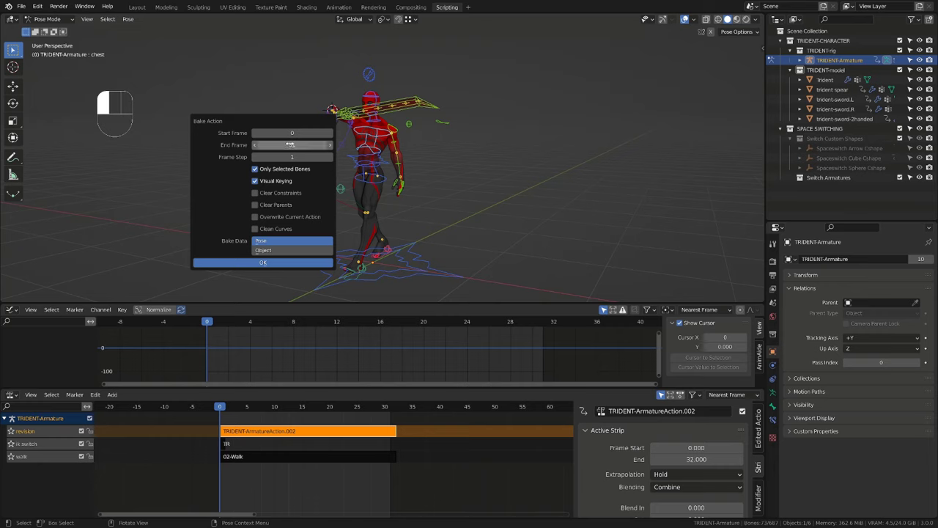
click(292, 144)
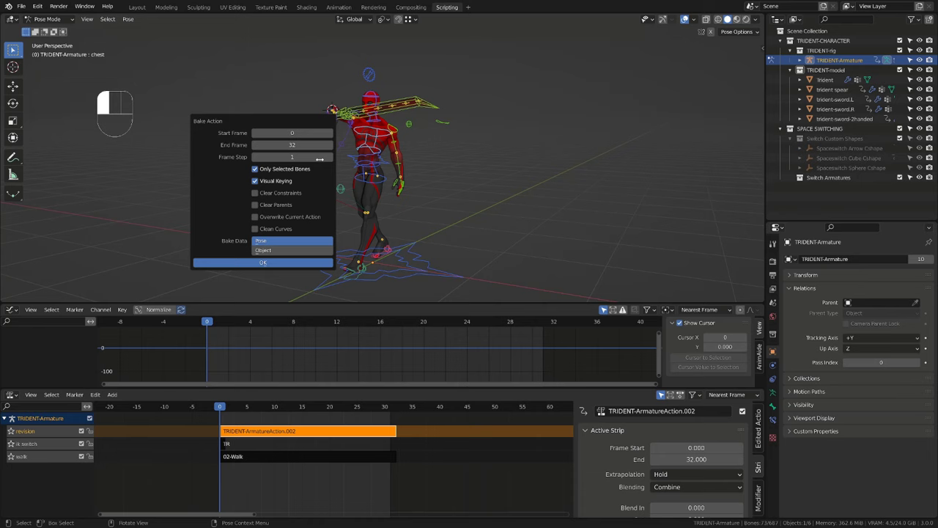
mouse_move(248, 259)
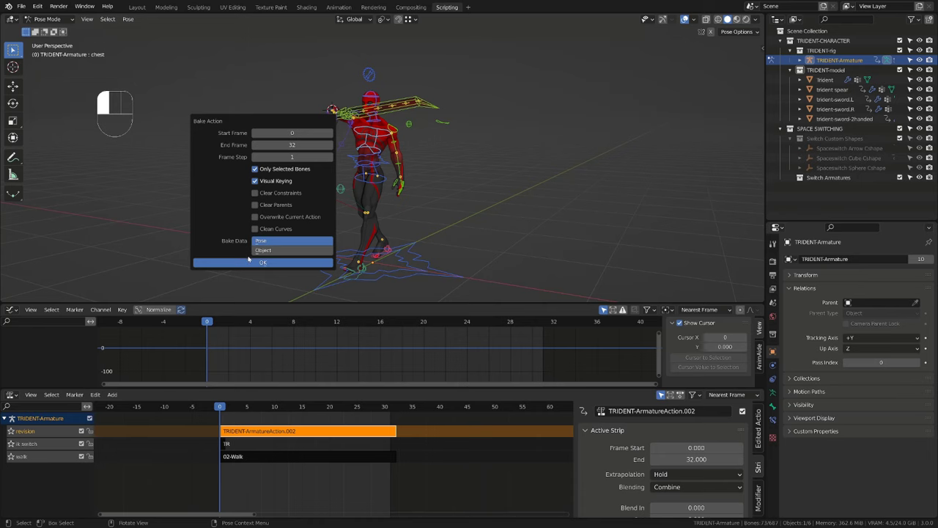
click(263, 262)
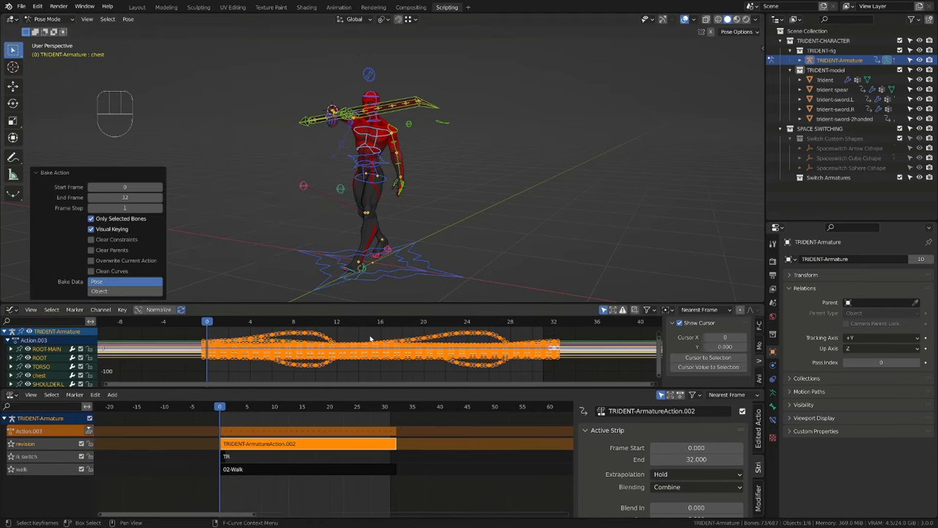
key(space)
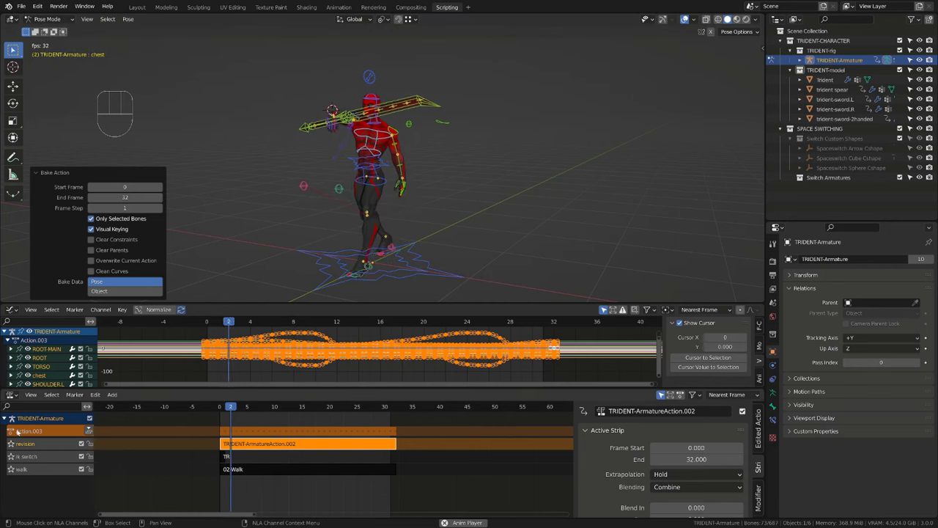
click(532, 321)
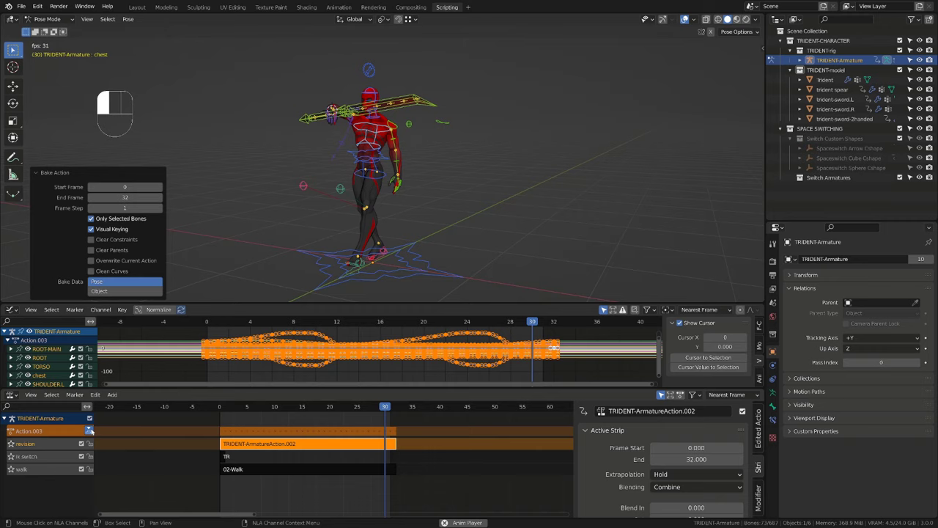